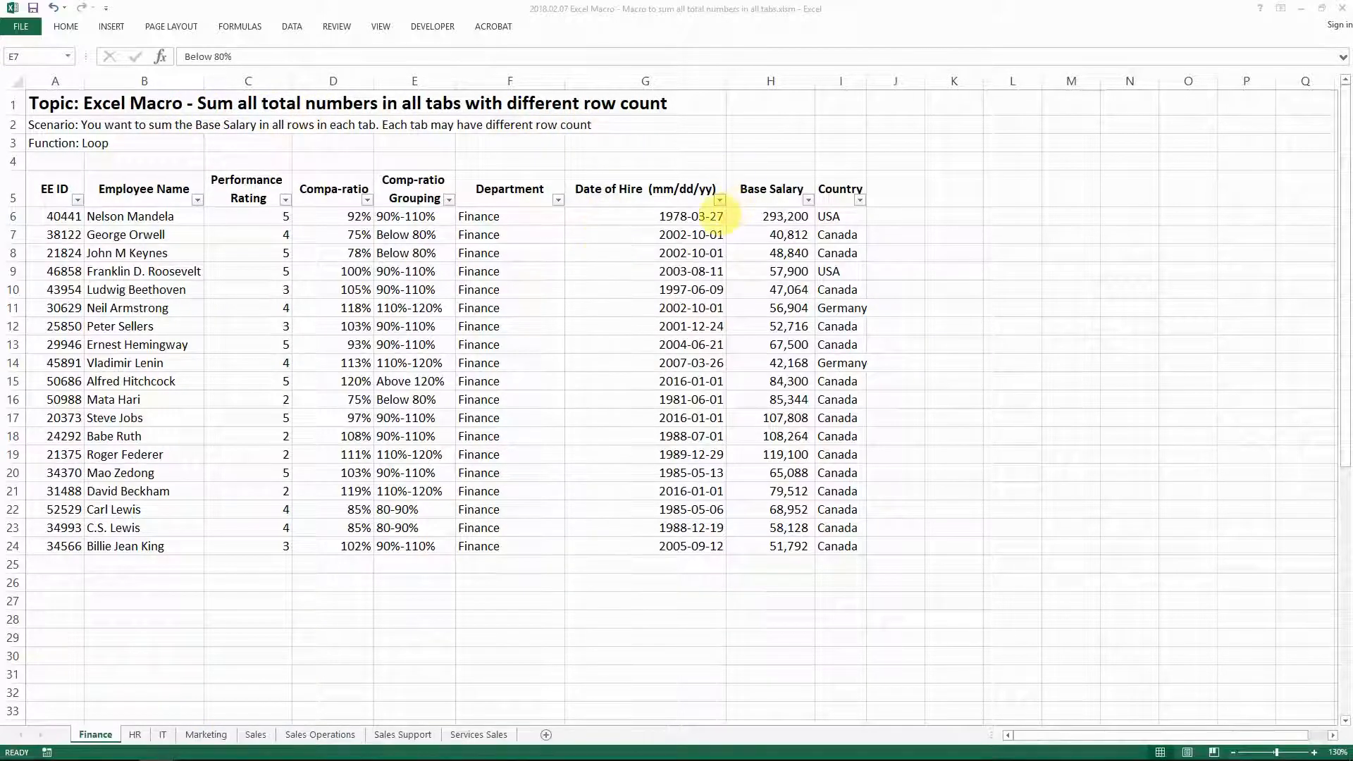
# Step: View the Sales Support and Services Sales department sheets
pyautogui.click(403, 735)
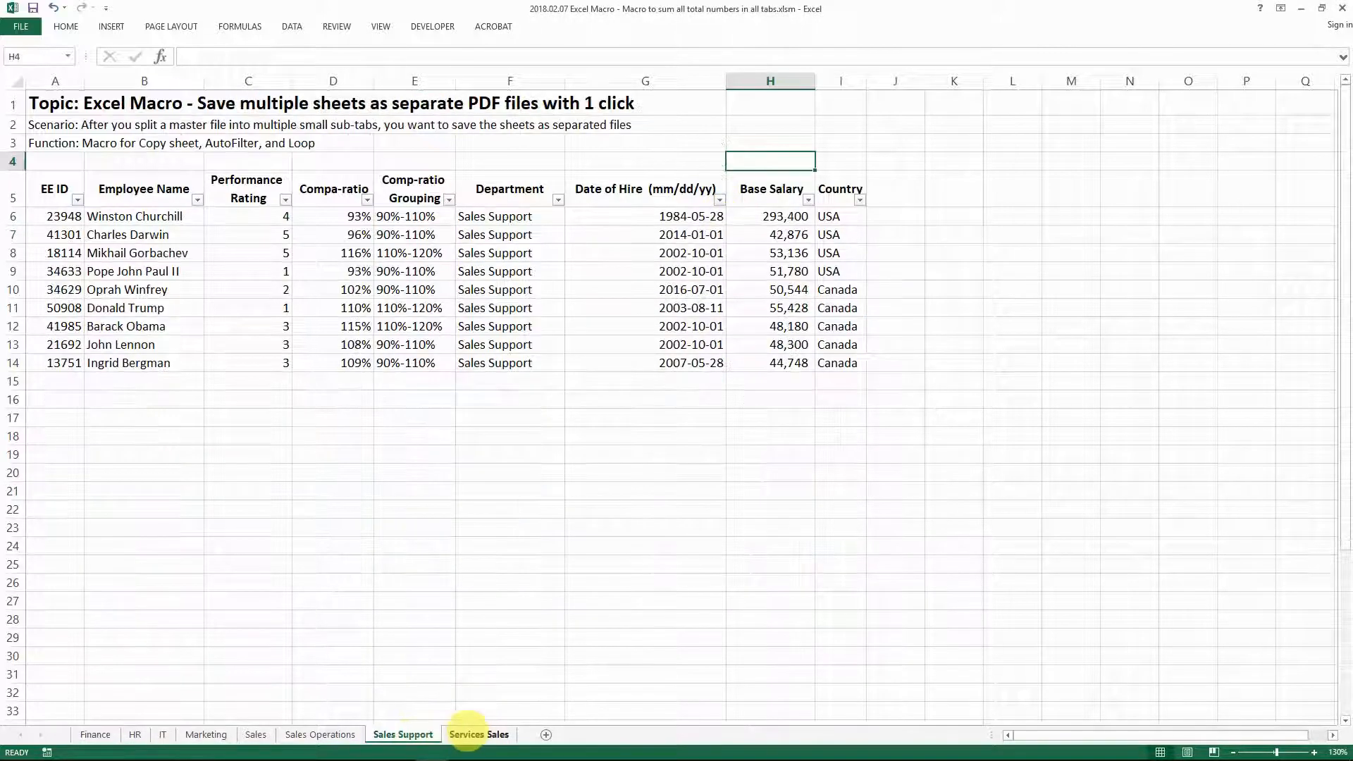
pyautogui.click(320, 735)
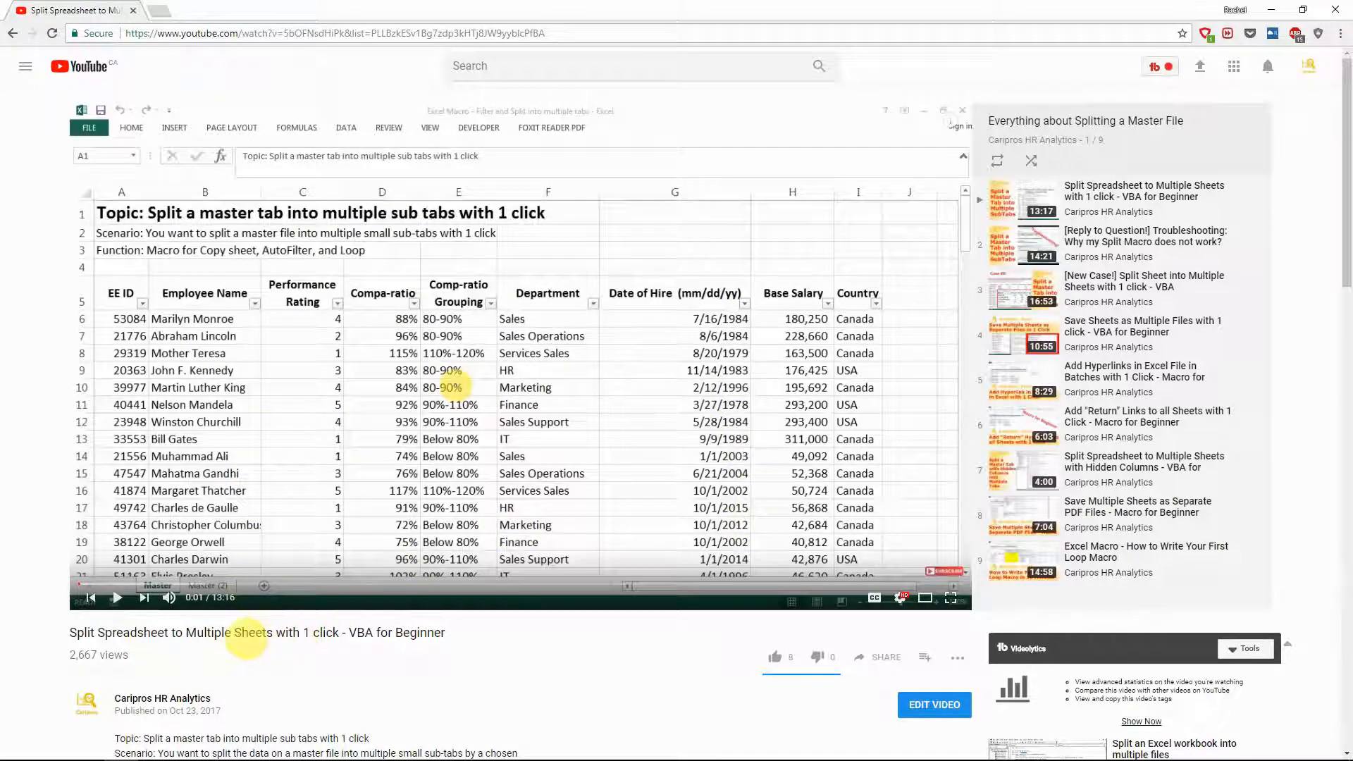
pyautogui.moveTo(1096, 120)
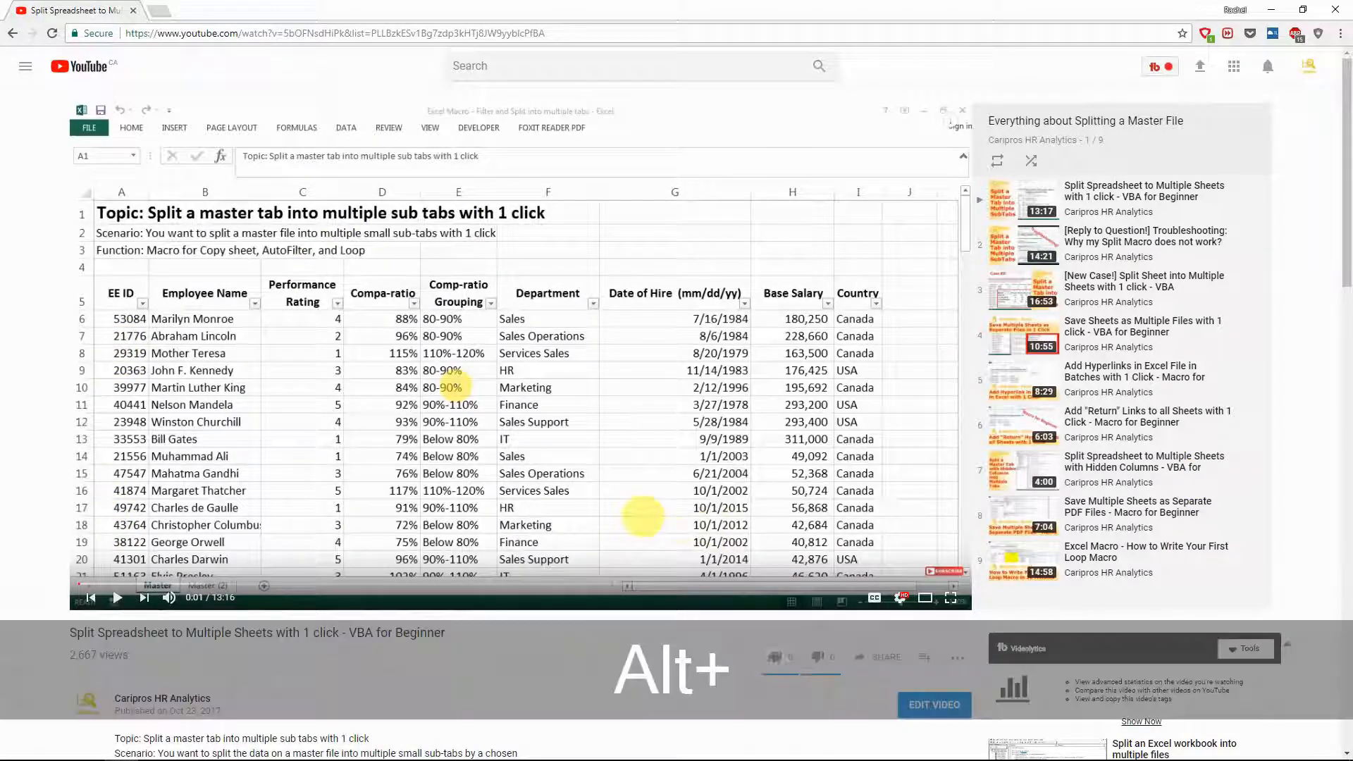
# Step: Switch from the YouTube tutorial back to the Excel workbook
pyautogui.press('alt+tab')
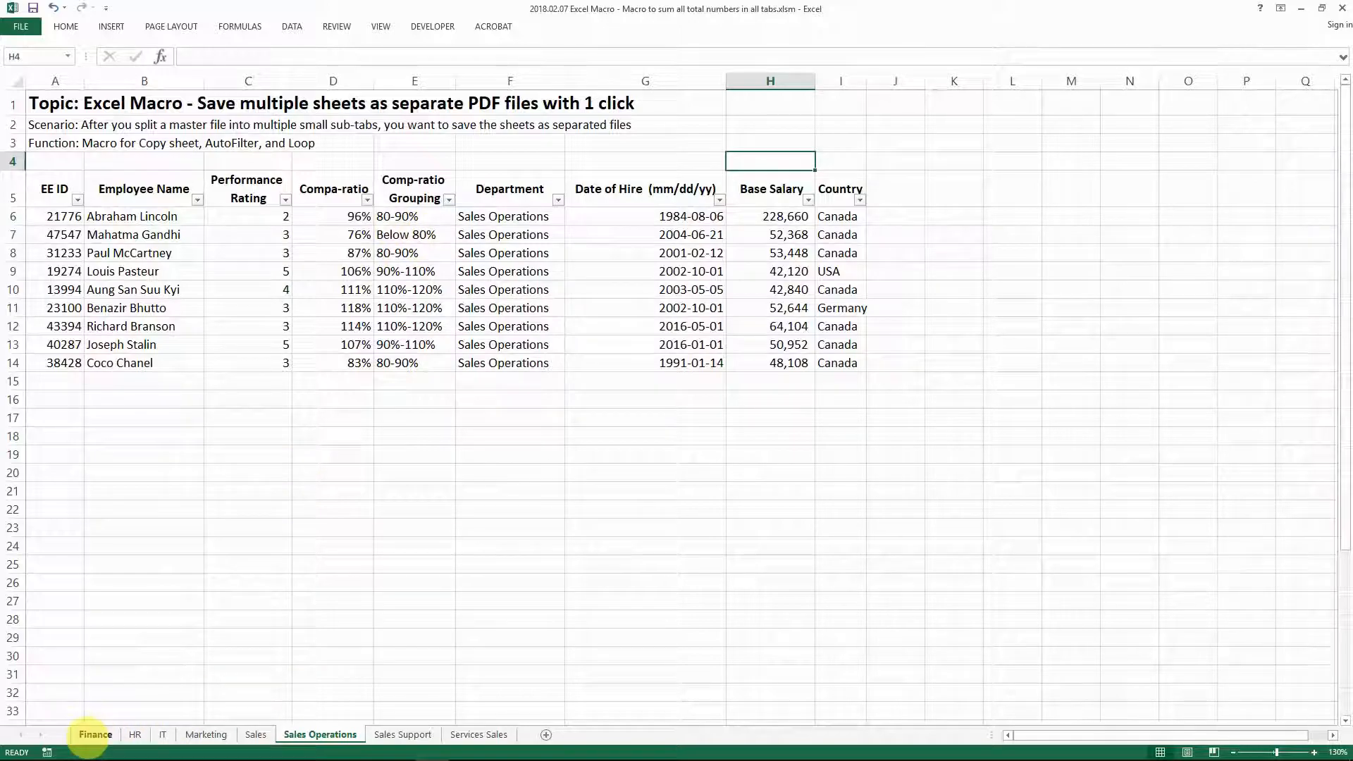
# Step: Look over the Marketing and Services Sales sheets, then return to Finance
pyautogui.click(206, 735)
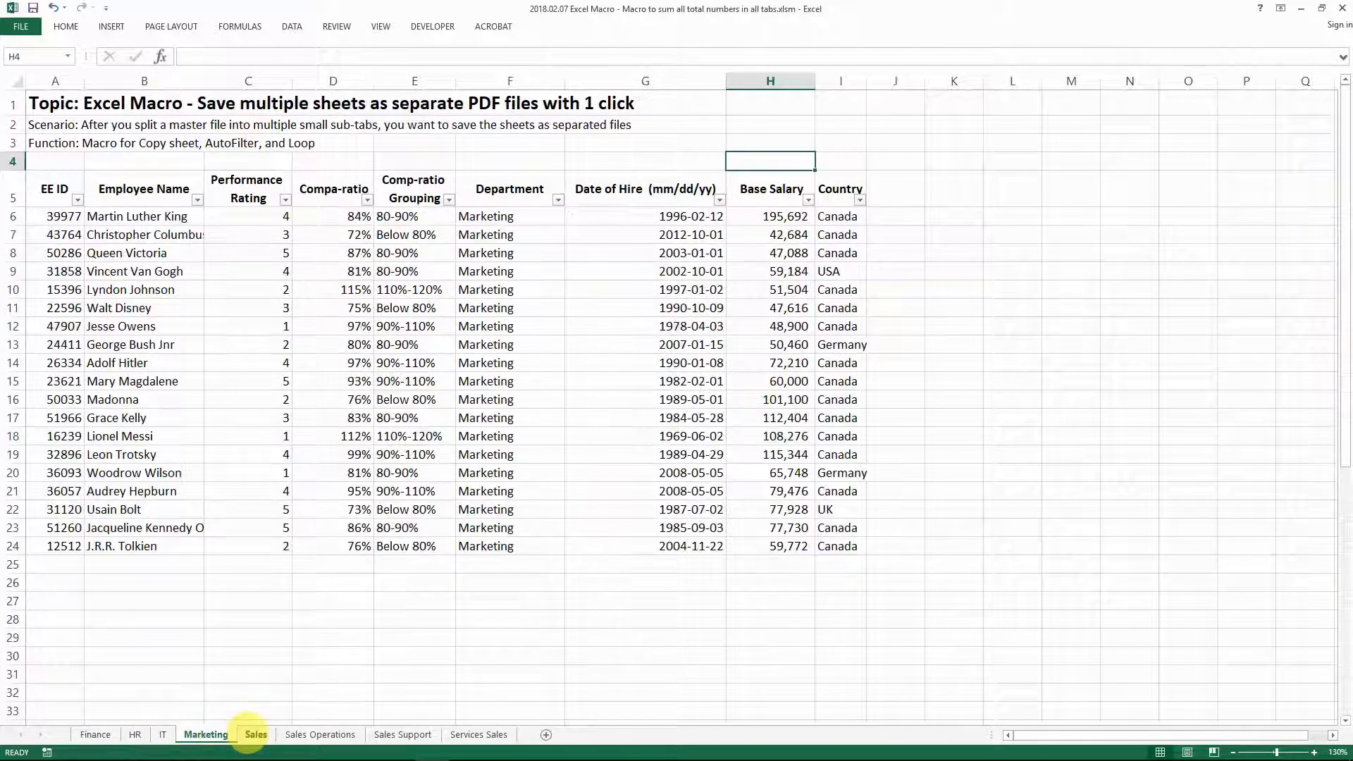
pyautogui.click(478, 734)
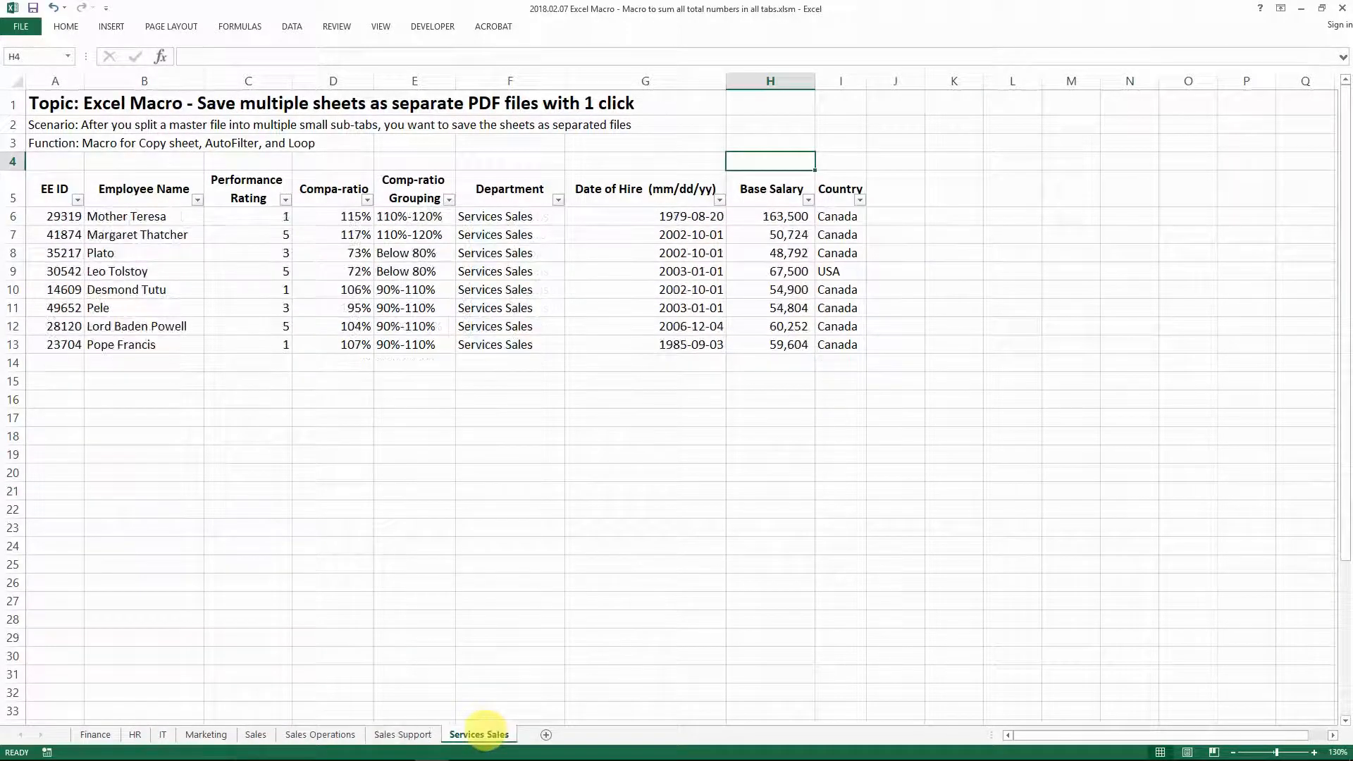
pyautogui.click(95, 735)
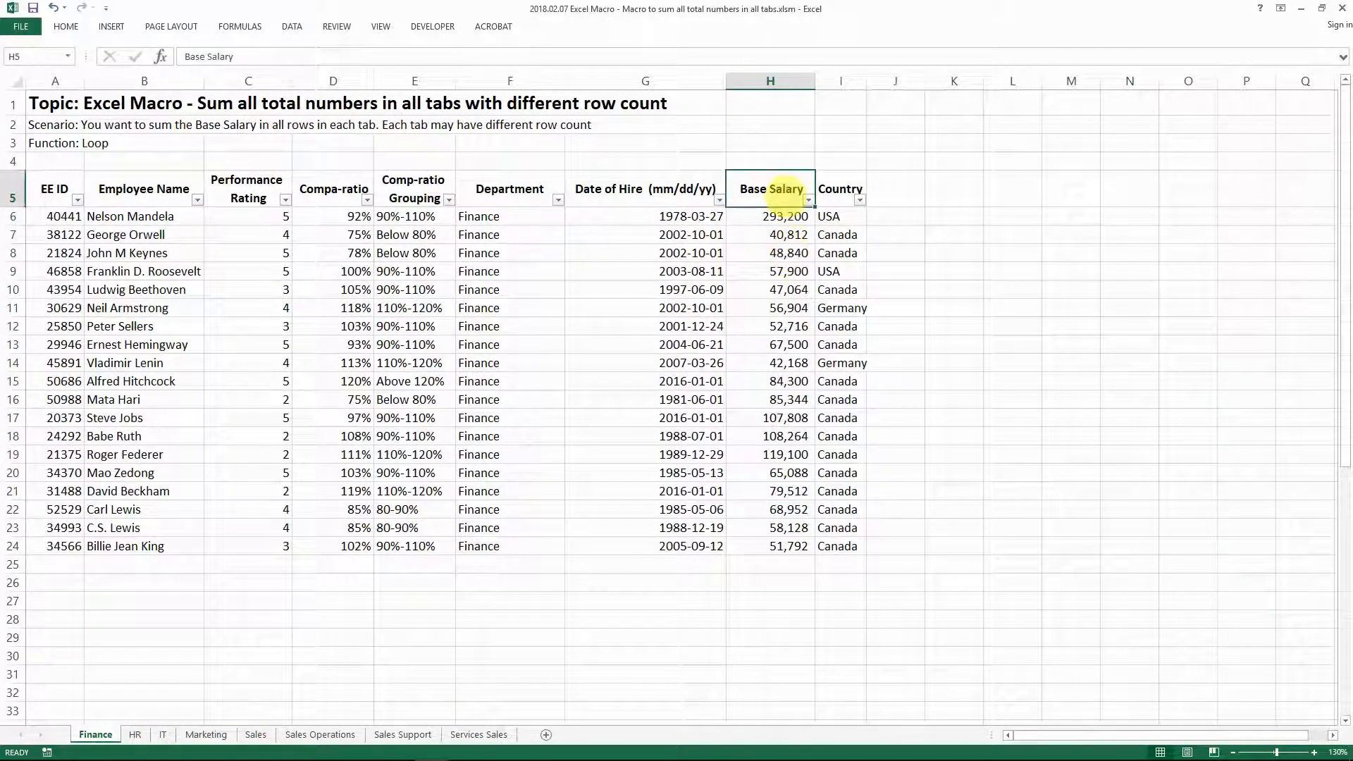
# Step: Select Finance's Base Salary values H6:H24 to read their 1,535,392 sum, then select H4
pyautogui.click(769, 216)
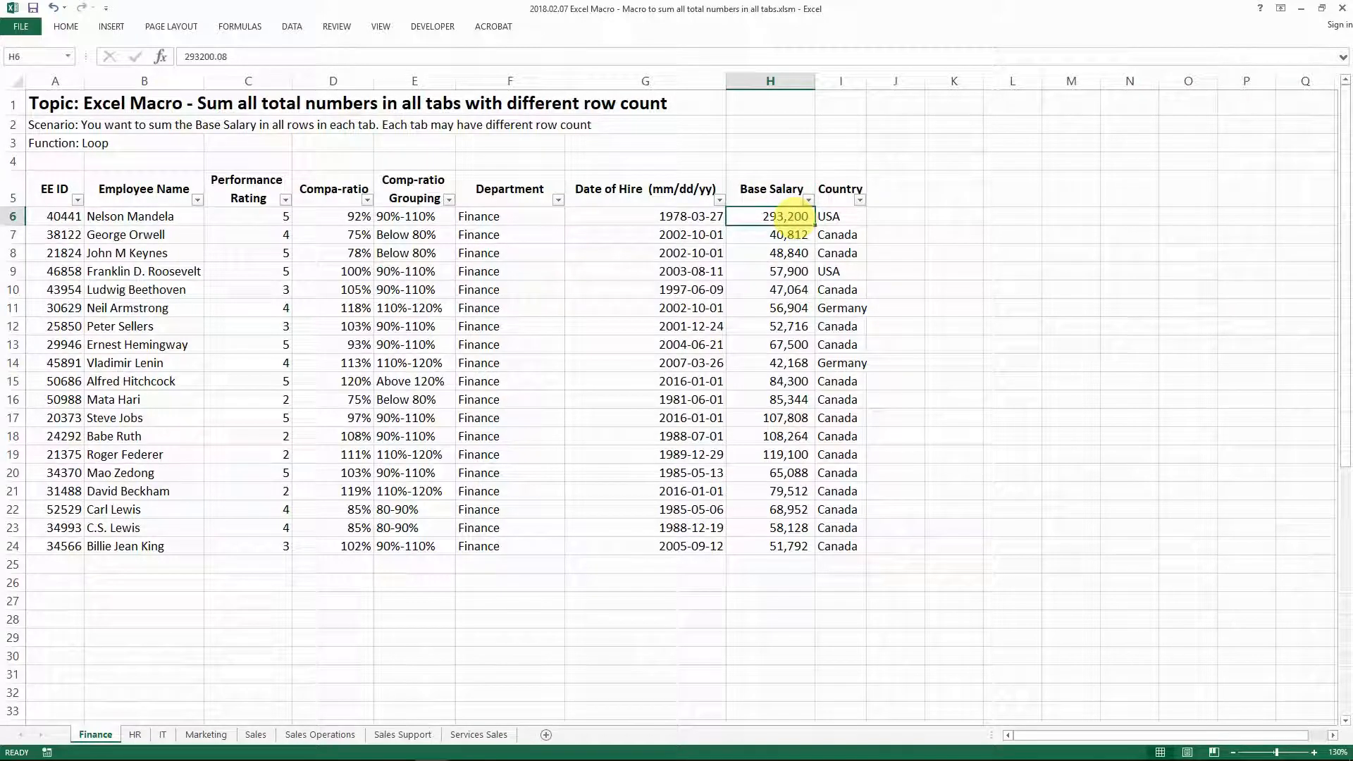
pyautogui.moveTo(771, 216); pyautogui.dragTo(770, 547)
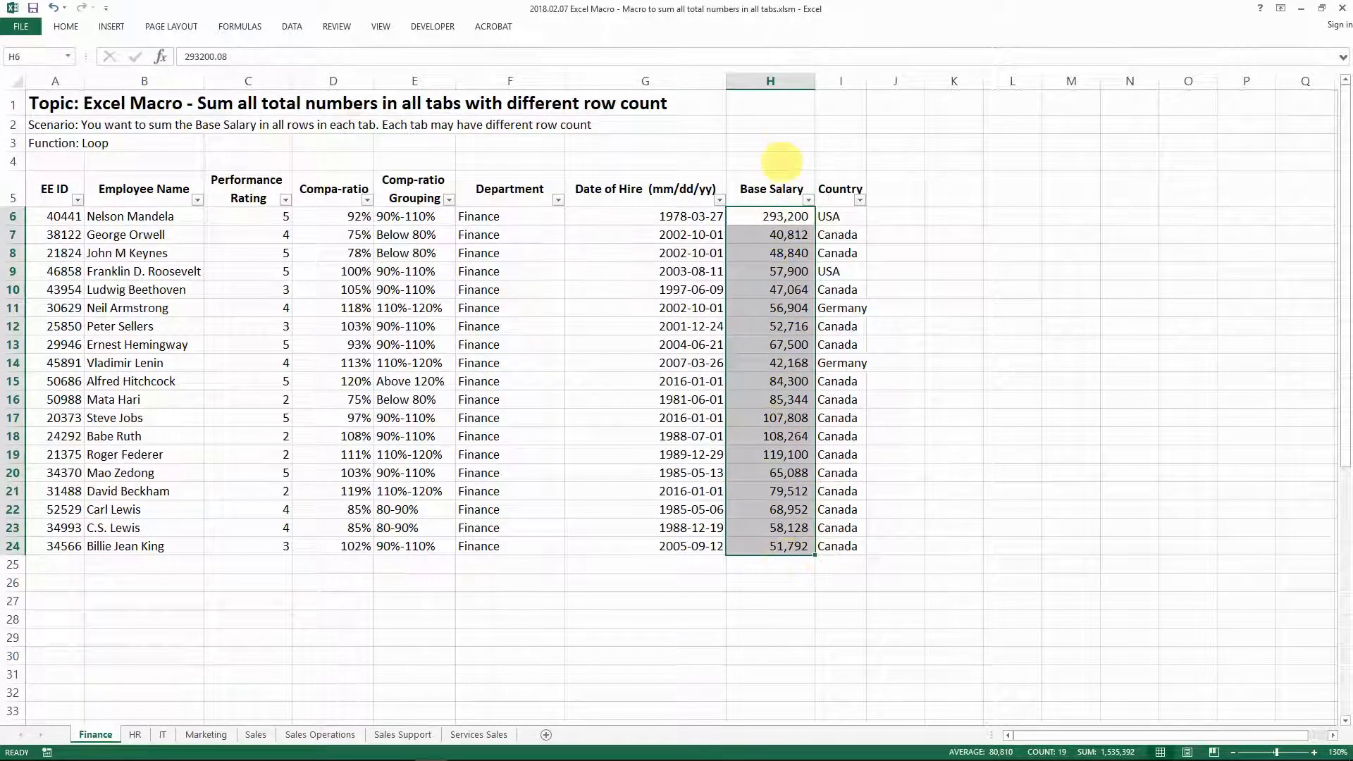
pyautogui.click(770, 161)
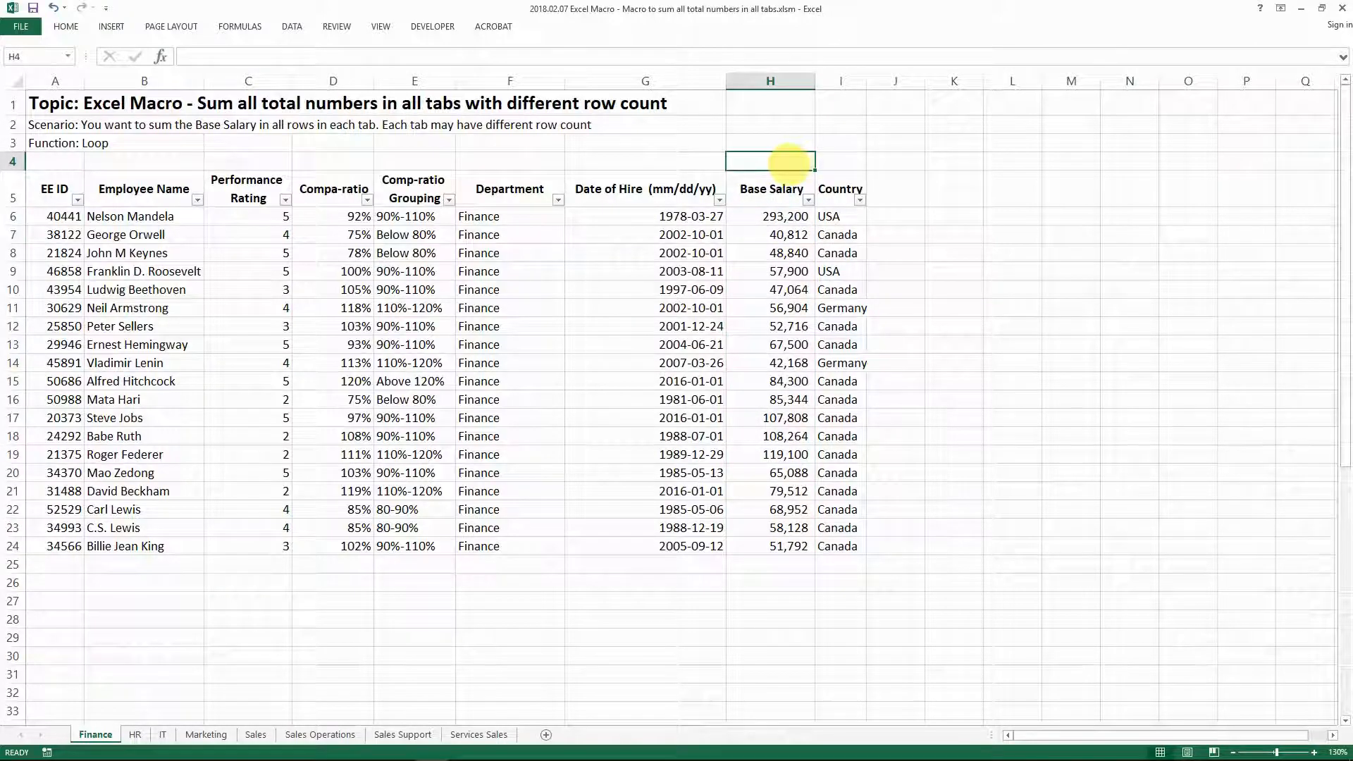
# Step: Enter =SUM(H6:H24) in Finance's H4 to total Base Salary at 1,535,392
pyautogui.write('=sum')
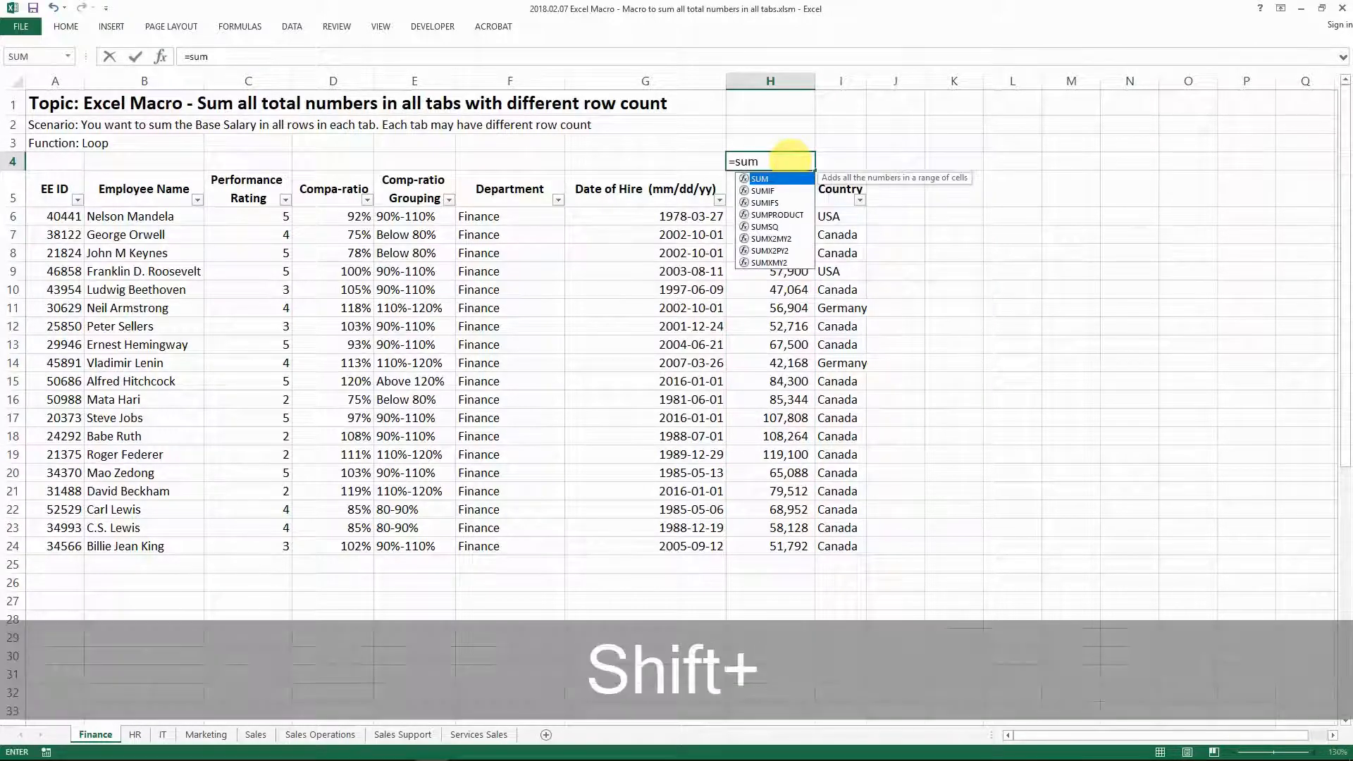
pyautogui.press('ctrl+shift+Down')
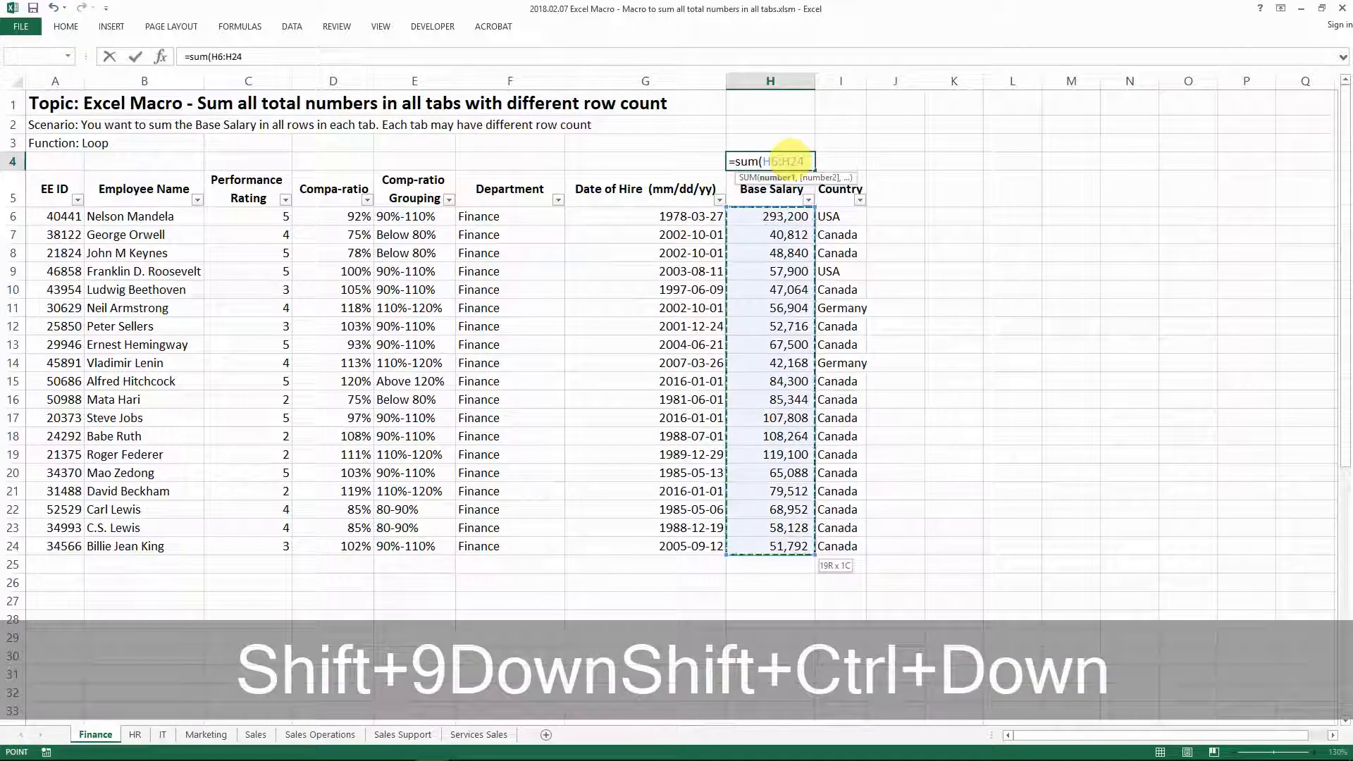
pyautogui.press('Enter')
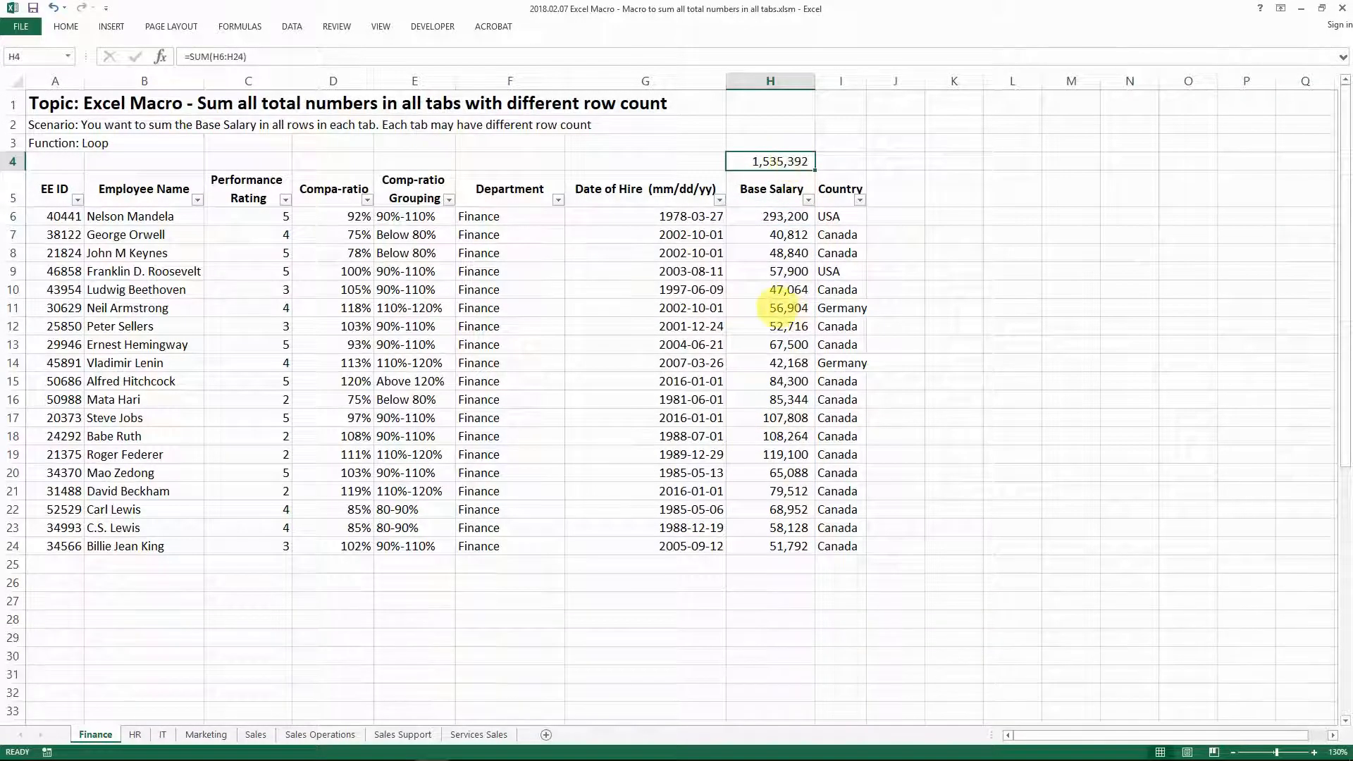
# Step: View the Marketing and Sales Support sheets, then return to Finance
pyautogui.click(205, 734)
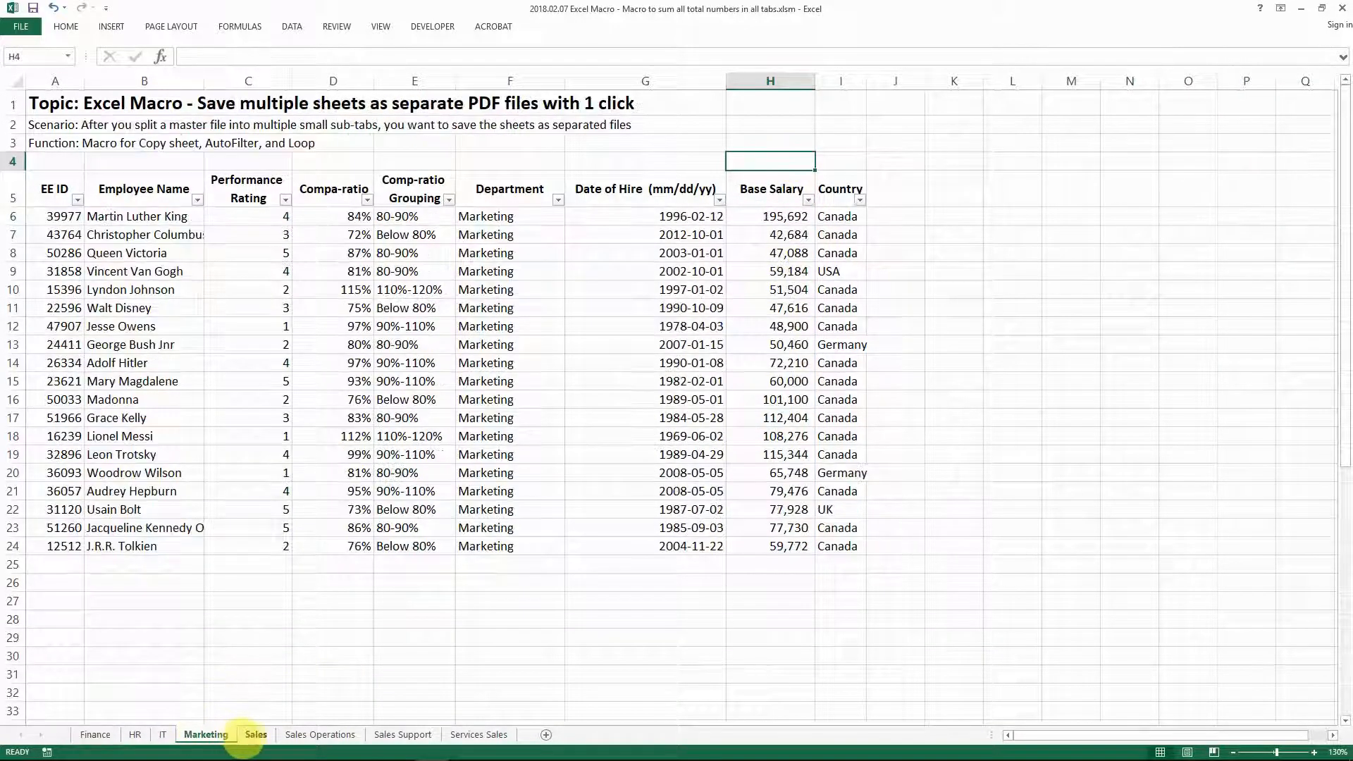
pyautogui.click(402, 734)
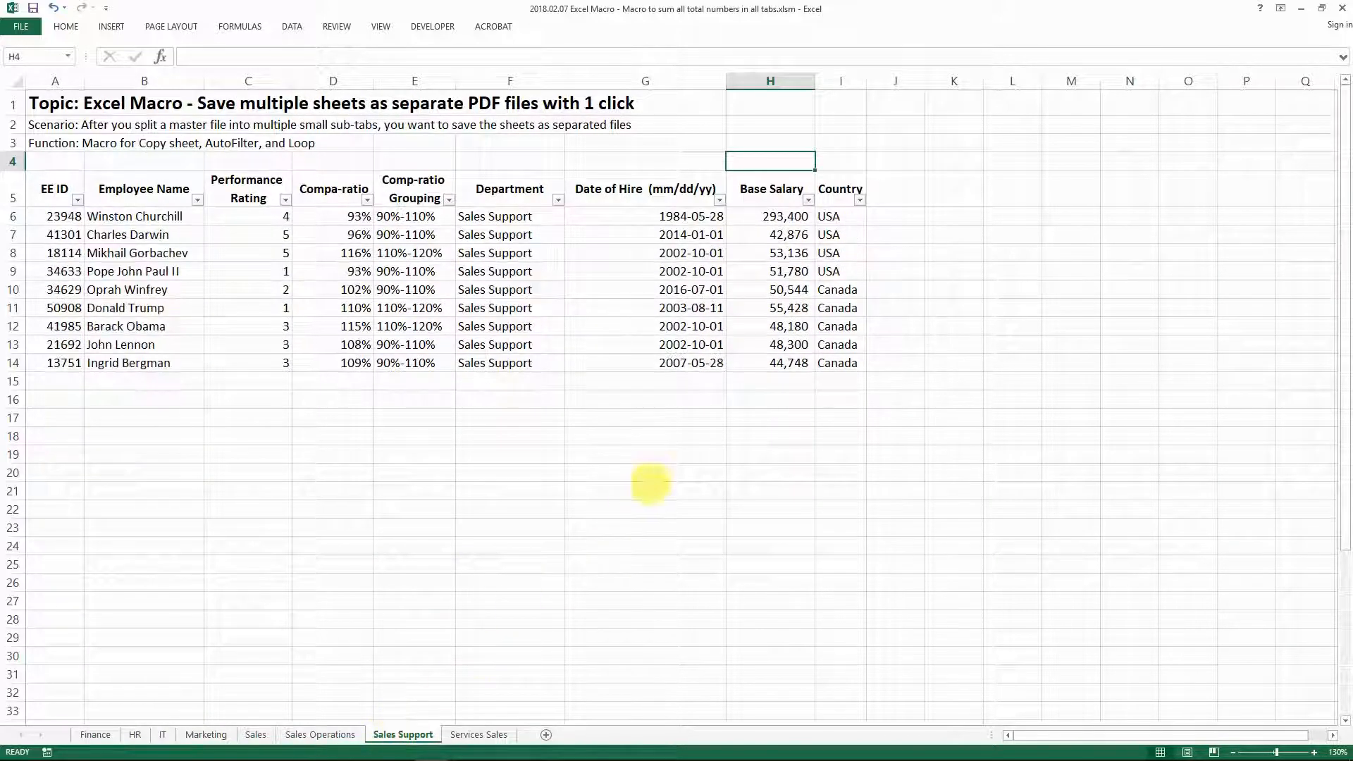
pyautogui.click(96, 734)
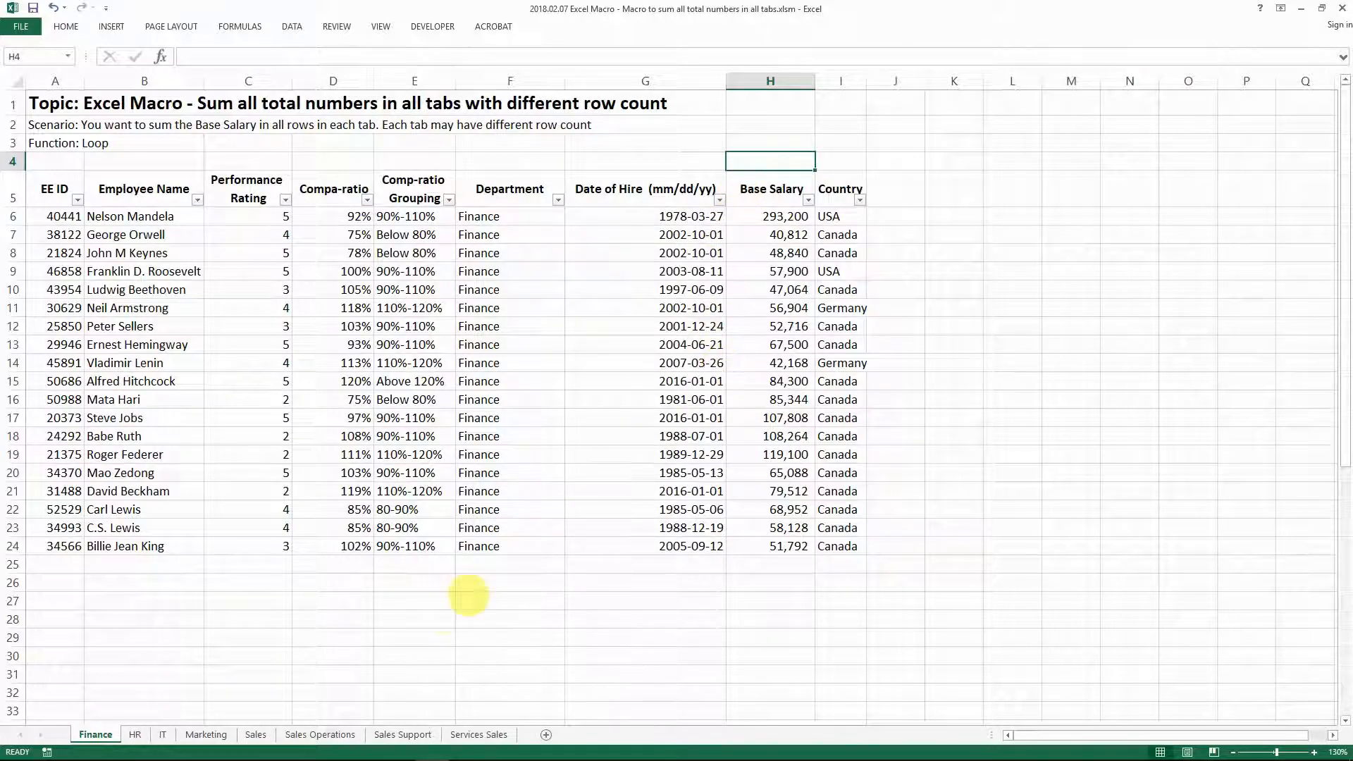
pyautogui.moveTo(258, 678)
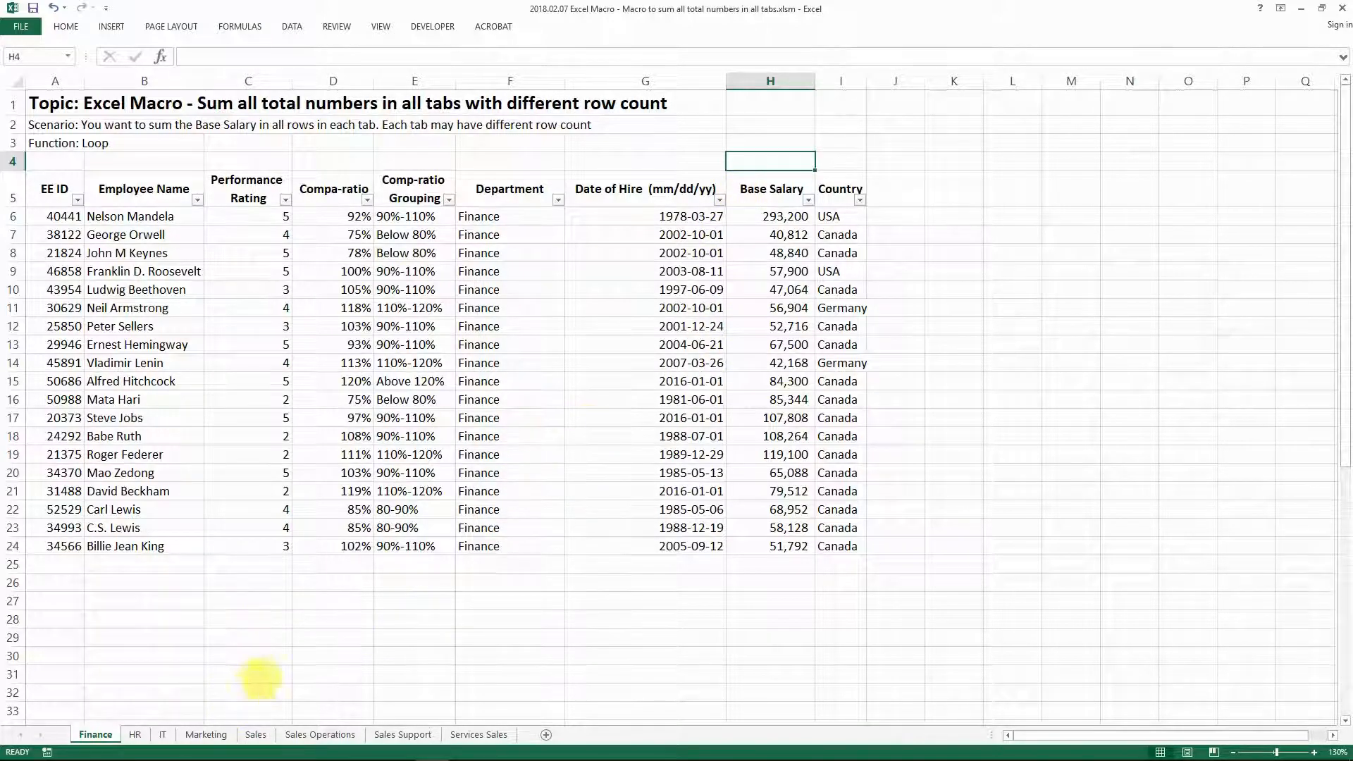
pyautogui.moveTo(522, 704)
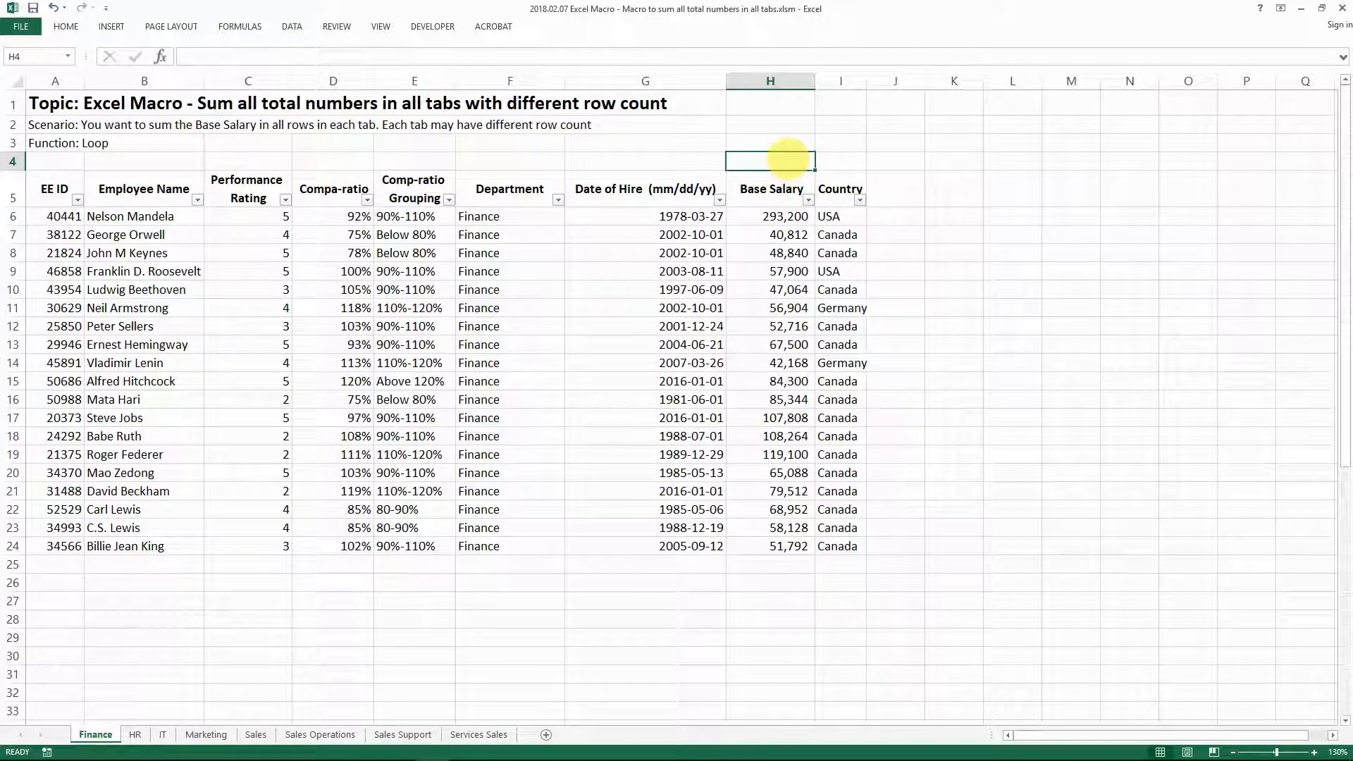
pyautogui.moveTo(789, 427)
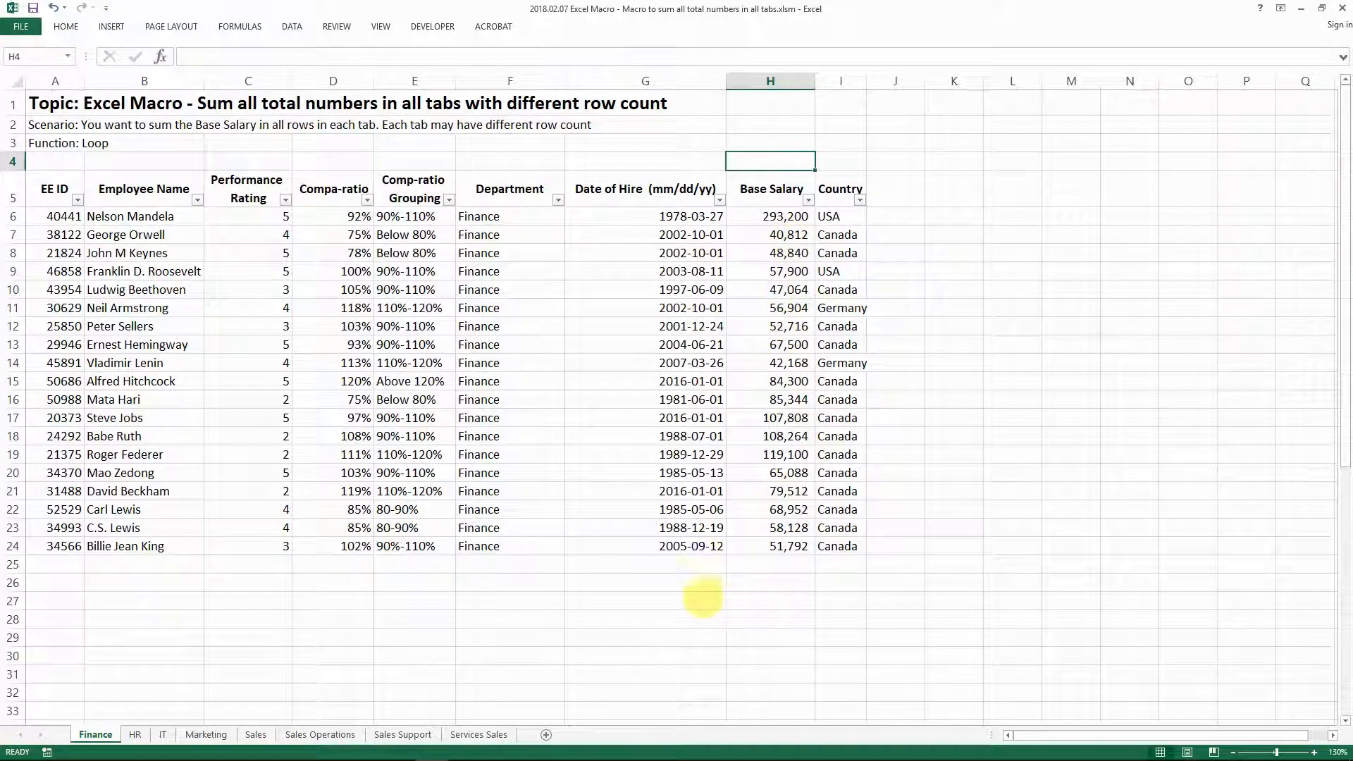
pyautogui.moveTo(600, 500)
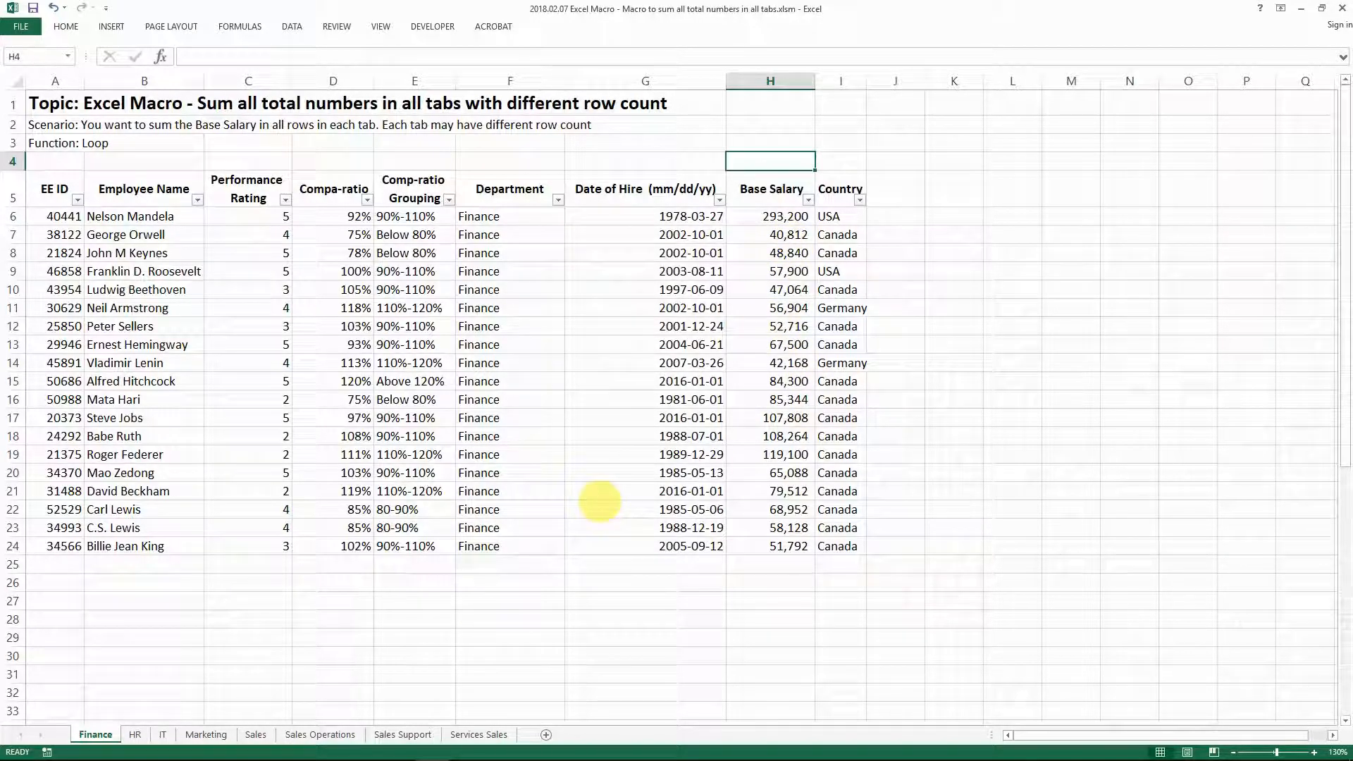
pyautogui.moveTo(768, 138)
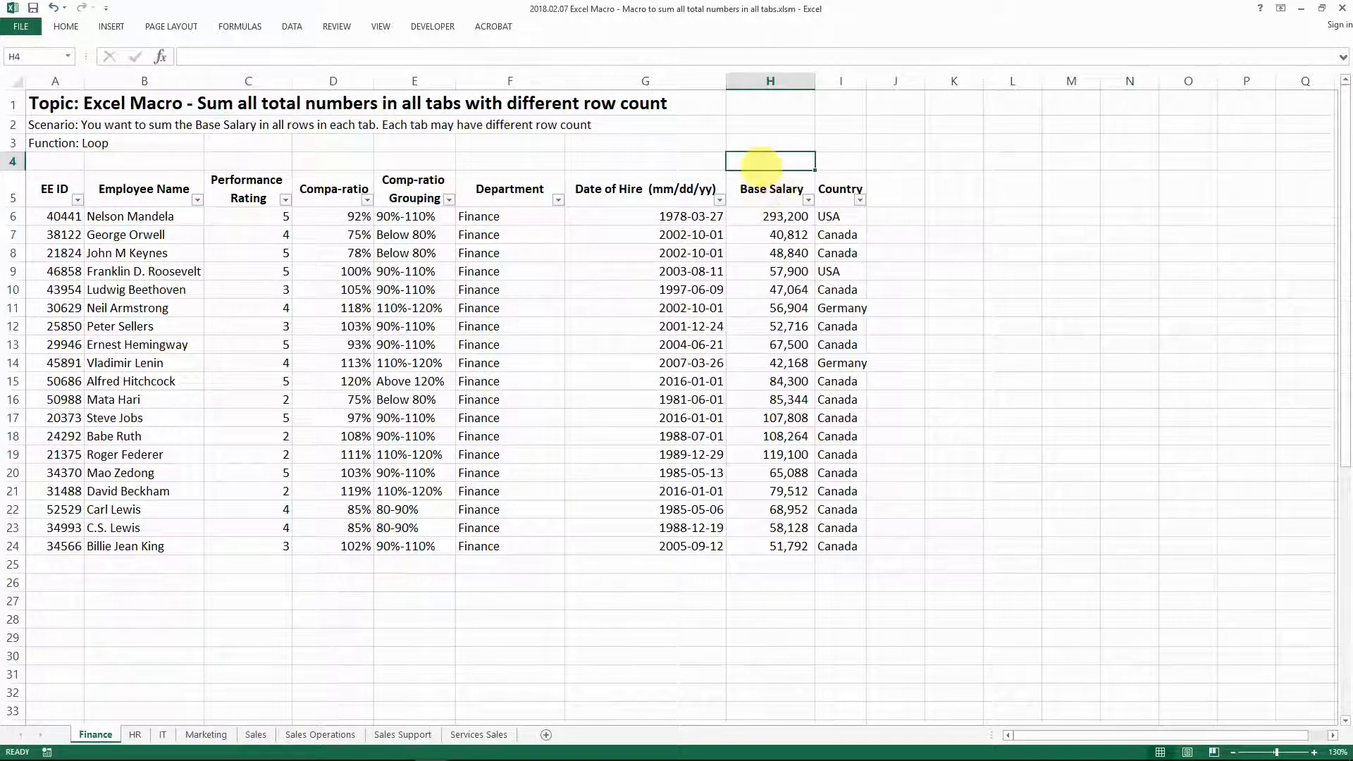
# Step: Tour the HR, IT, Sales Support, Sales Operations and Sales sheets, ending on Finance
pyautogui.click(134, 734)
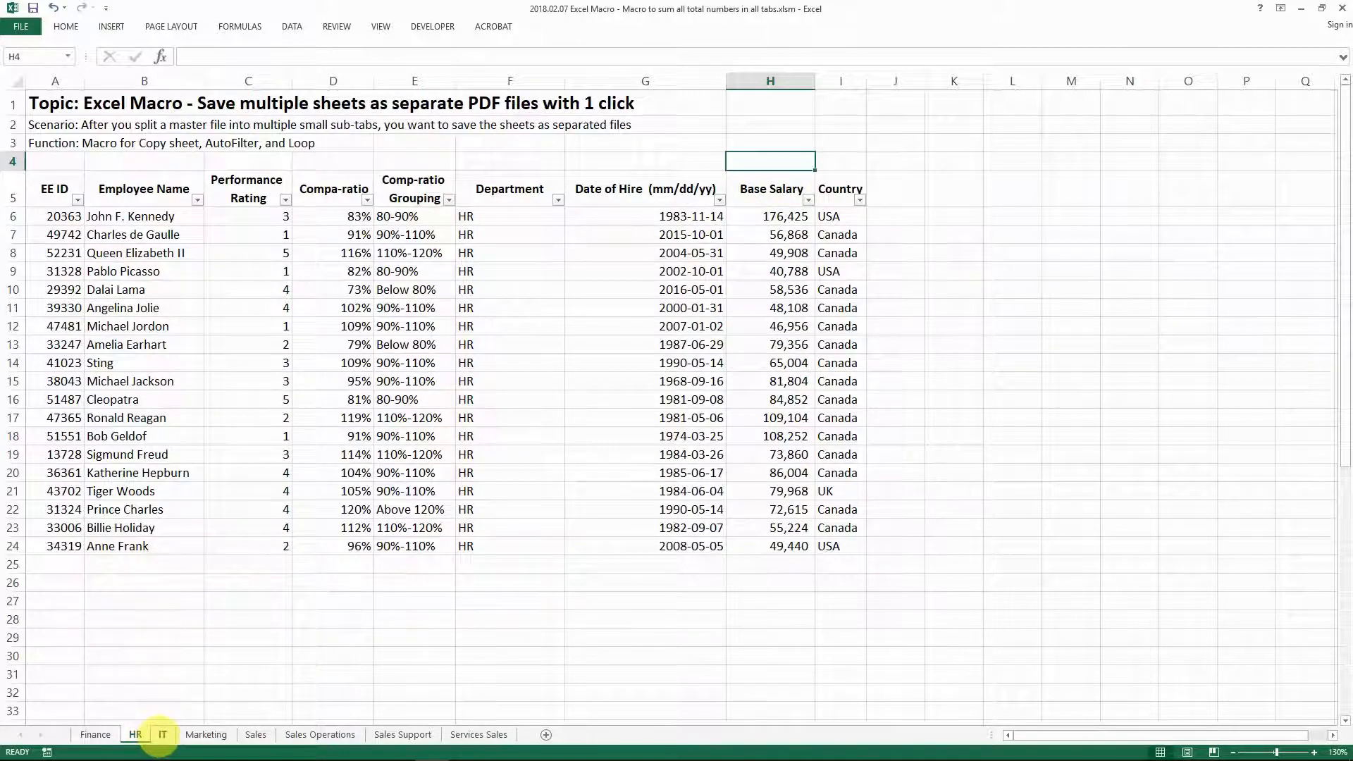
pyautogui.click(205, 734)
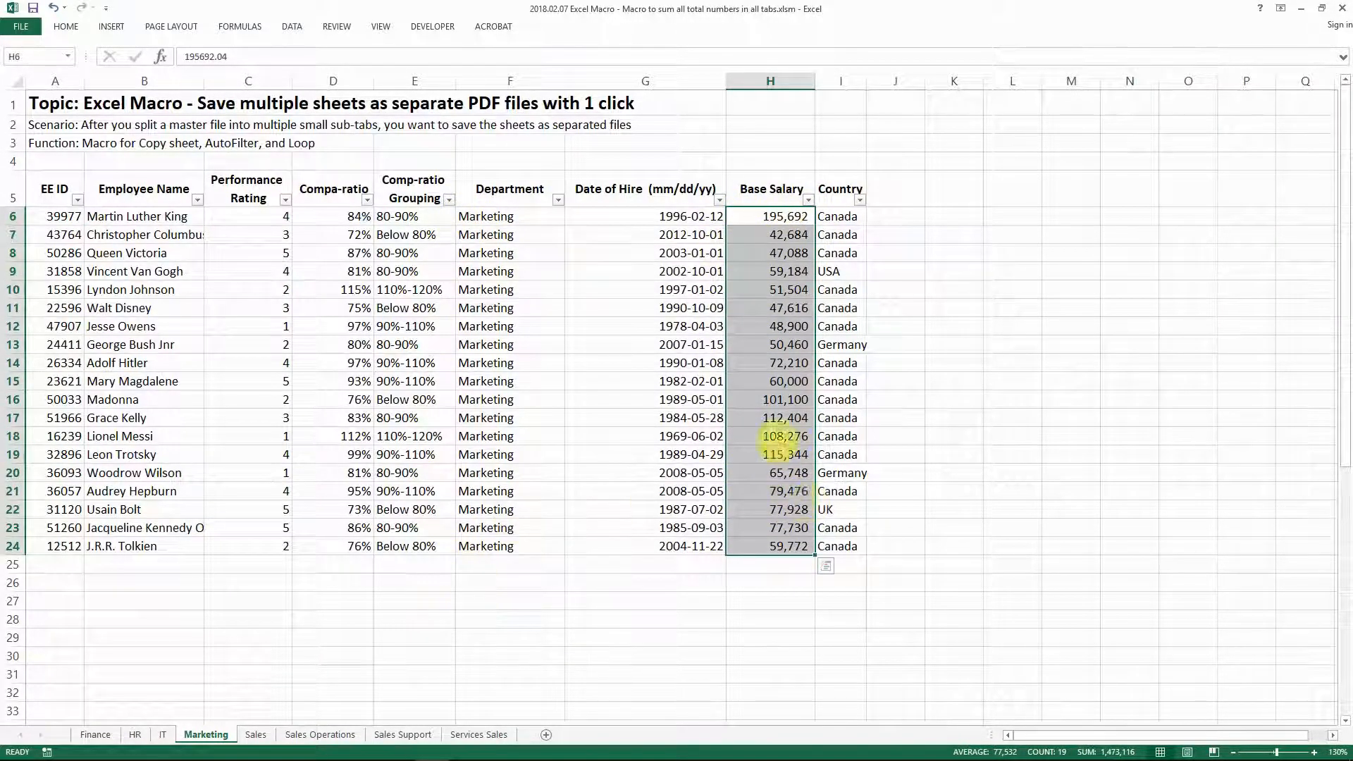
pyautogui.click(403, 734)
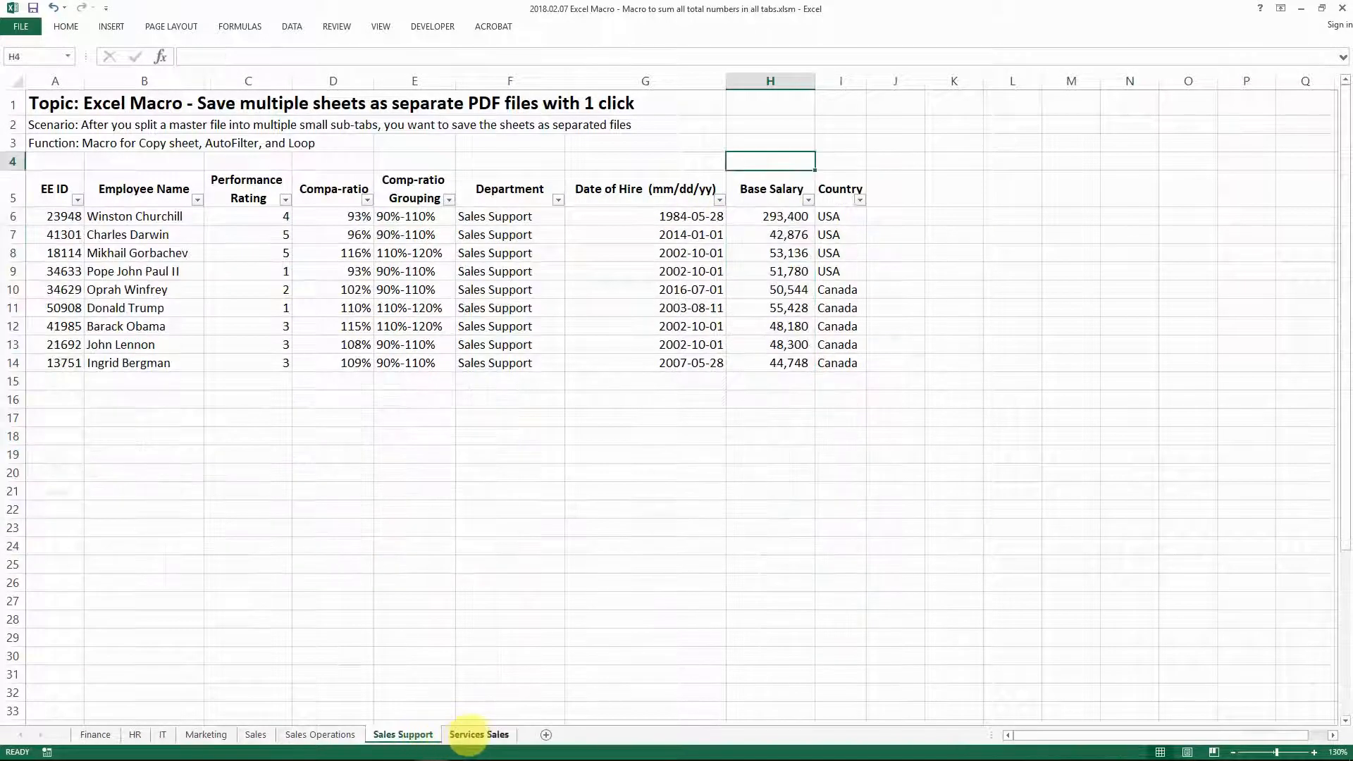
pyautogui.click(319, 734)
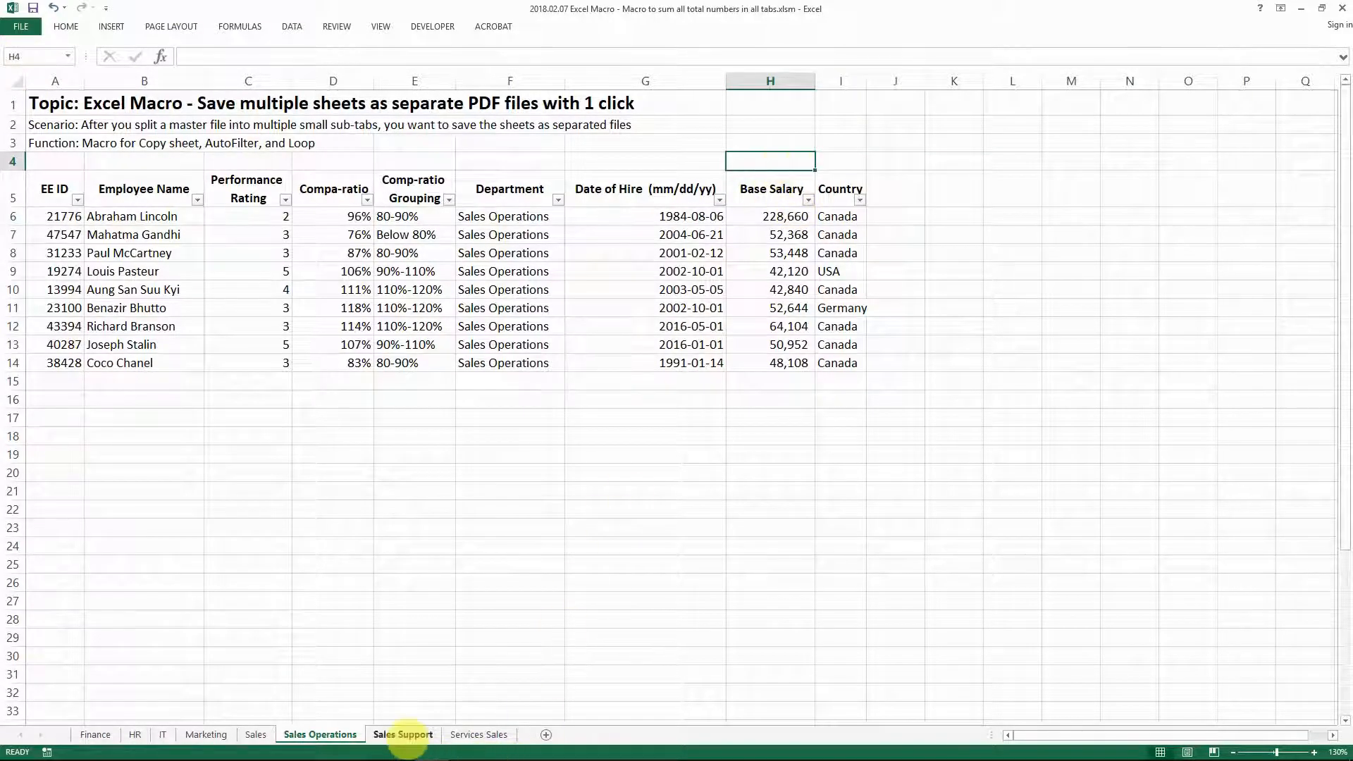
pyautogui.click(255, 734)
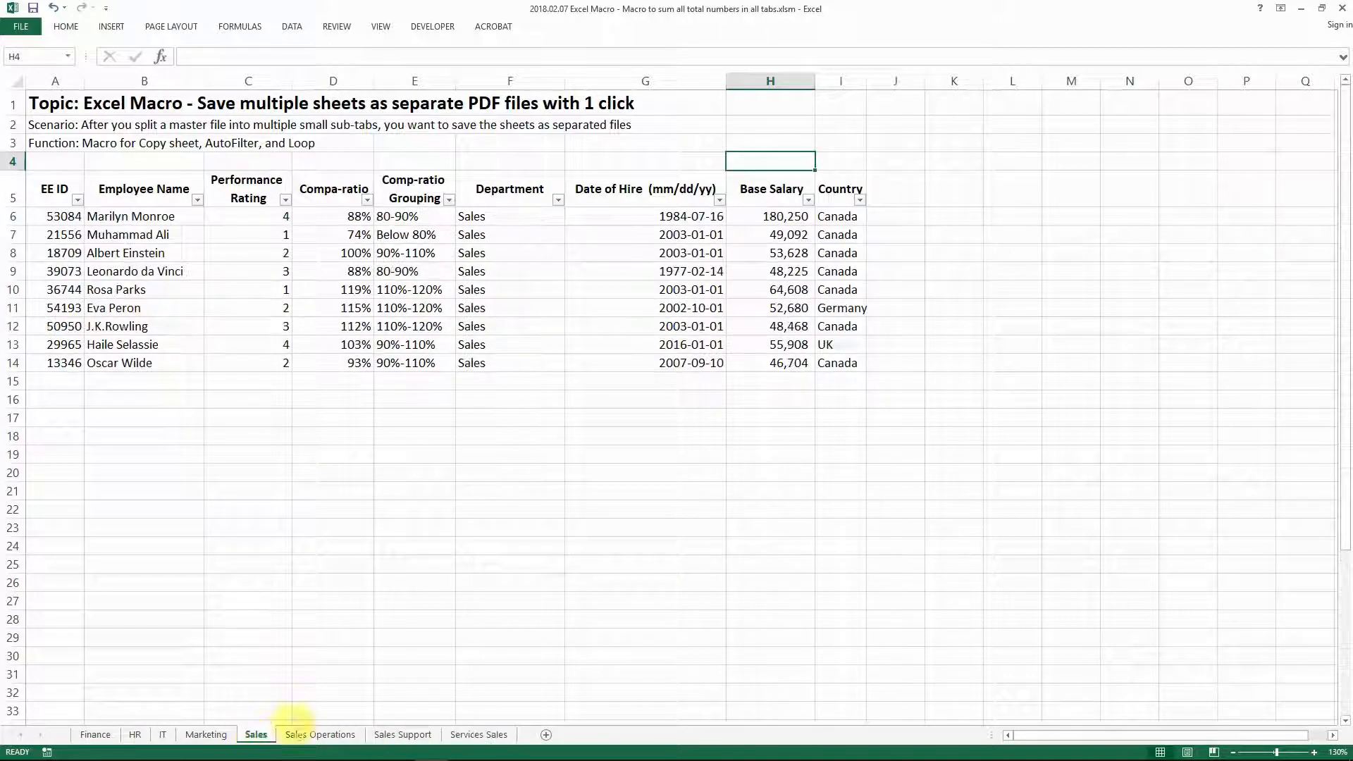
pyautogui.click(96, 735)
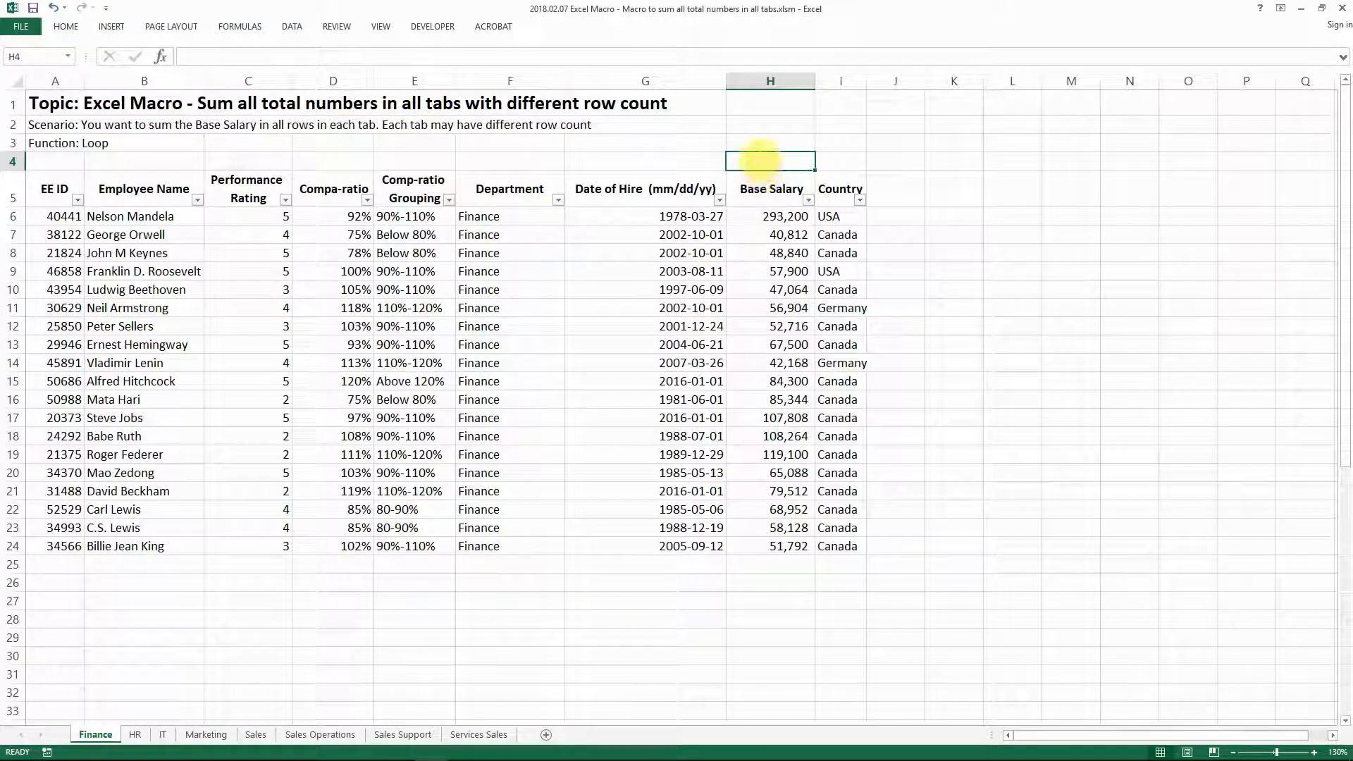
pyautogui.moveTo(906, 472)
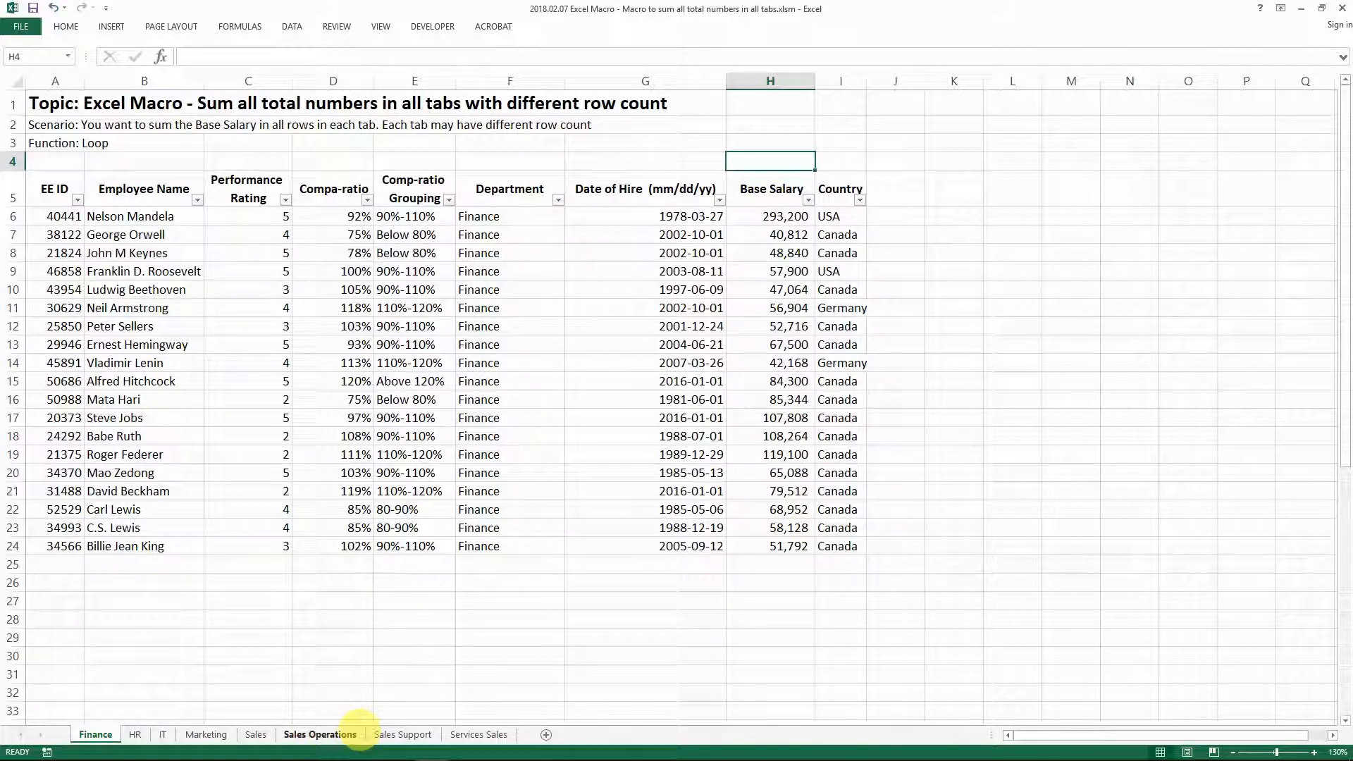
# Step: View the SumValueAcrossTabs macro in the VBA editor, glancing at Services Sales and Finance
pyautogui.press('Alt+F11')
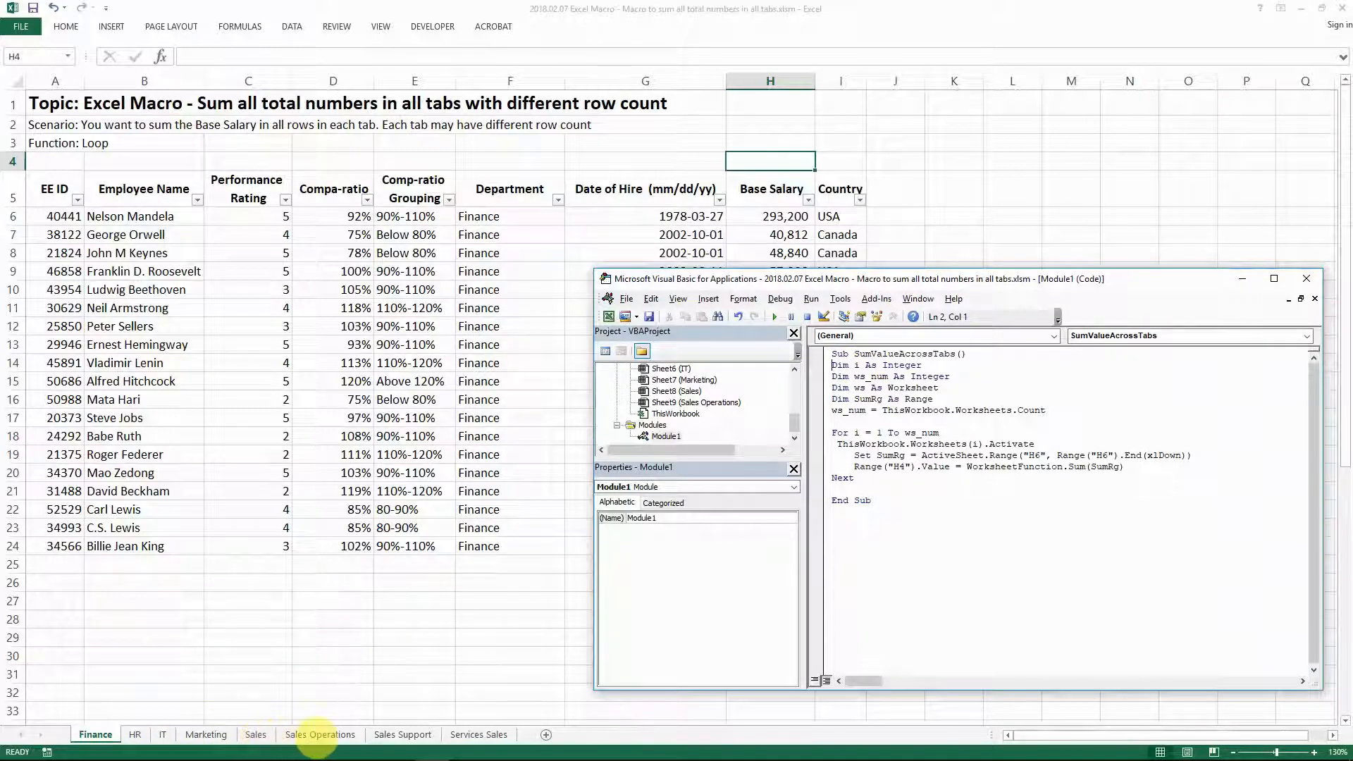
pyautogui.moveTo(833, 365); pyautogui.dragTo(871, 399)
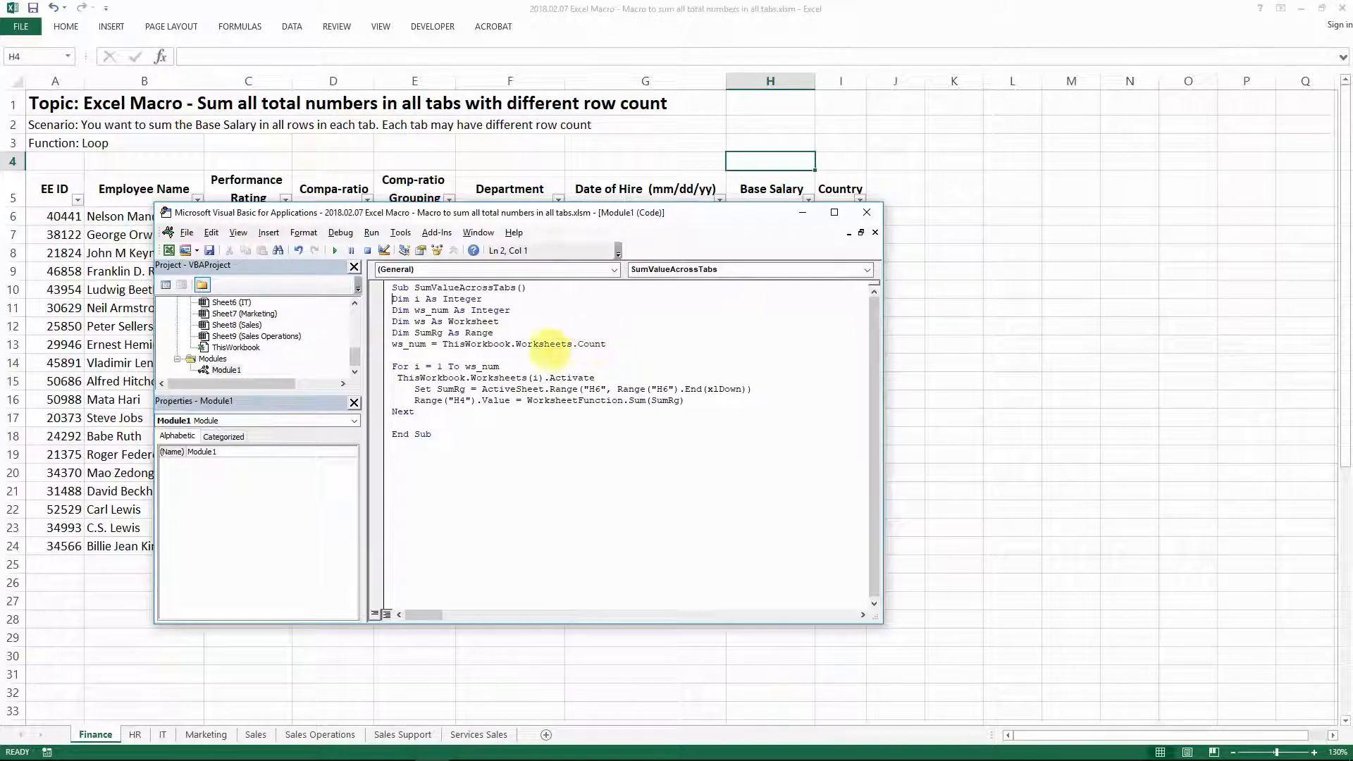
pyautogui.moveTo(824, 707)
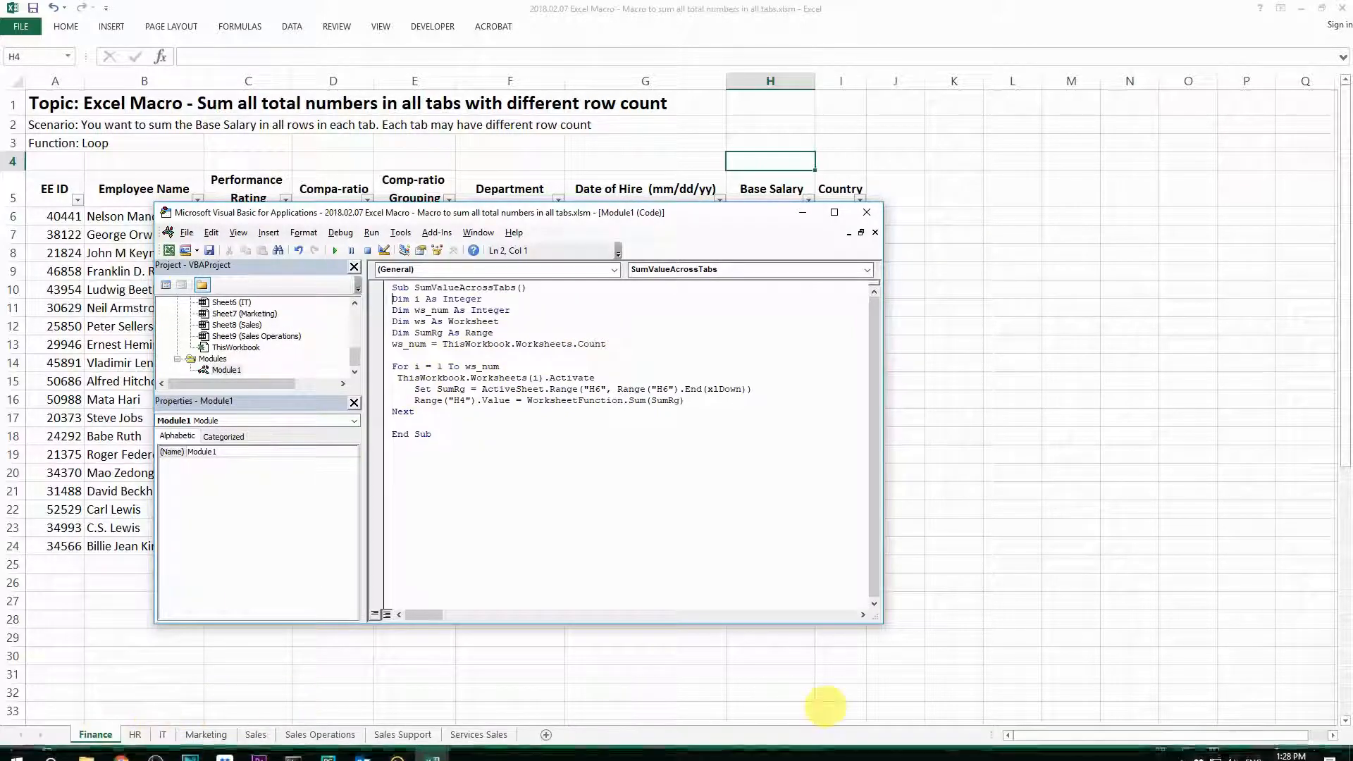
pyautogui.moveTo(592, 343)
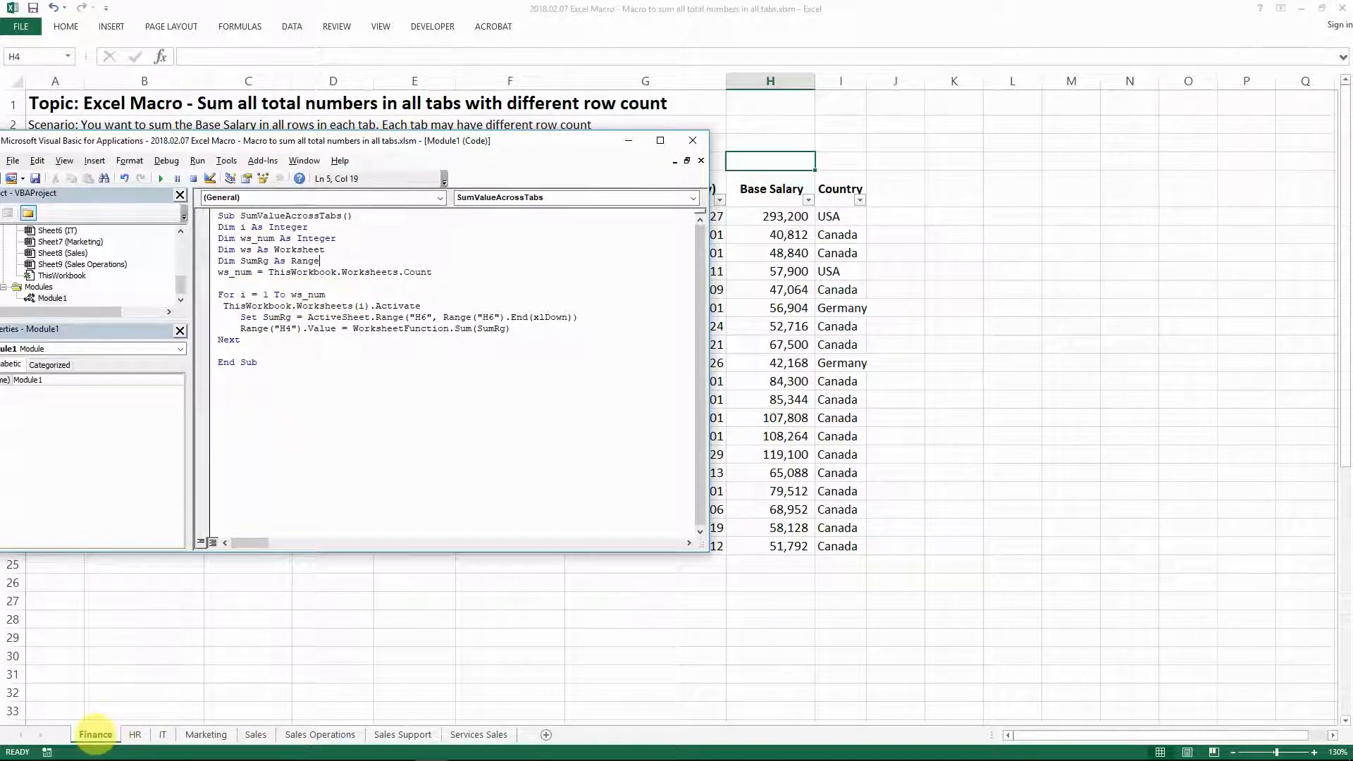
pyautogui.click(478, 734)
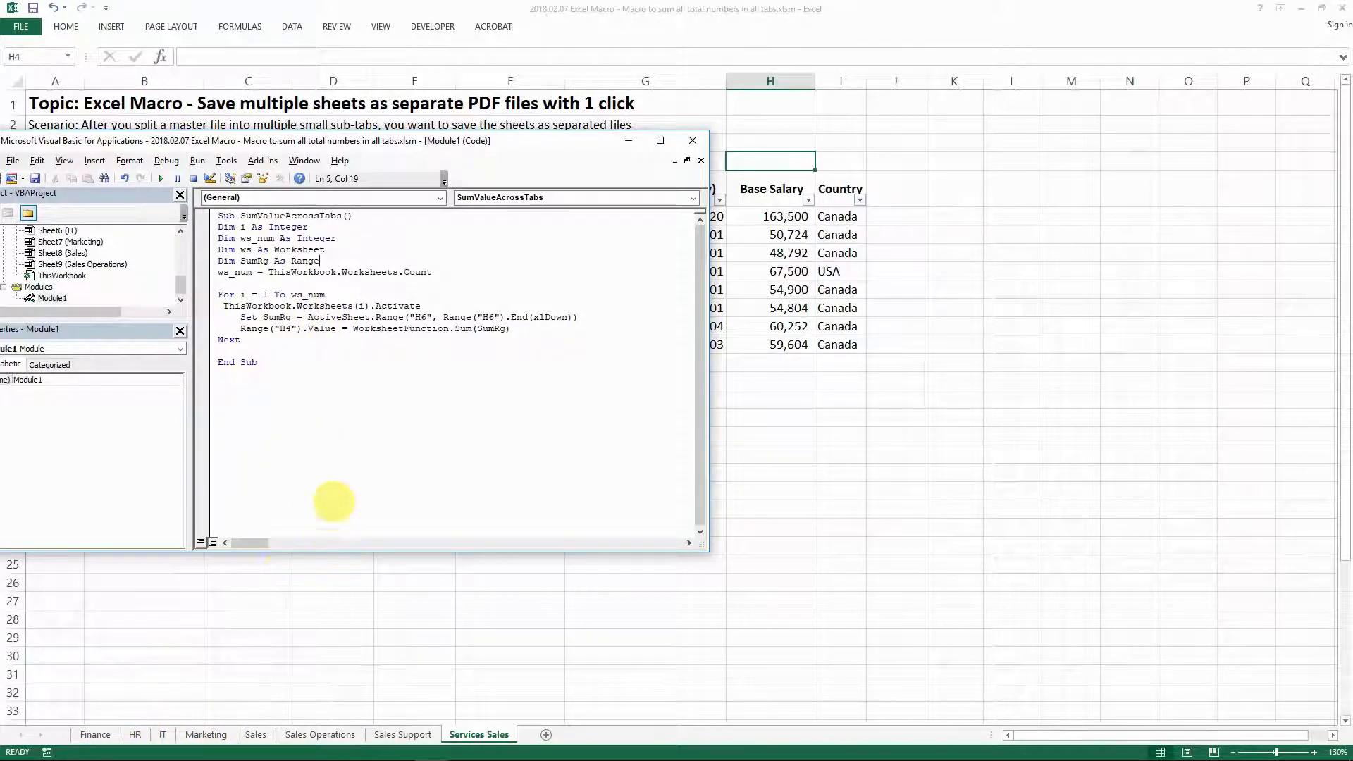
pyautogui.click(95, 734)
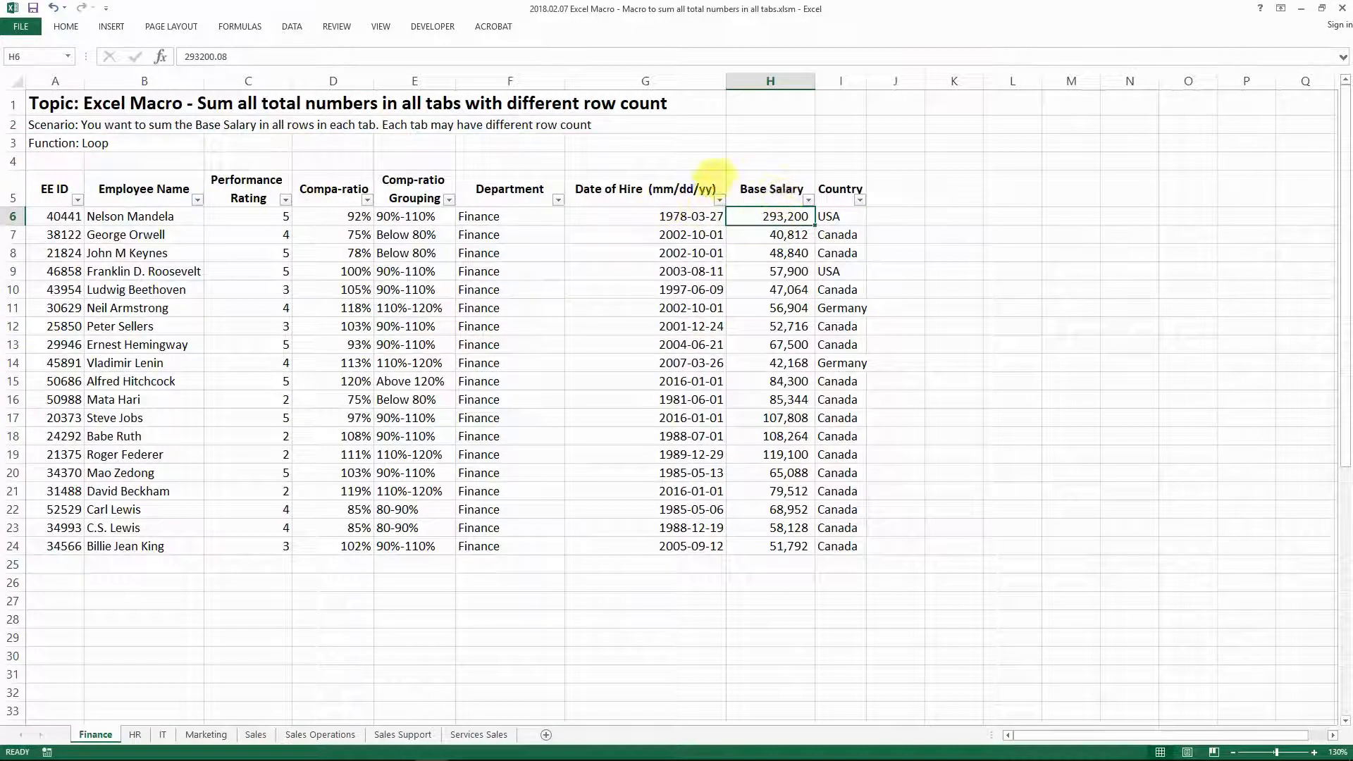
pyautogui.moveTo(769, 216); pyautogui.dragTo(769, 253)
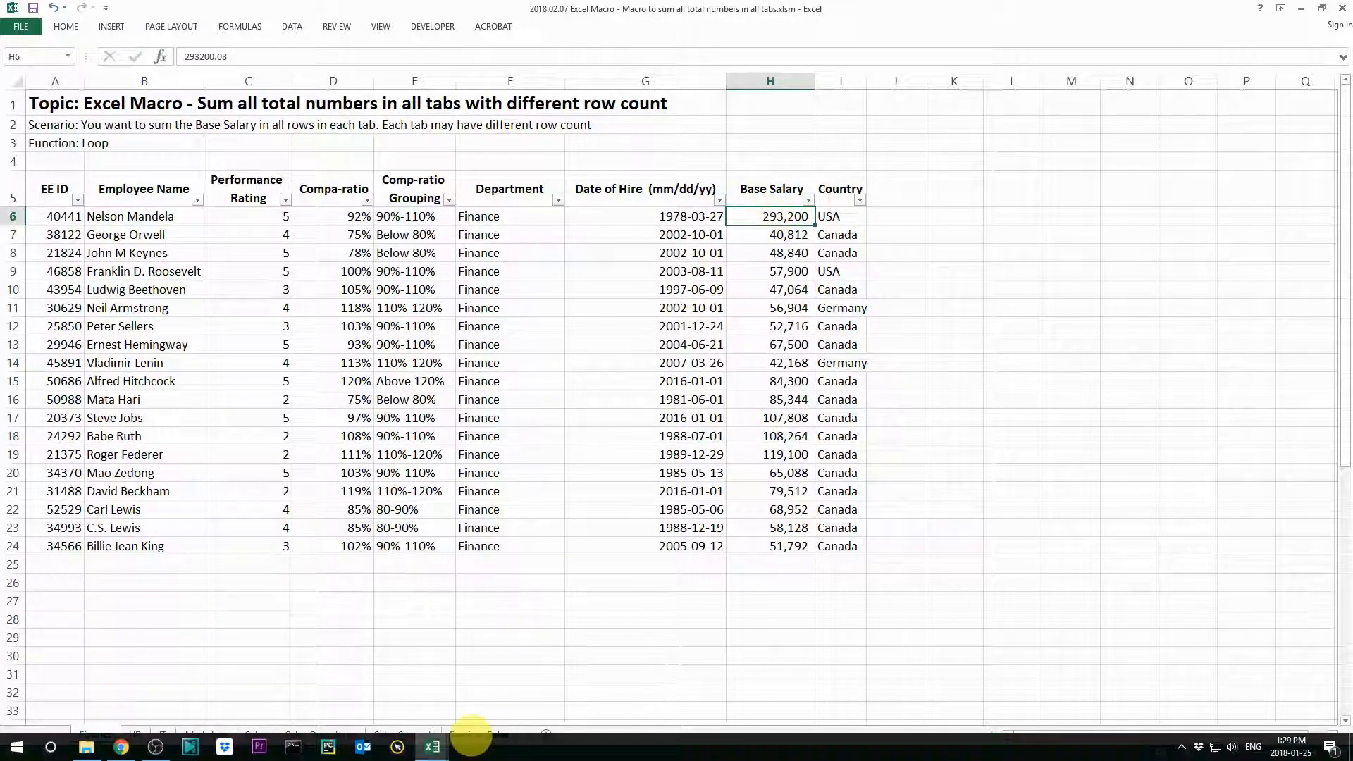
pyautogui.click(479, 734)
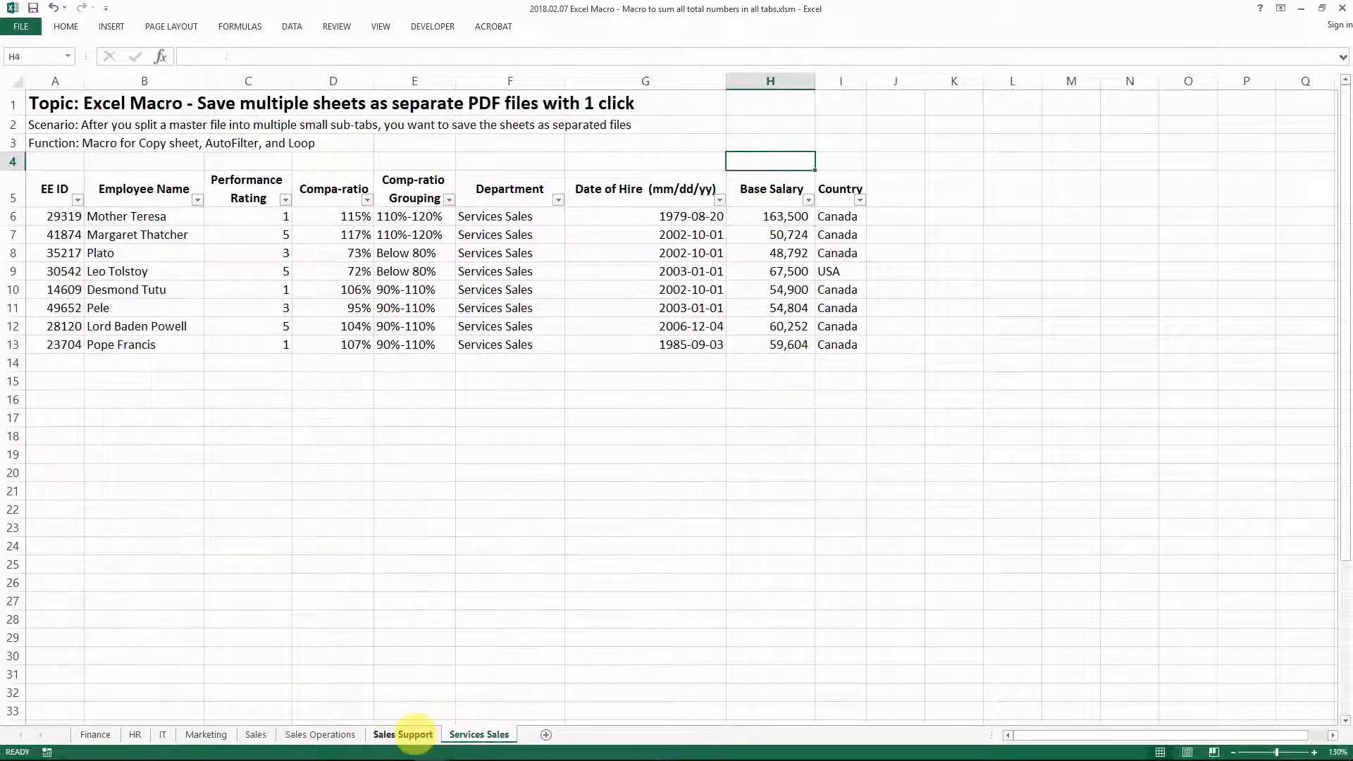
pyautogui.click(403, 735)
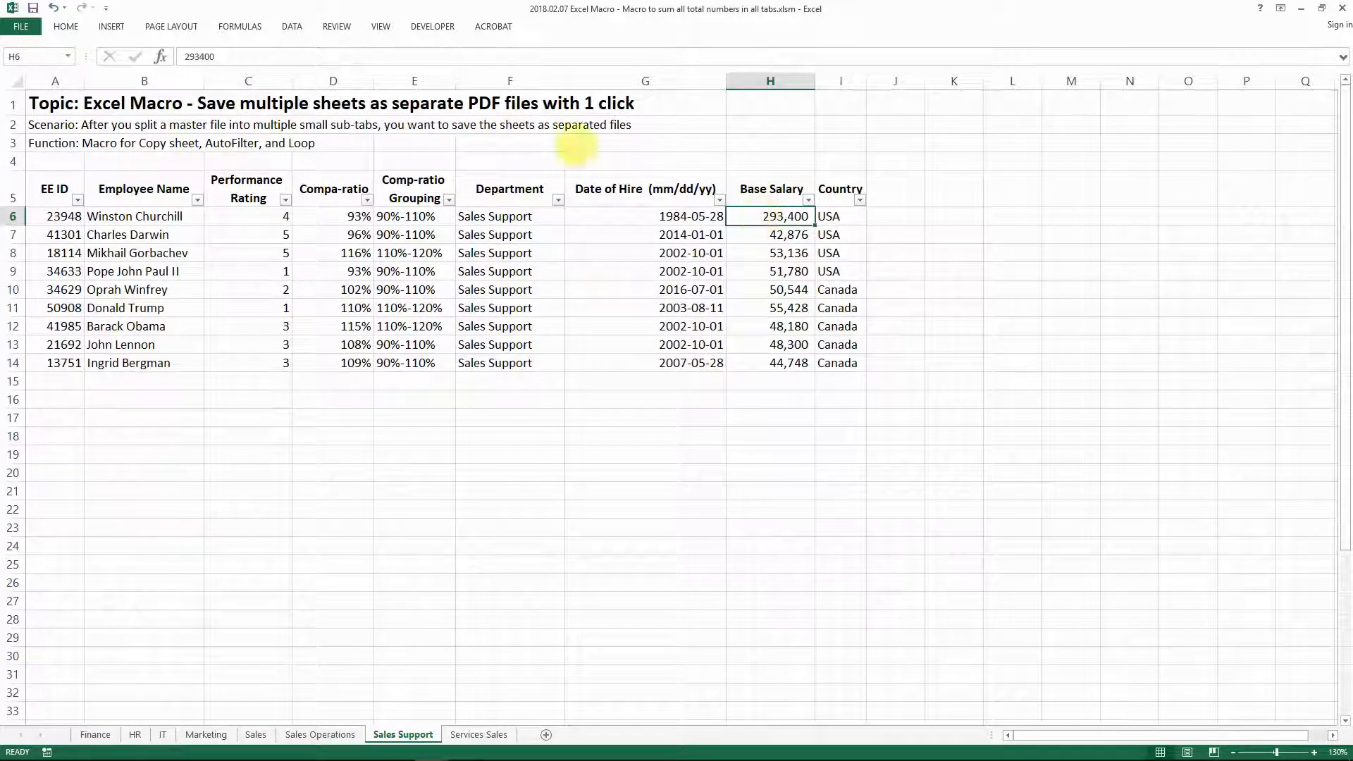
pyautogui.click(95, 735)
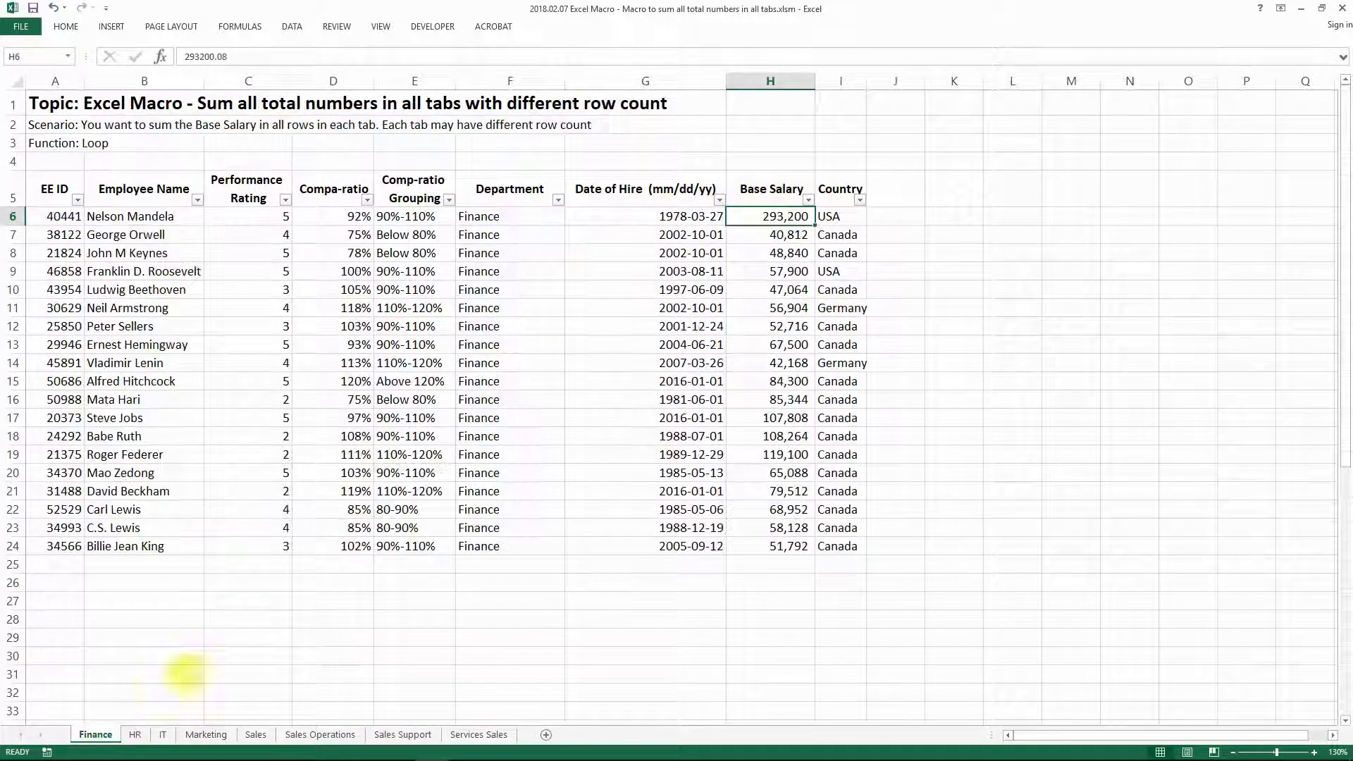
pyautogui.press('Alt+F11')
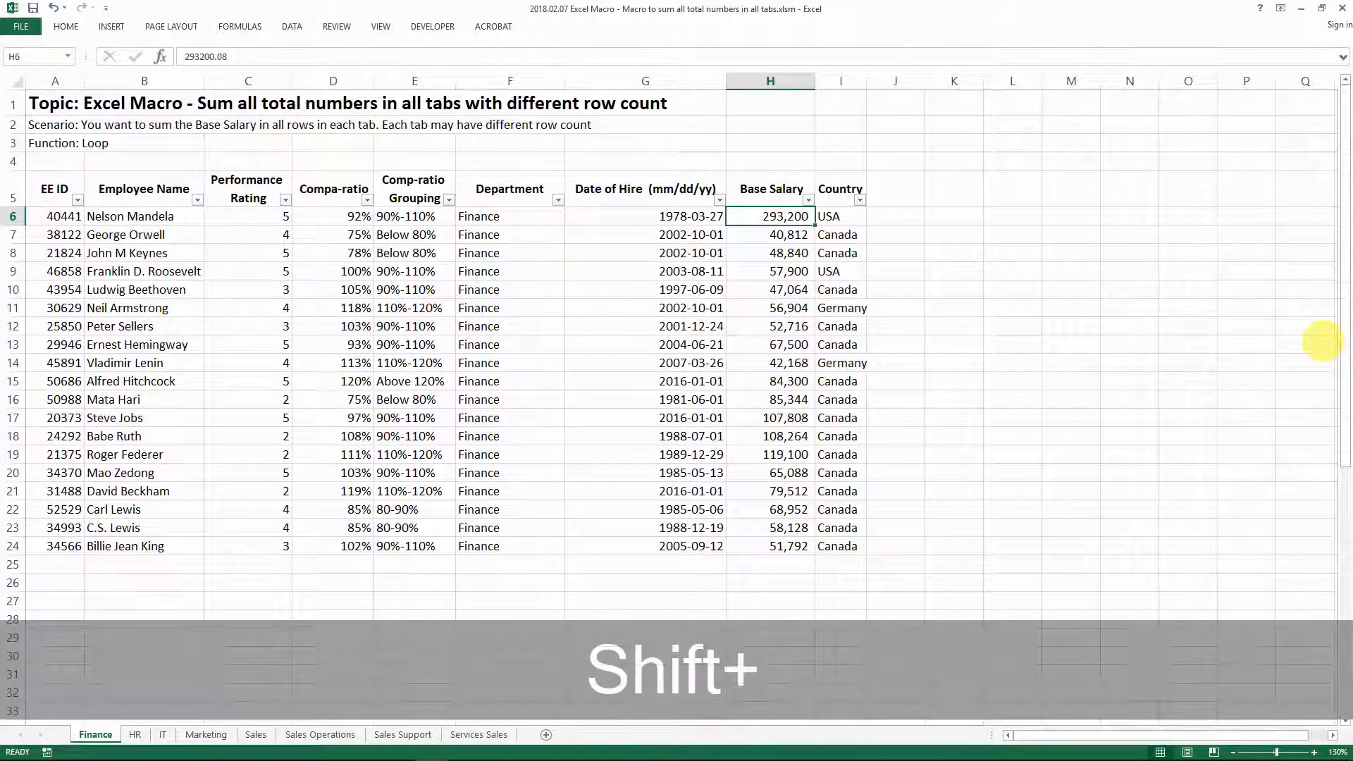
pyautogui.click(770, 546)
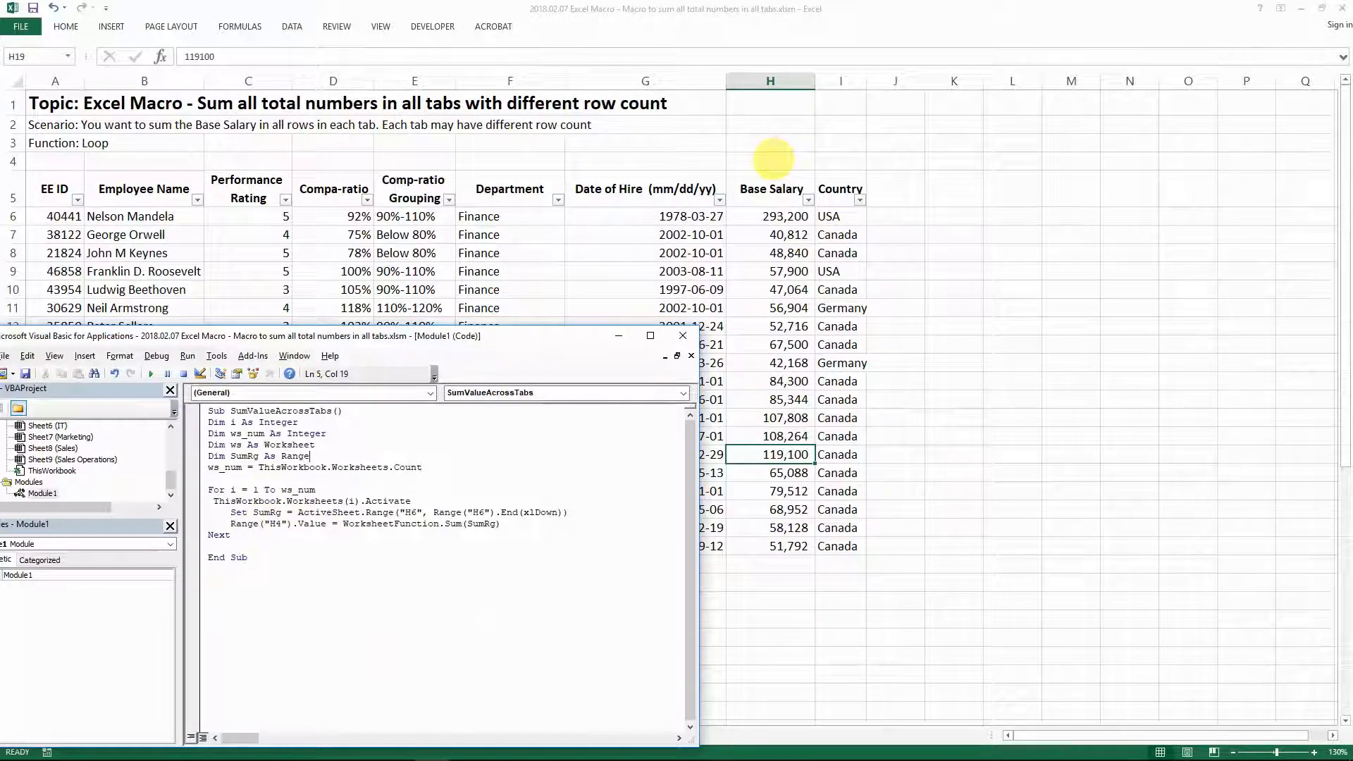
pyautogui.moveTo(436, 531)
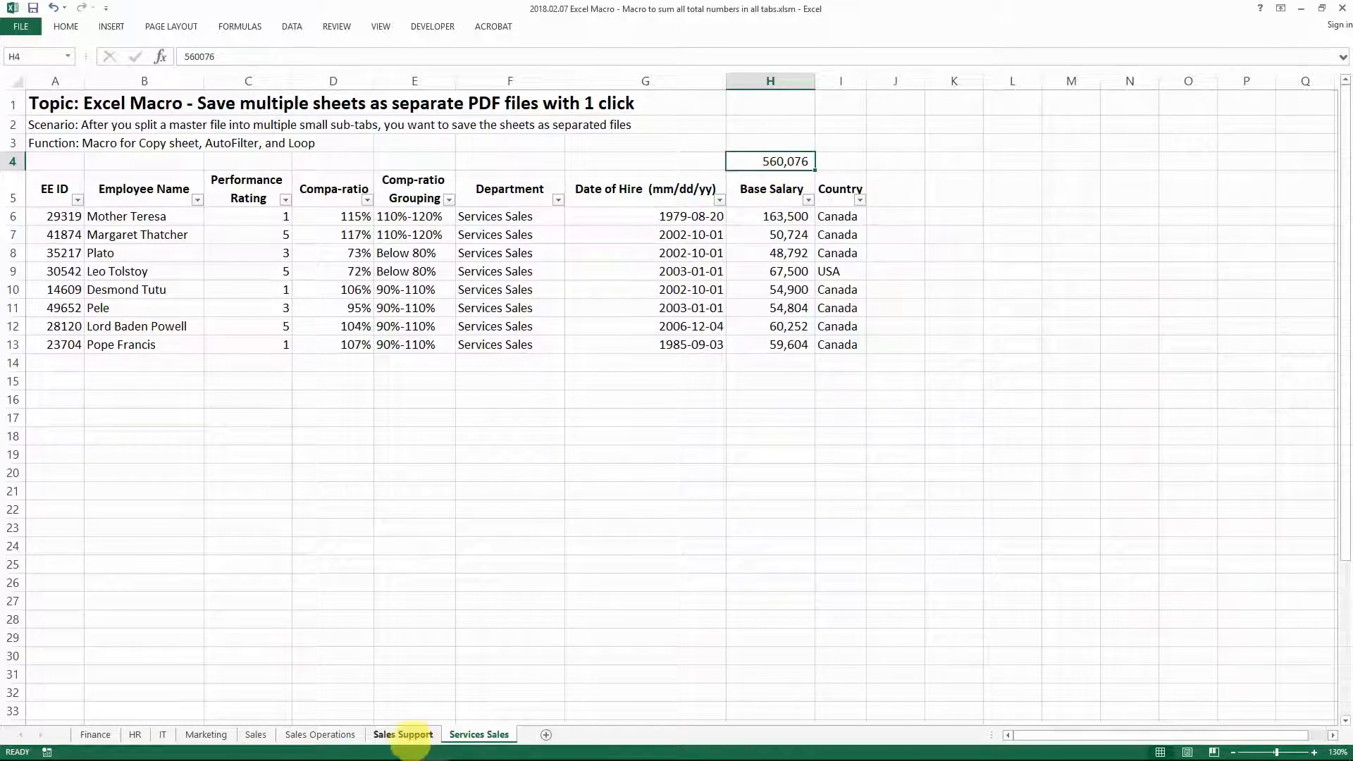
# Step: Check the macro's H4 totals on Sales Support, IT and Finance (1,535,392), then view HR
pyautogui.click(401, 735)
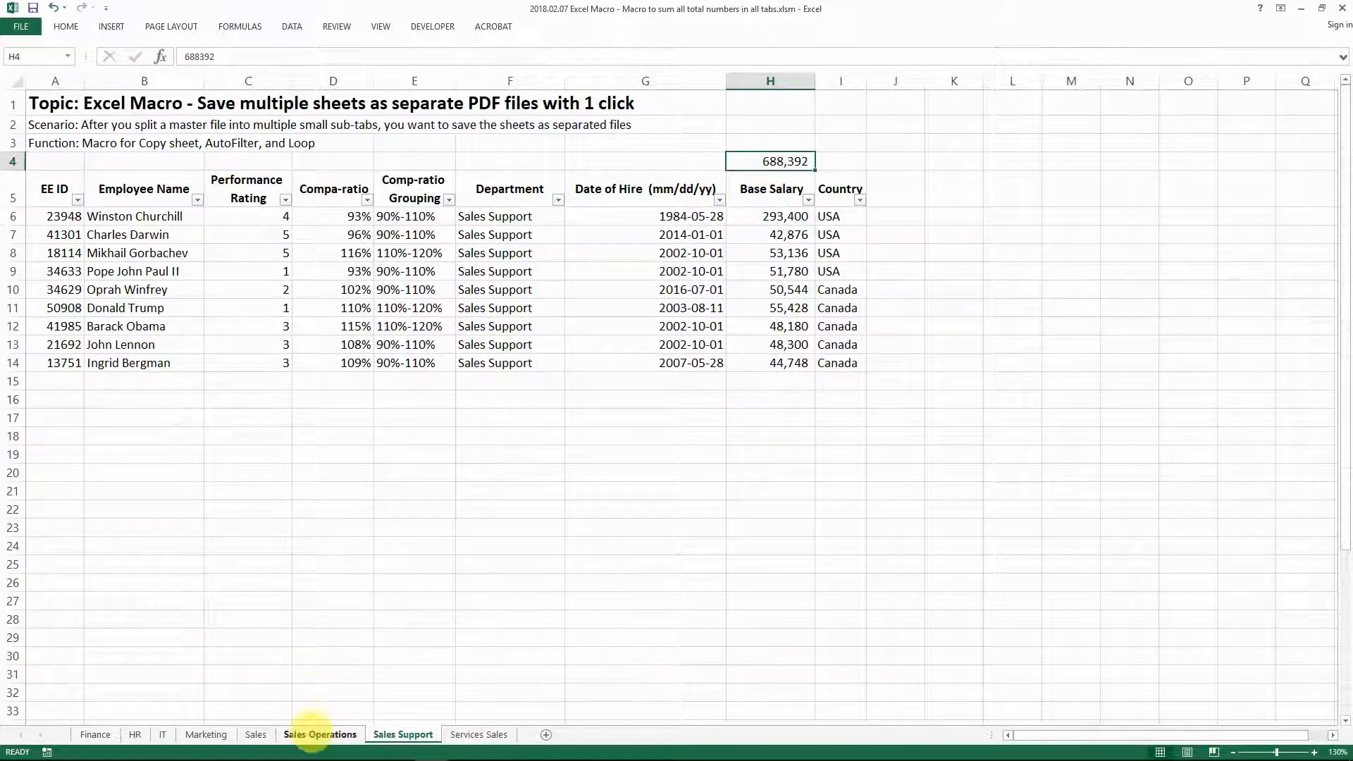
pyautogui.click(162, 734)
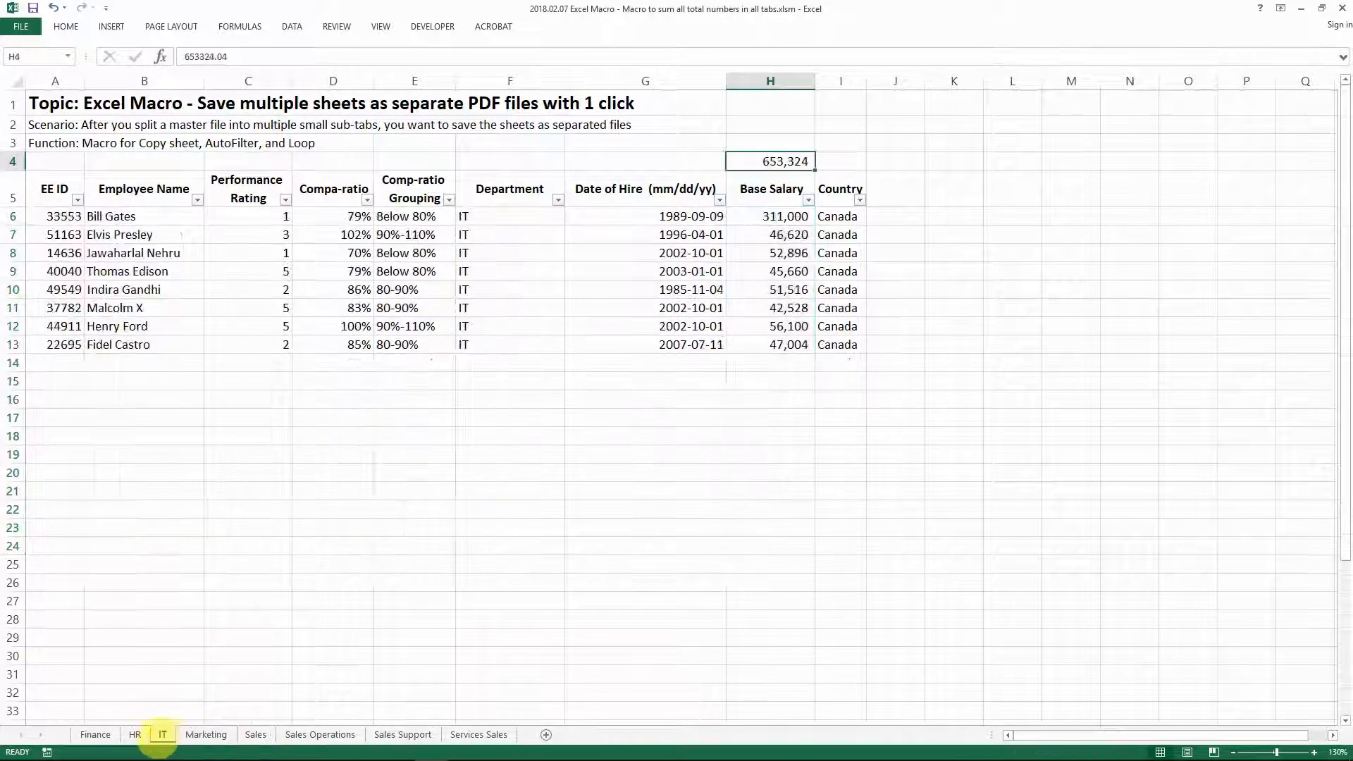
pyautogui.click(95, 734)
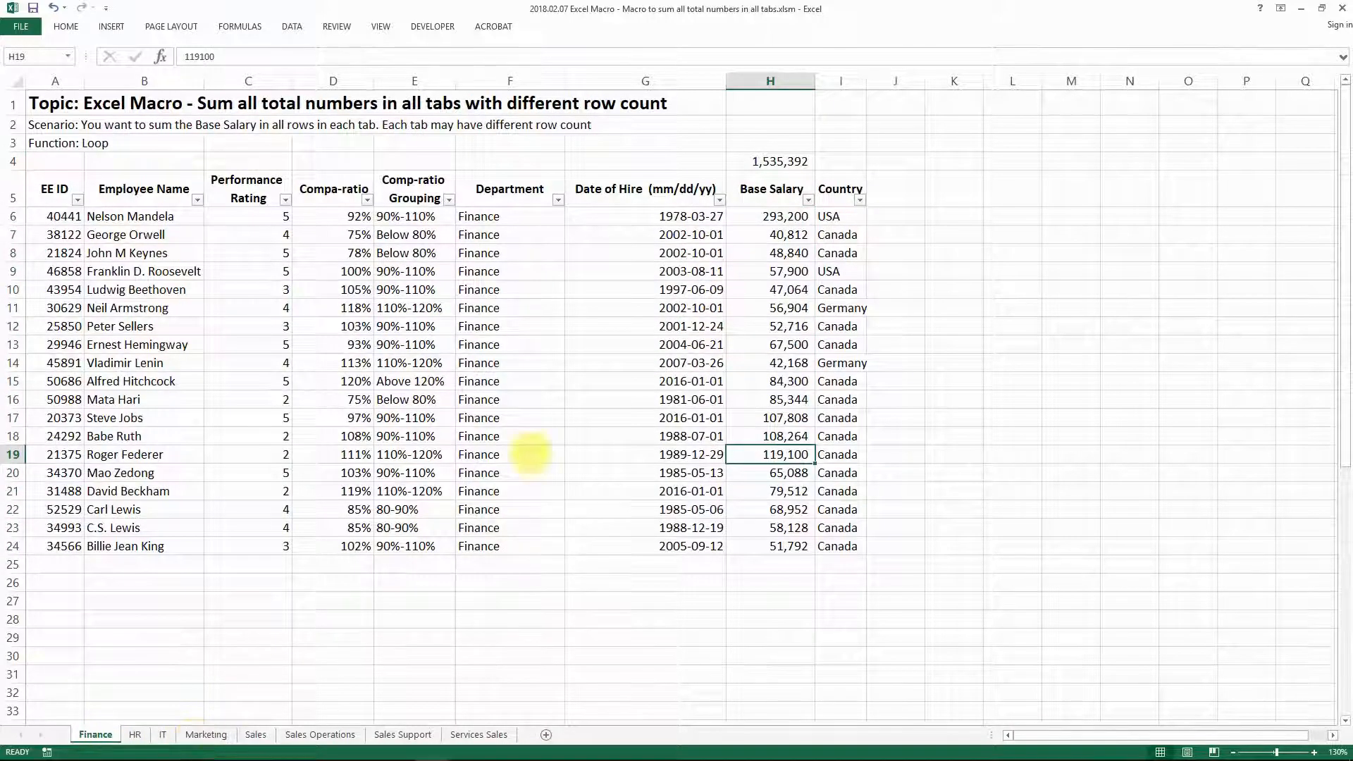
pyautogui.click(769, 162)
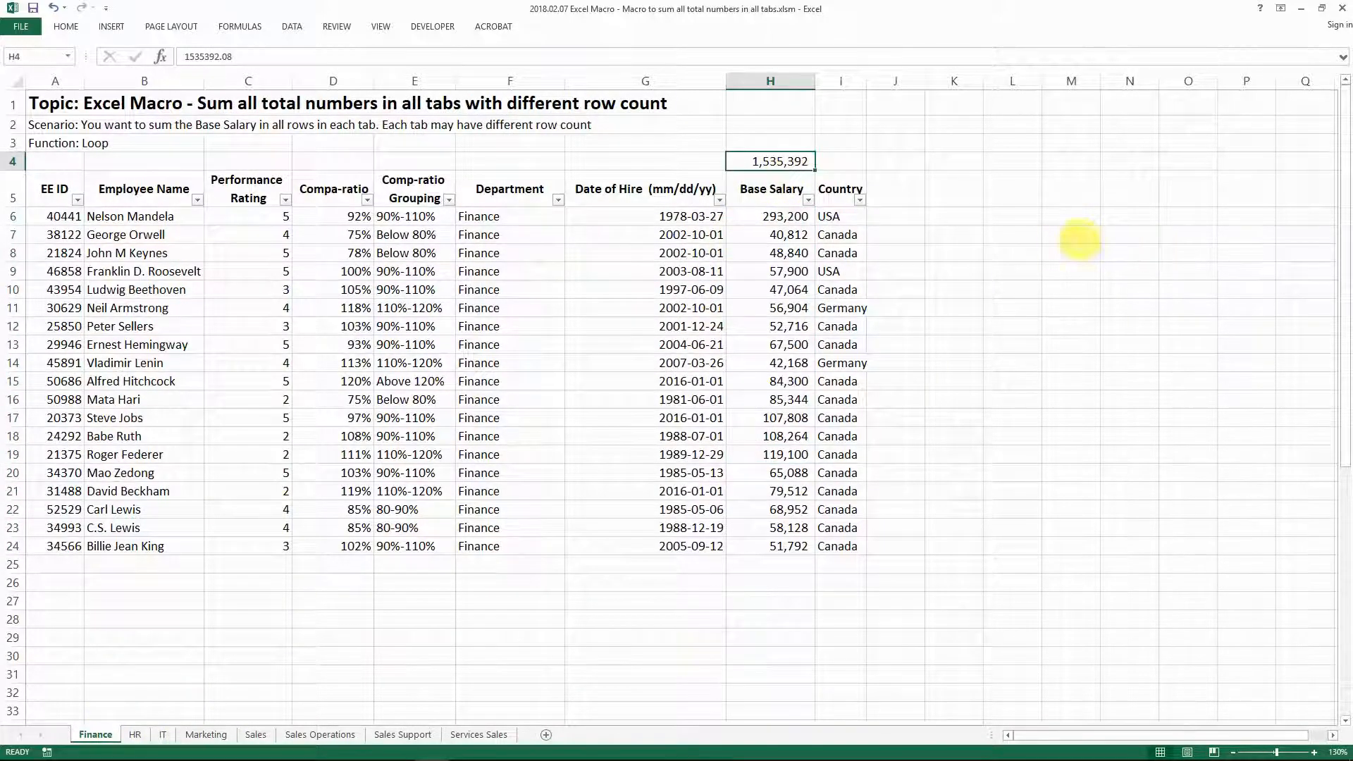
pyautogui.press('alt+tab')
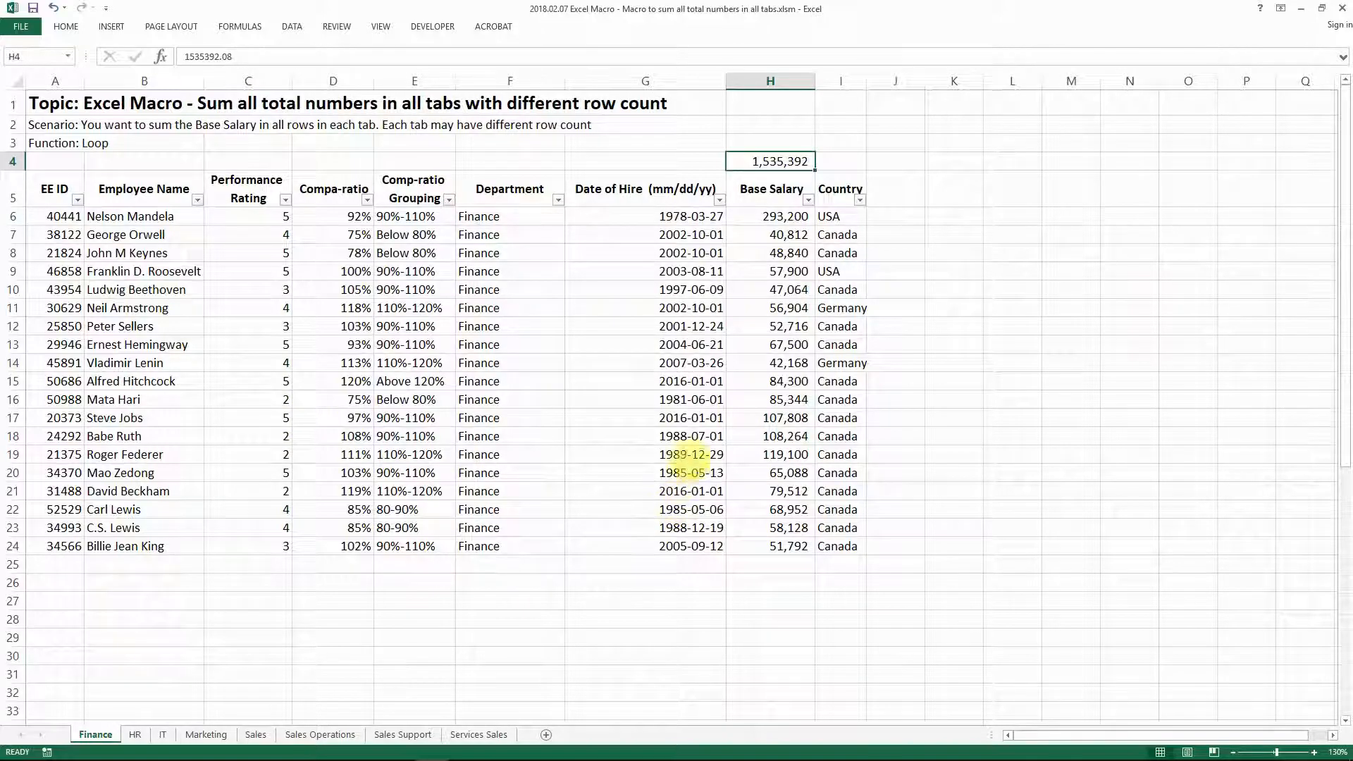
pyautogui.moveTo(669, 426)
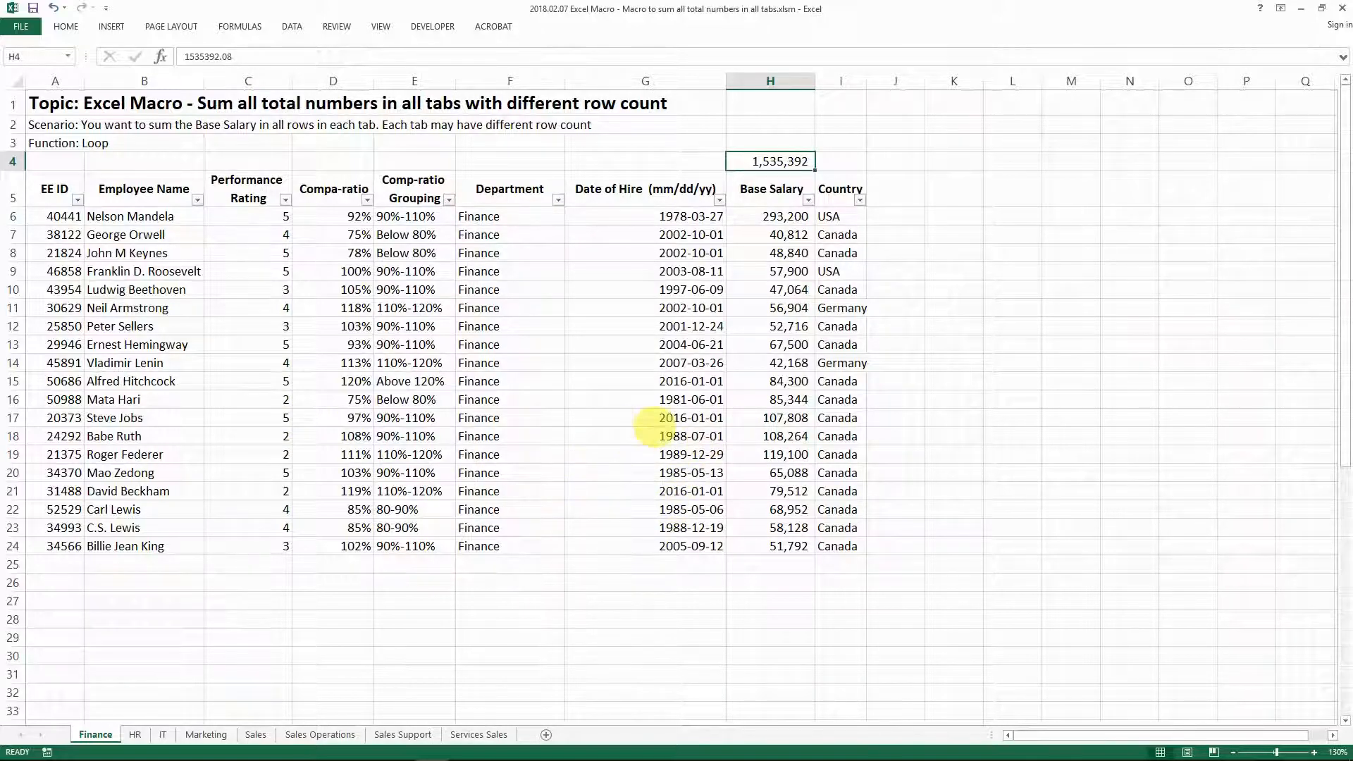
pyautogui.moveTo(552, 473)
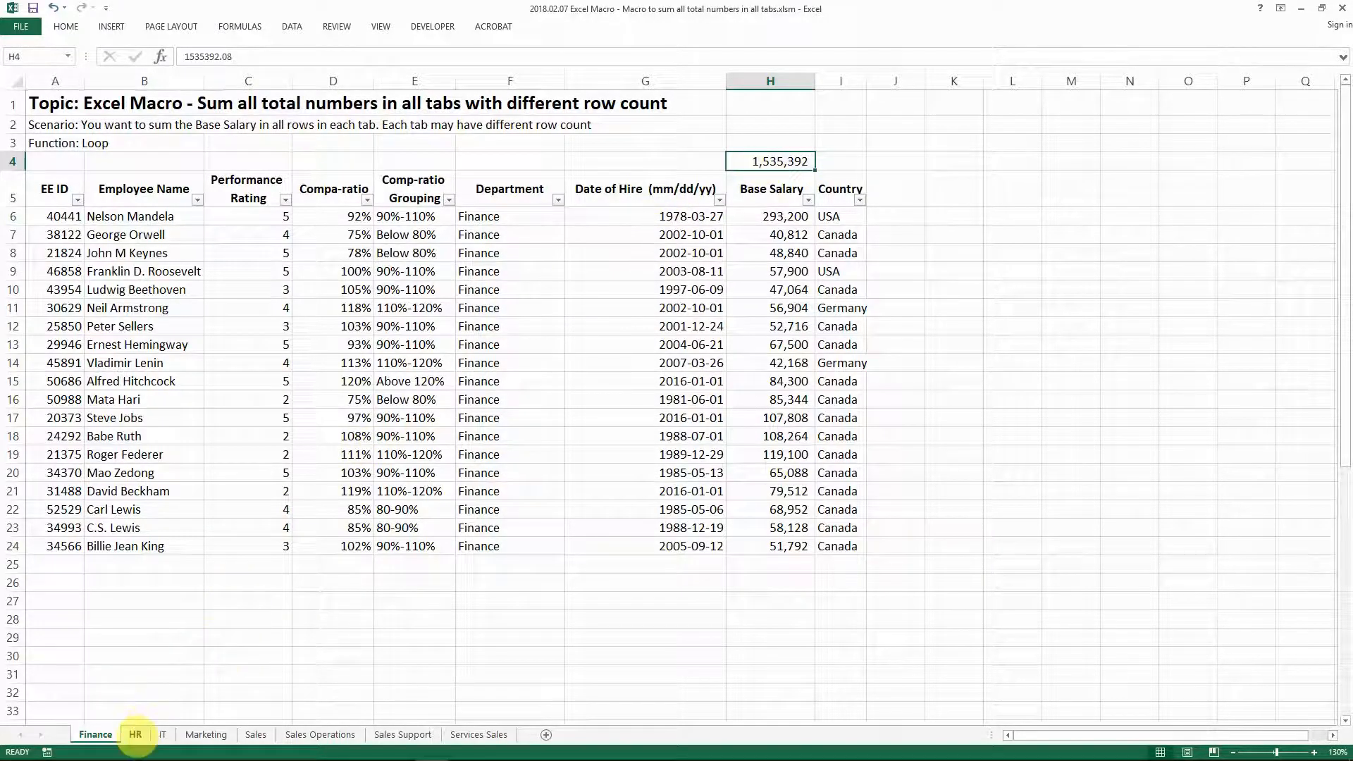
pyautogui.click(205, 735)
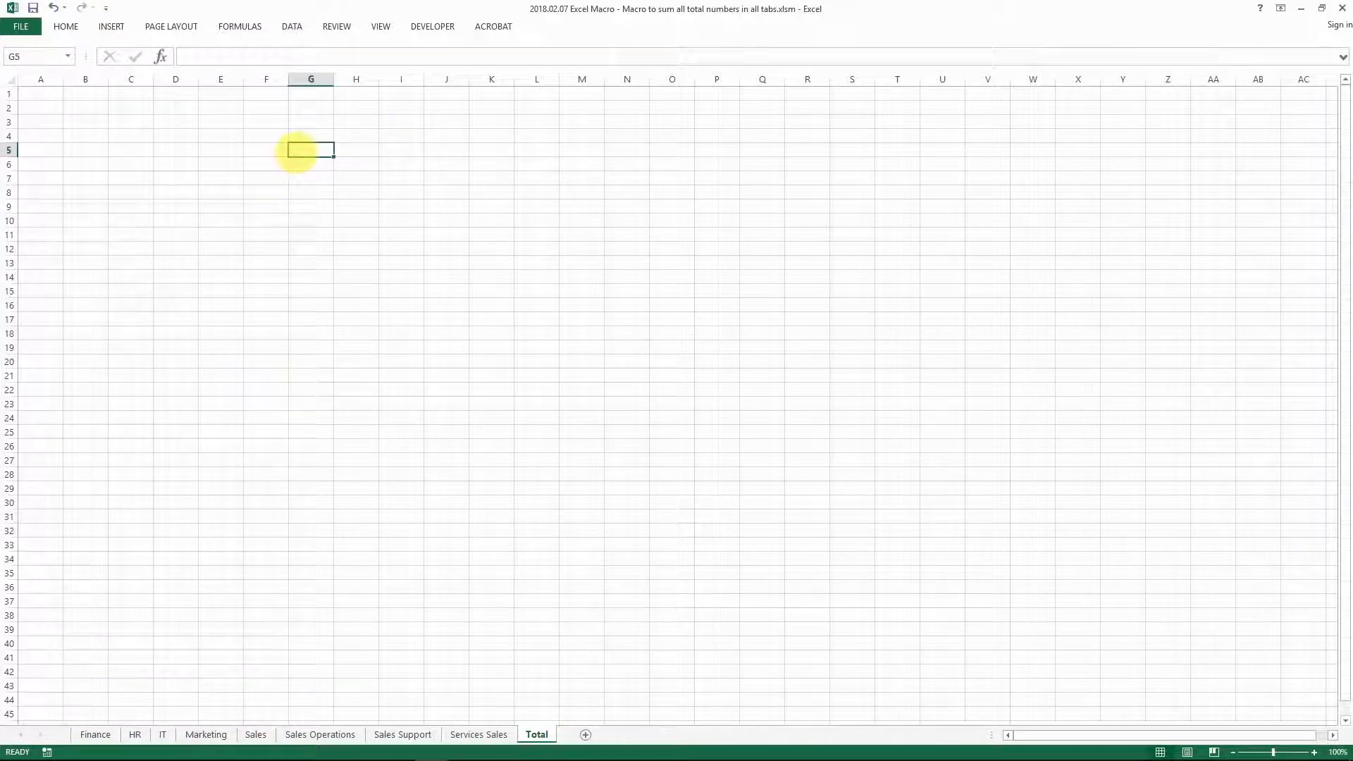
# Step: Label Total sheet G5 'Sum of All Sheets for Base Salary', then view Services Sales
pyautogui.write('Sum')
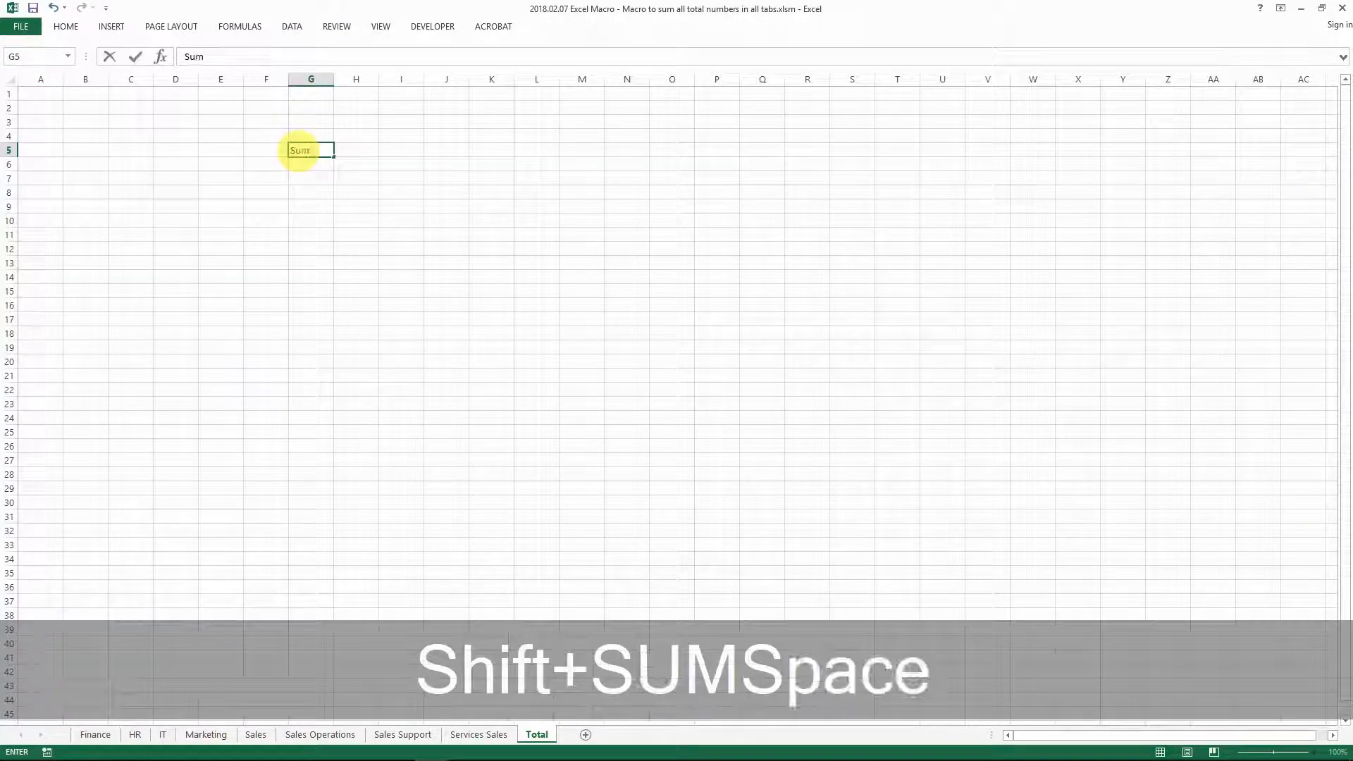
pyautogui.write('fo')
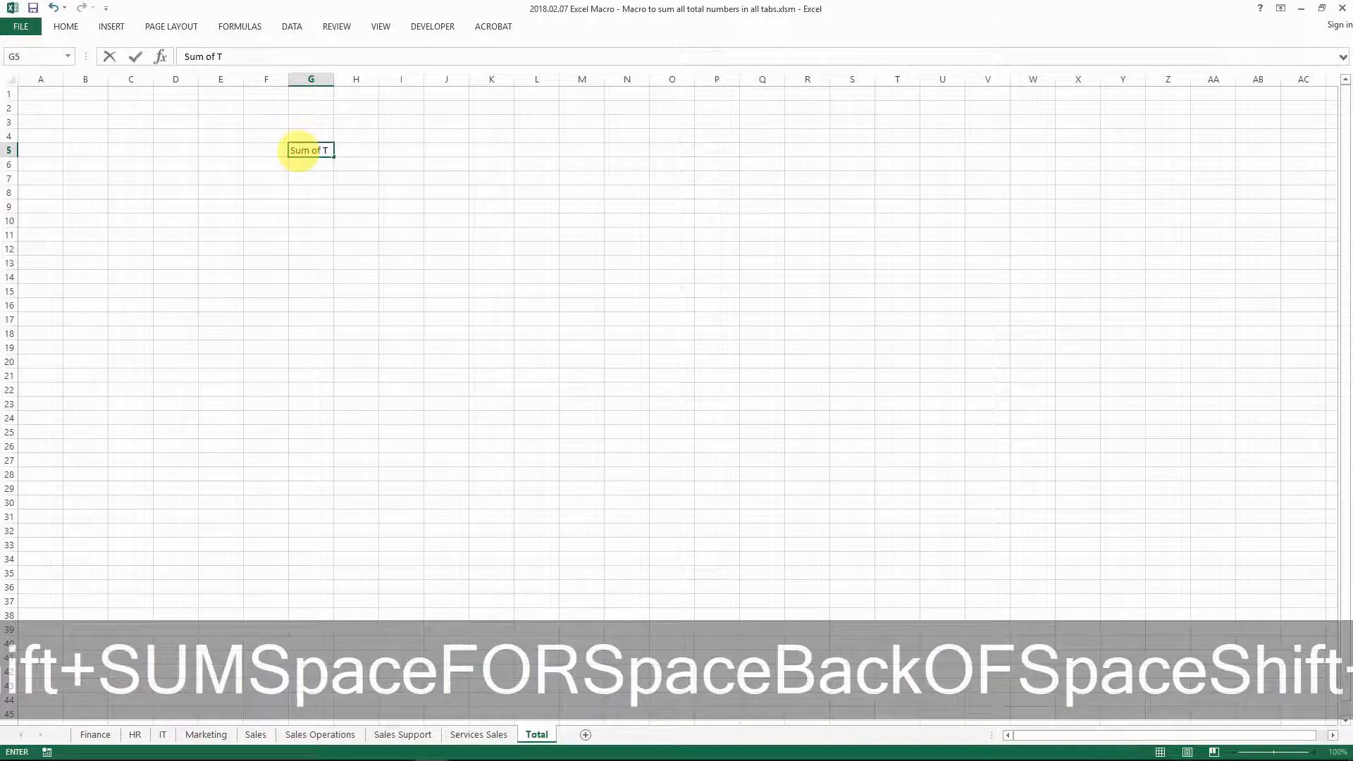
pyautogui.write('All Sheets for Base Salary')
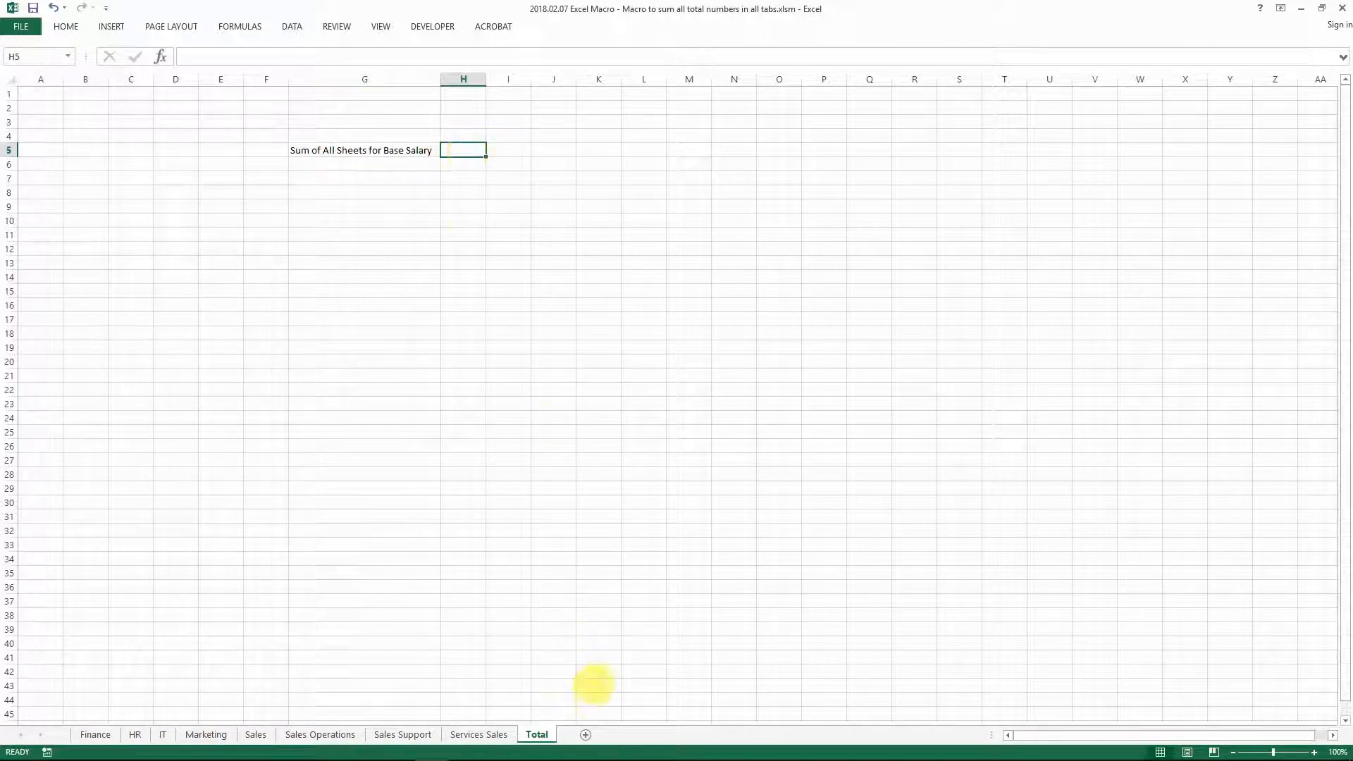
pyautogui.click(478, 734)
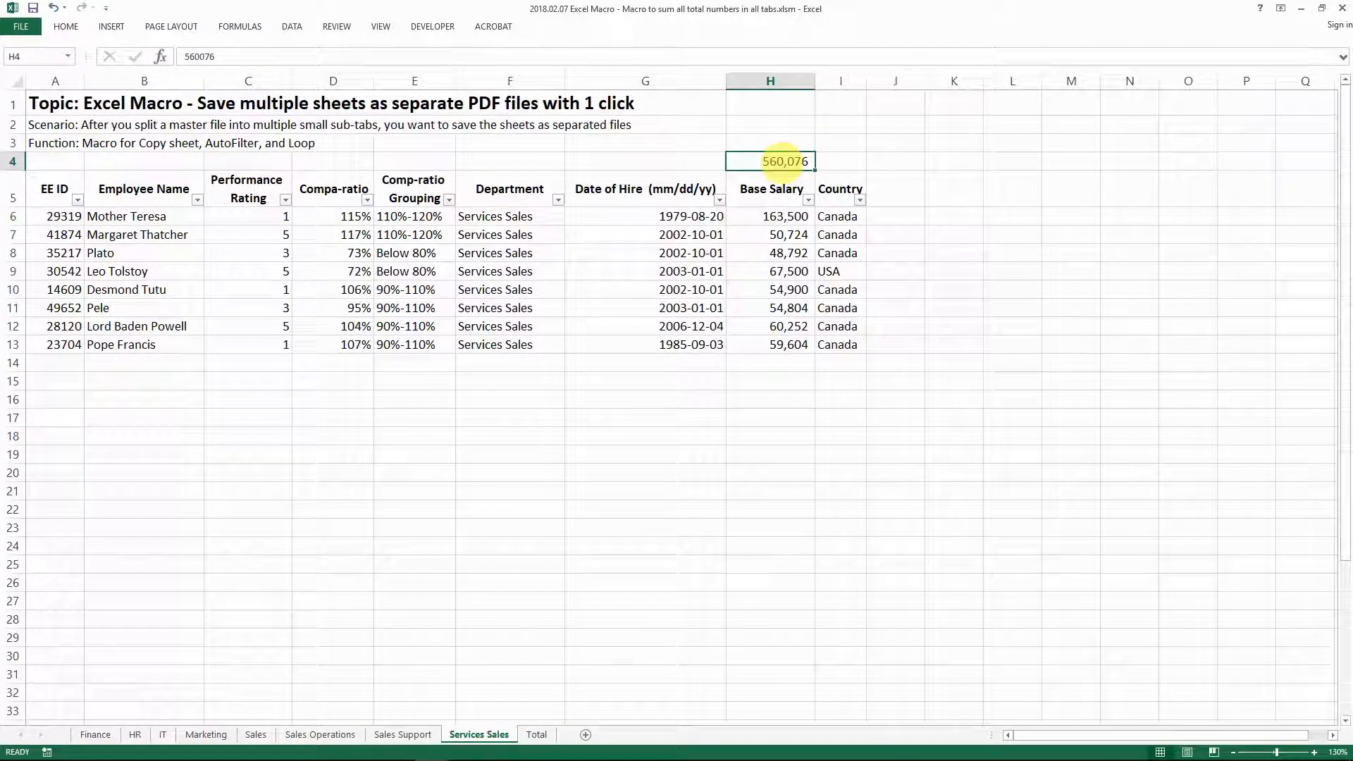
# Step: Enter =SUM('*'!H4) in the Total sheet's H5 to add every department's H4
pyautogui.click(536, 735)
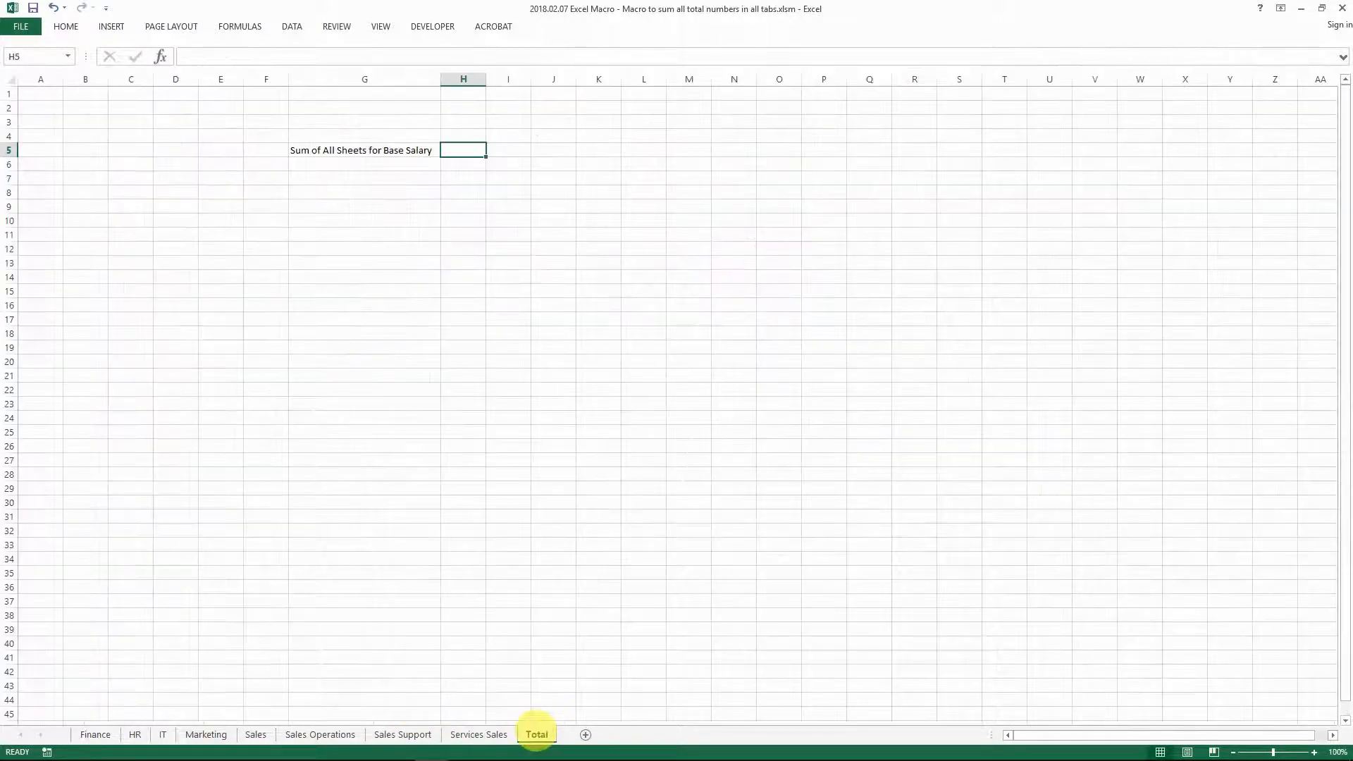
pyautogui.write('=')
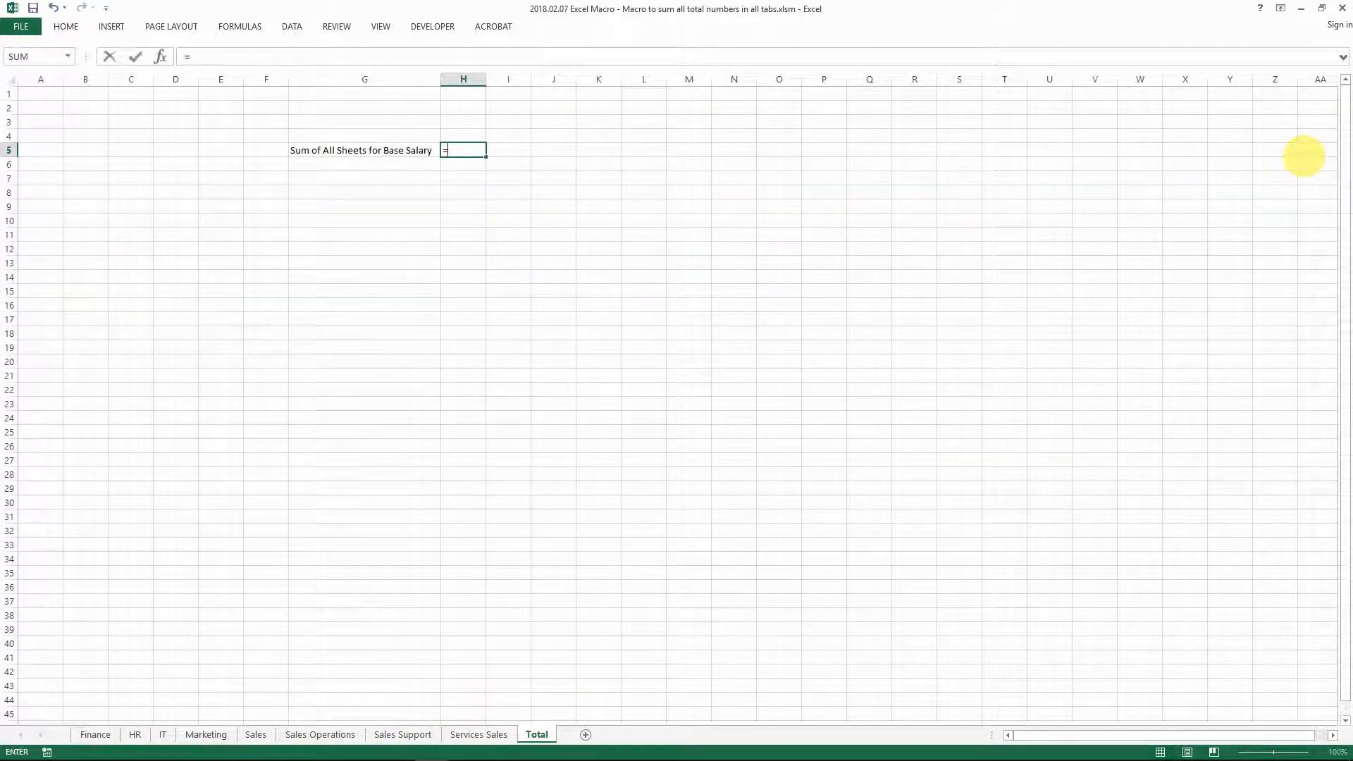
pyautogui.press('Escape')
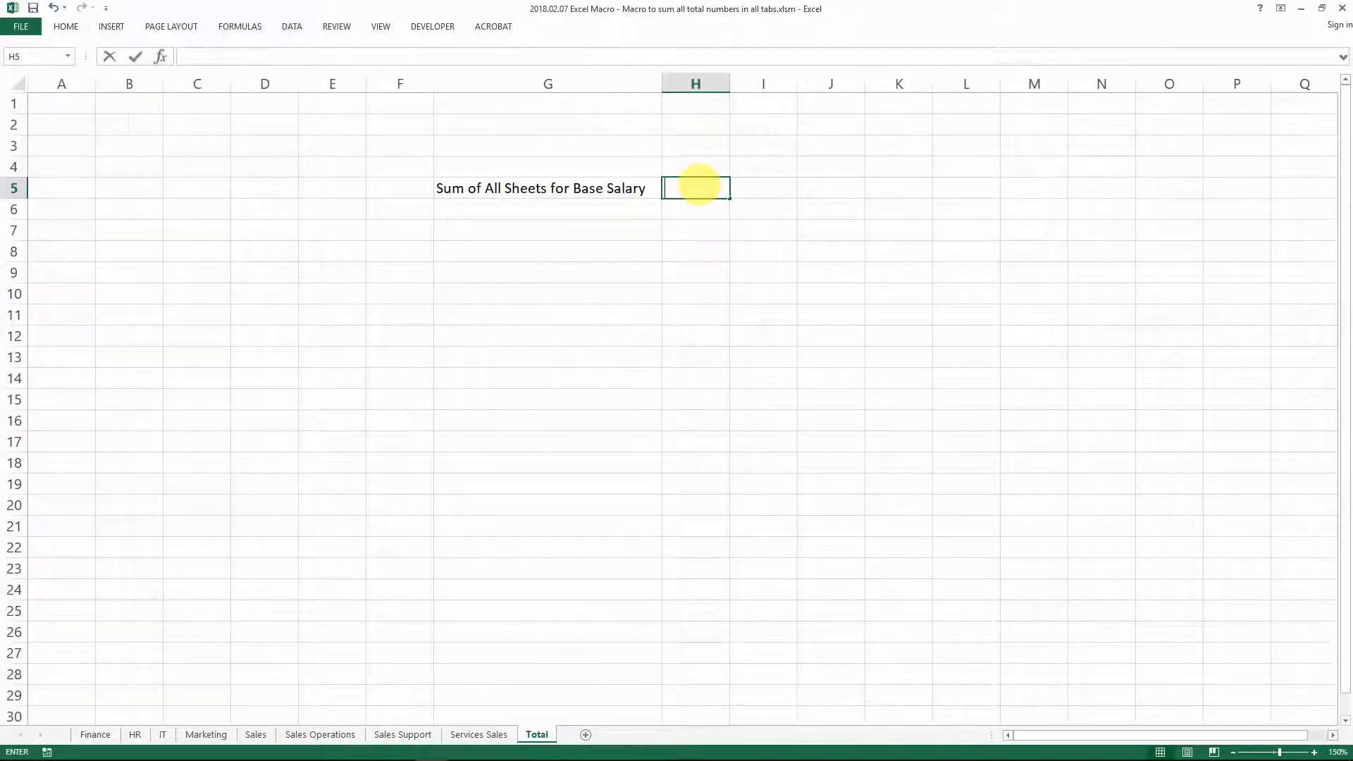
pyautogui.write('=su')
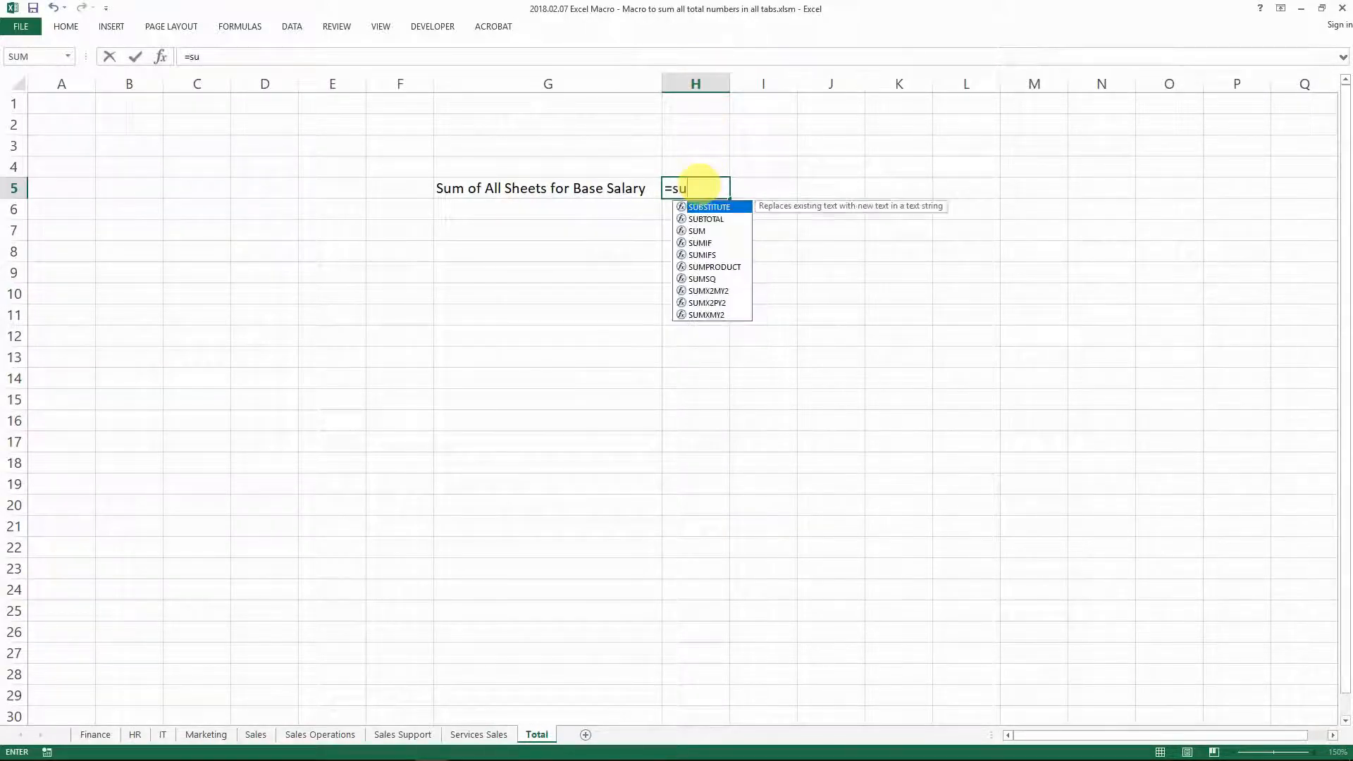
pyautogui.write('m(')
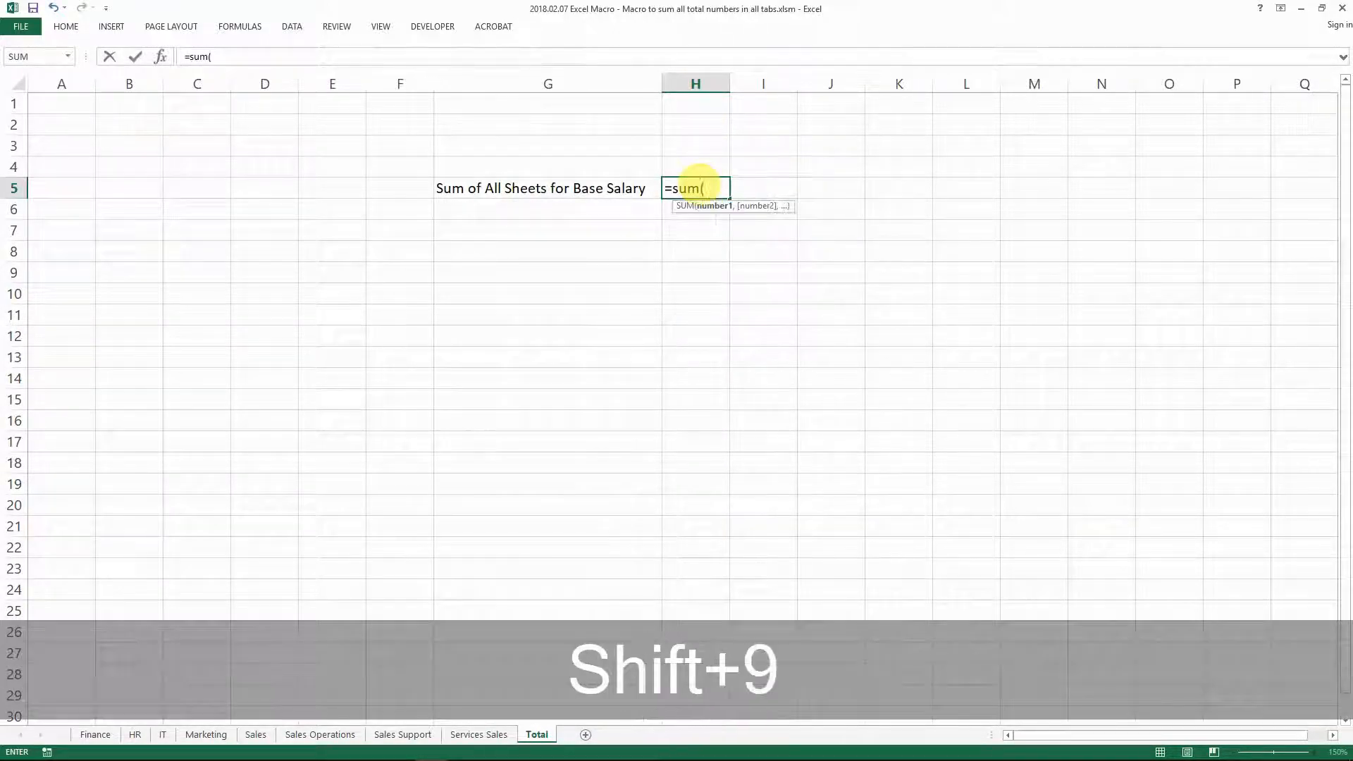
pyautogui.write("'*'!")
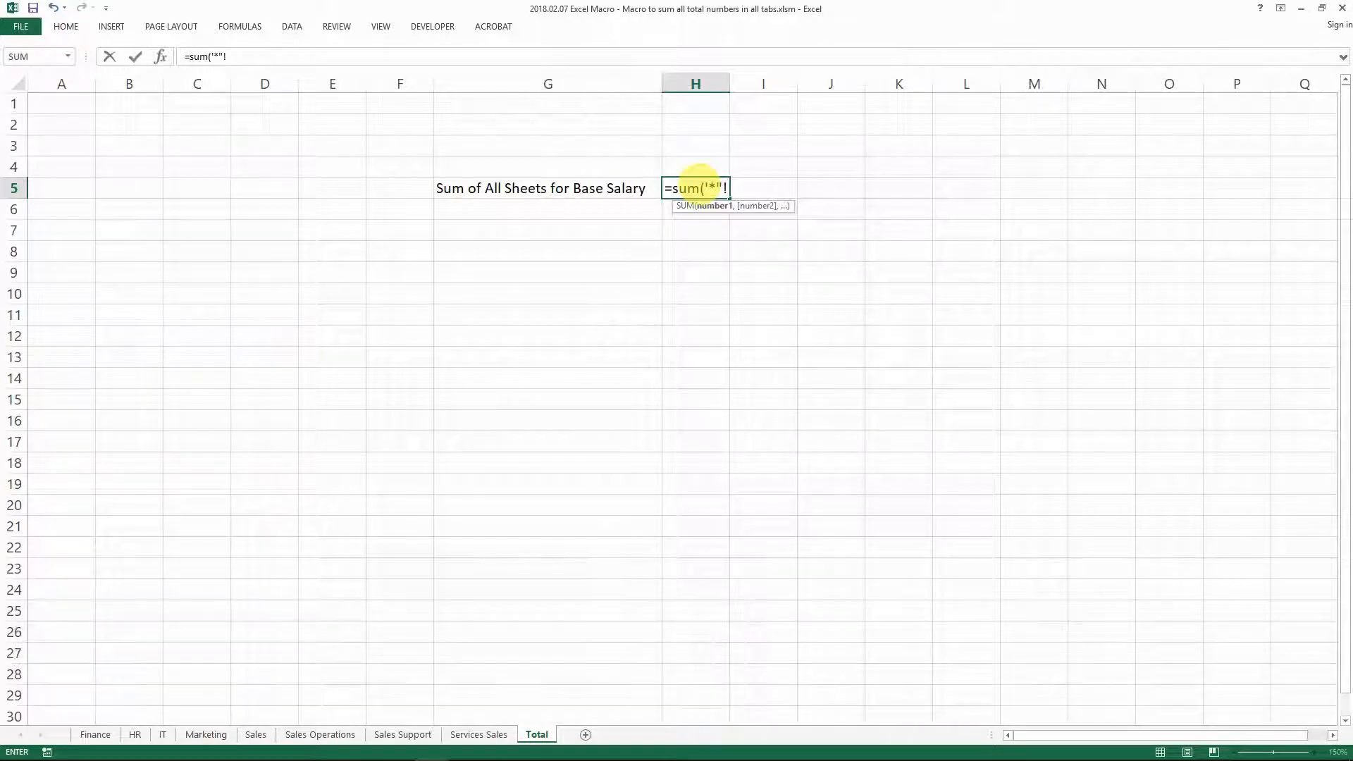
pyautogui.write('h')
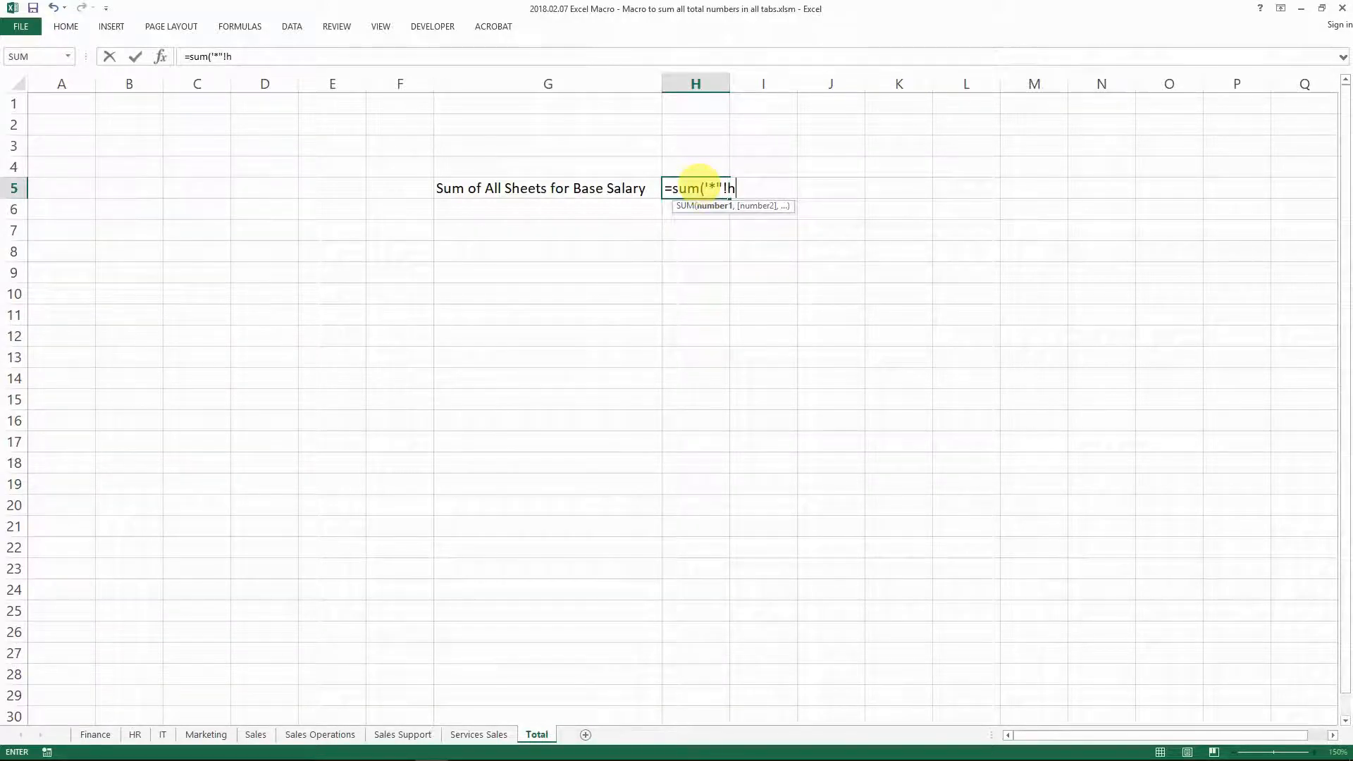
pyautogui.press('shift+0')
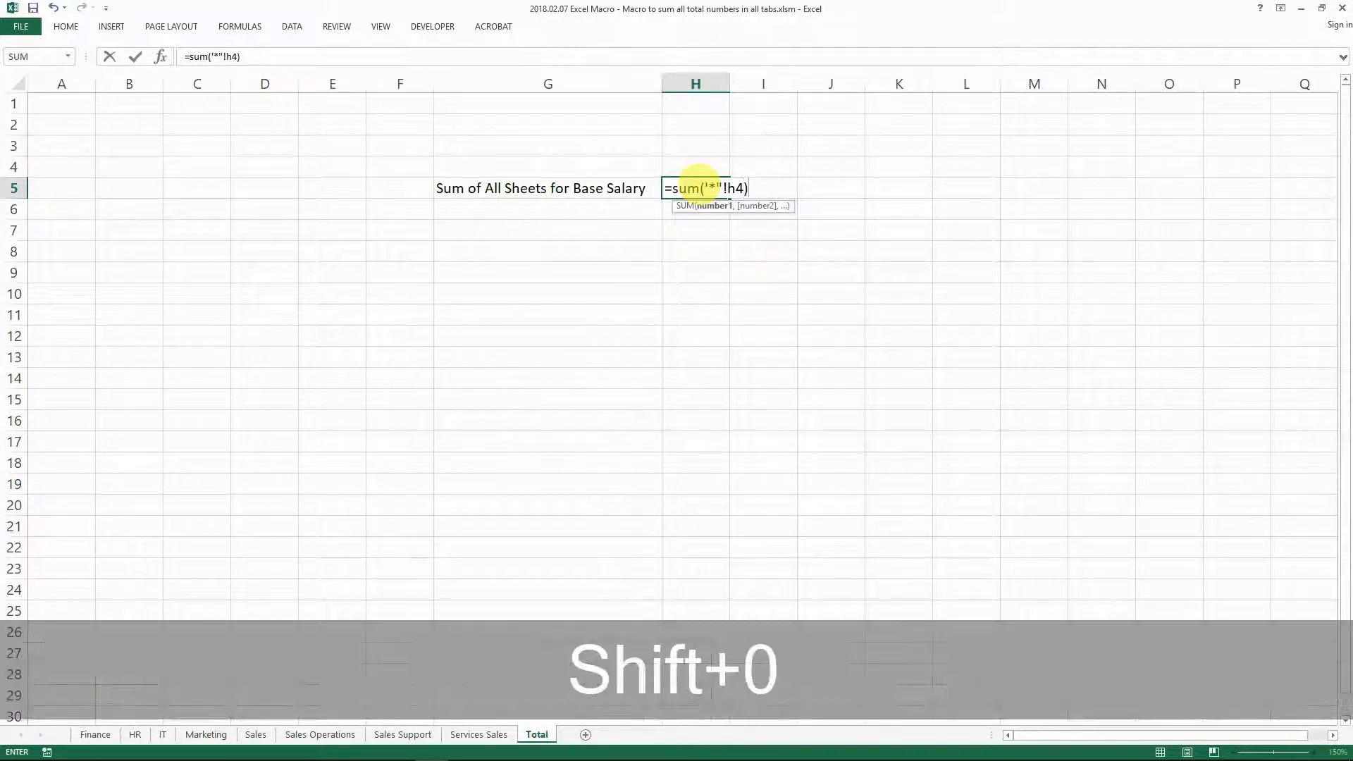
pyautogui.press('Return')
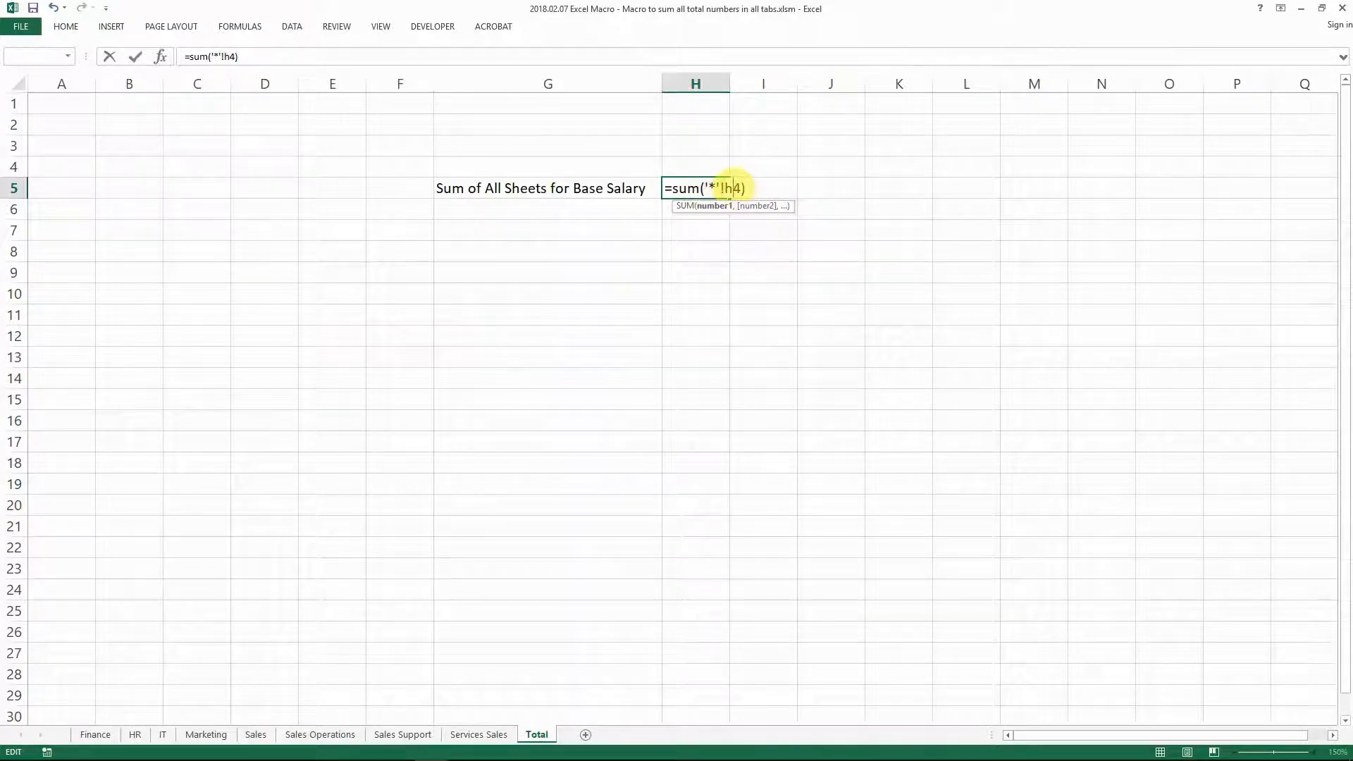
pyautogui.press('enter')
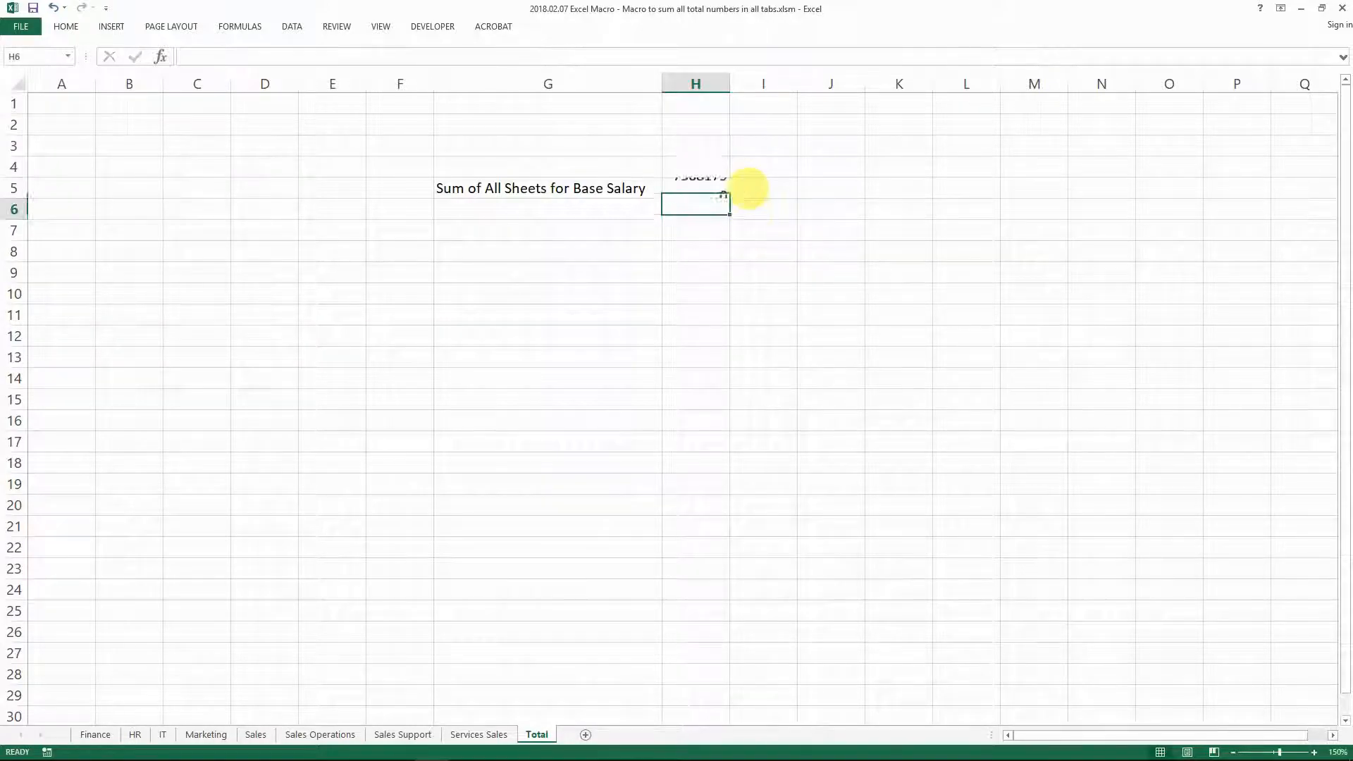
# Step: Inspect H5's =SUM('Finance:Services Sales'!H4) giving 7,568,179, then open Services Sales
pyautogui.click(695, 187)
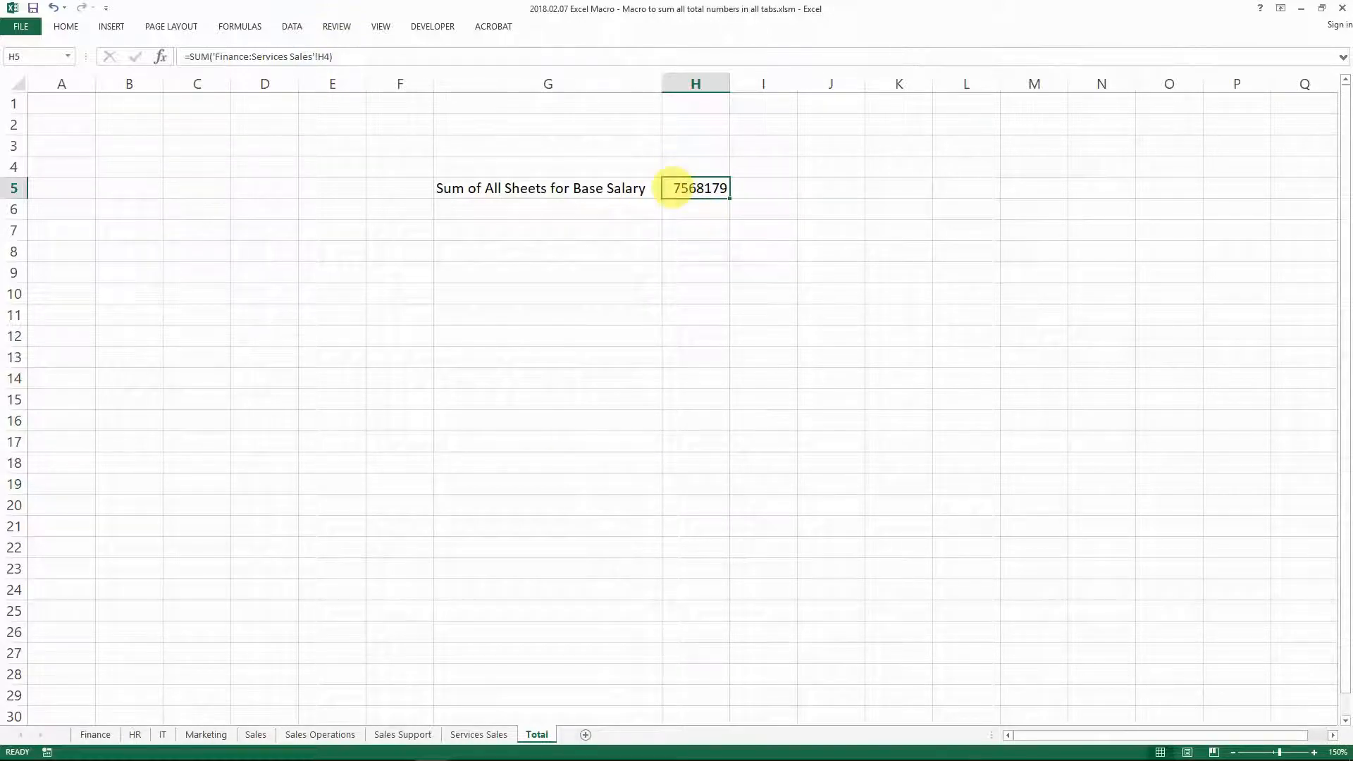
pyautogui.moveTo(399, 357)
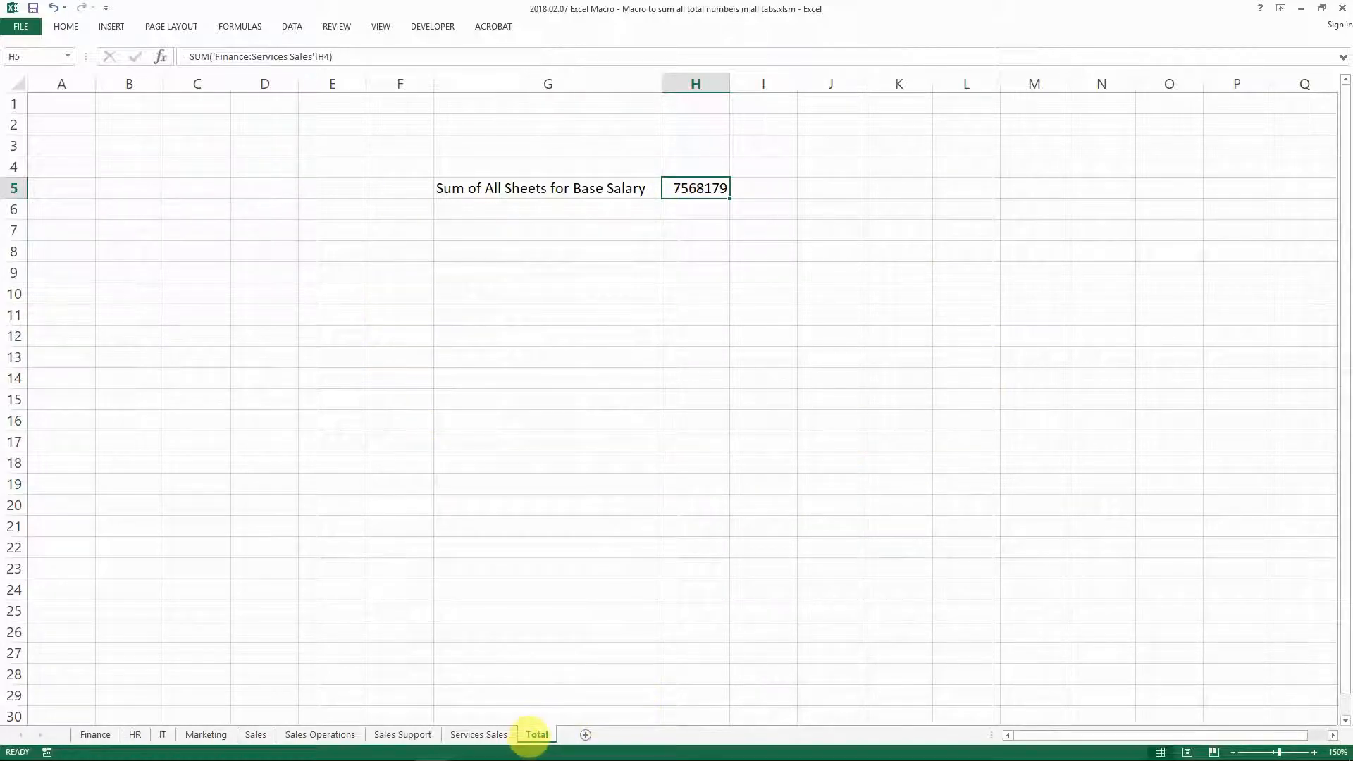
pyautogui.click(478, 734)
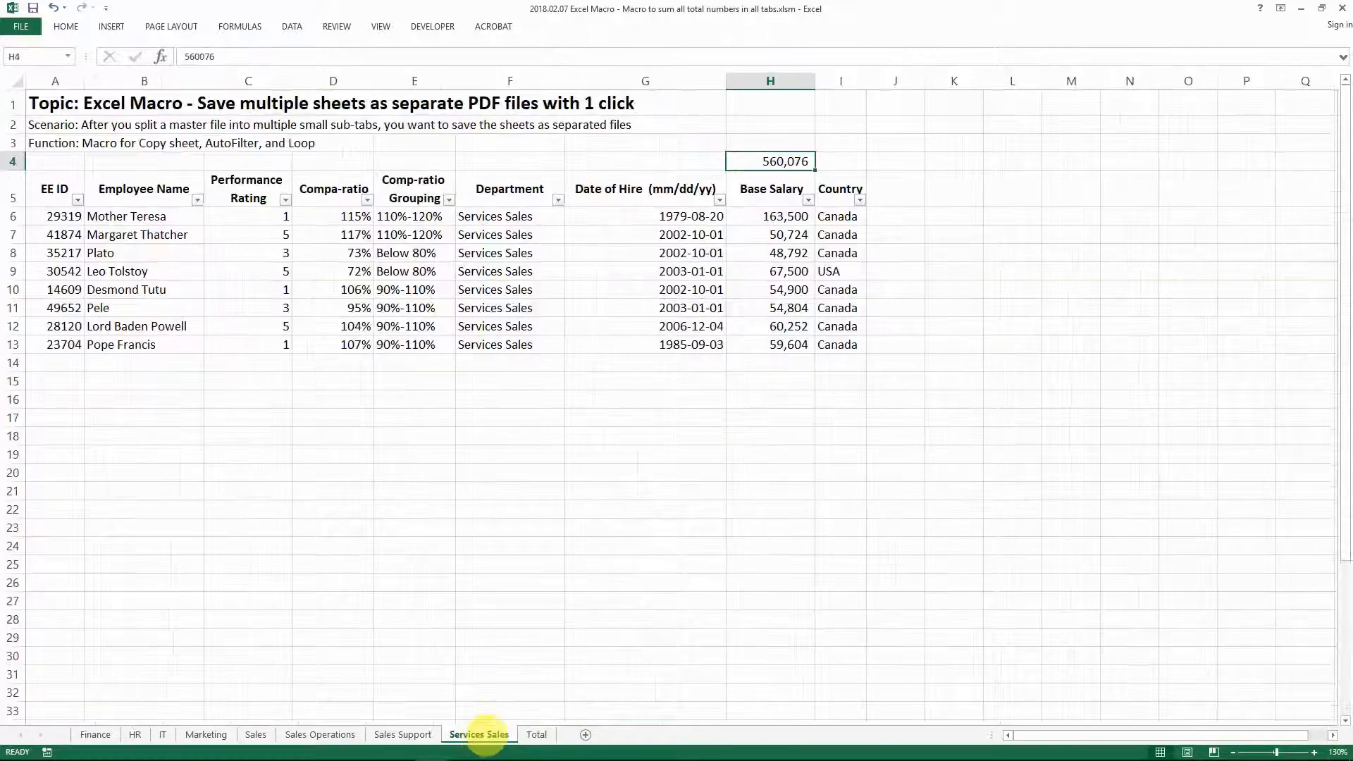